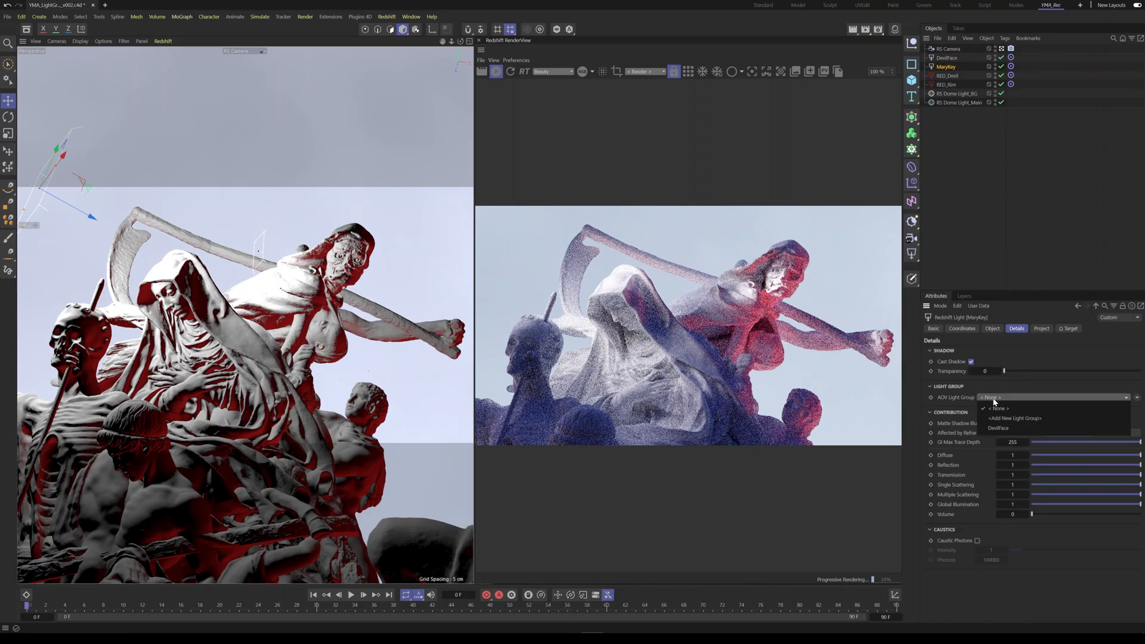
Step: Toggle the white key and dome lights in the render to preview each light's contribution alone
left_click(1014, 419)
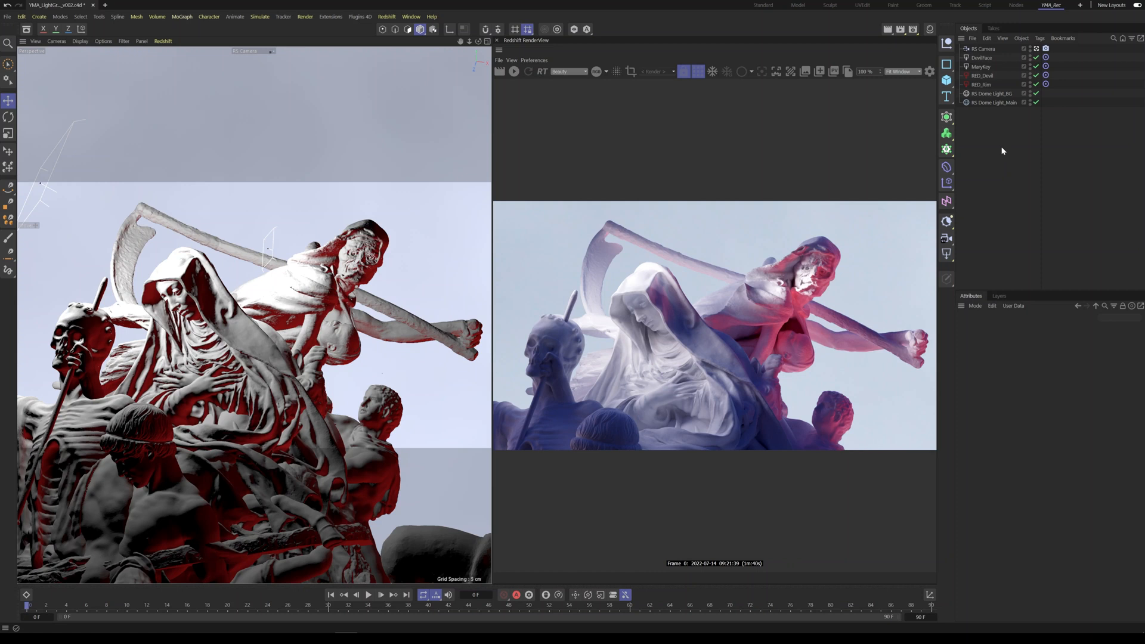
mouse_move(1017, 142)
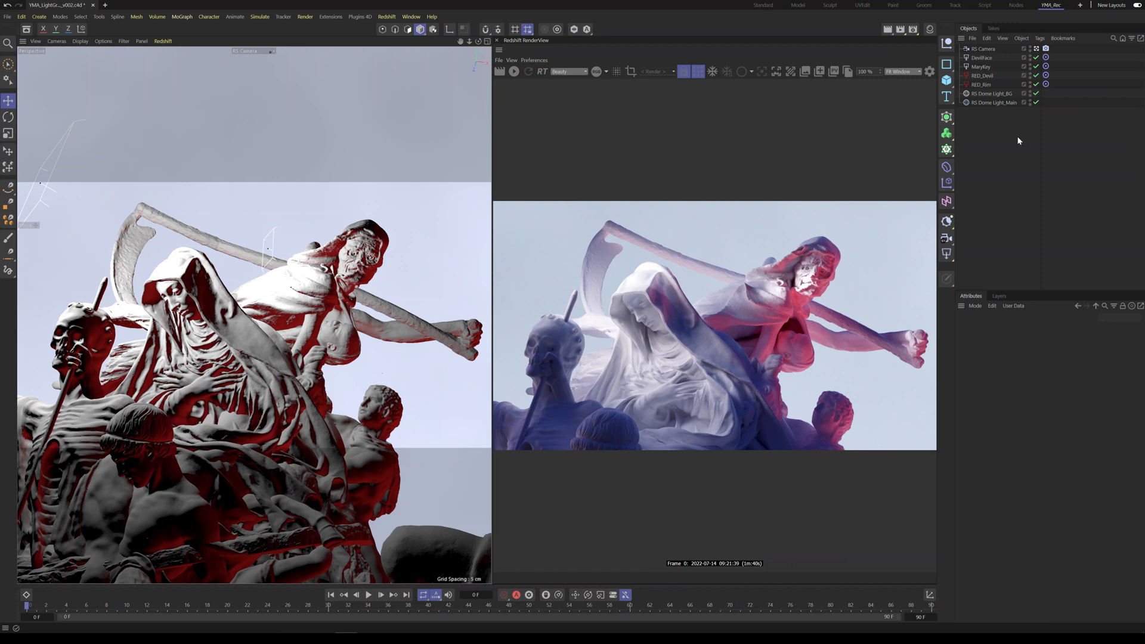
mouse_move(948, 101)
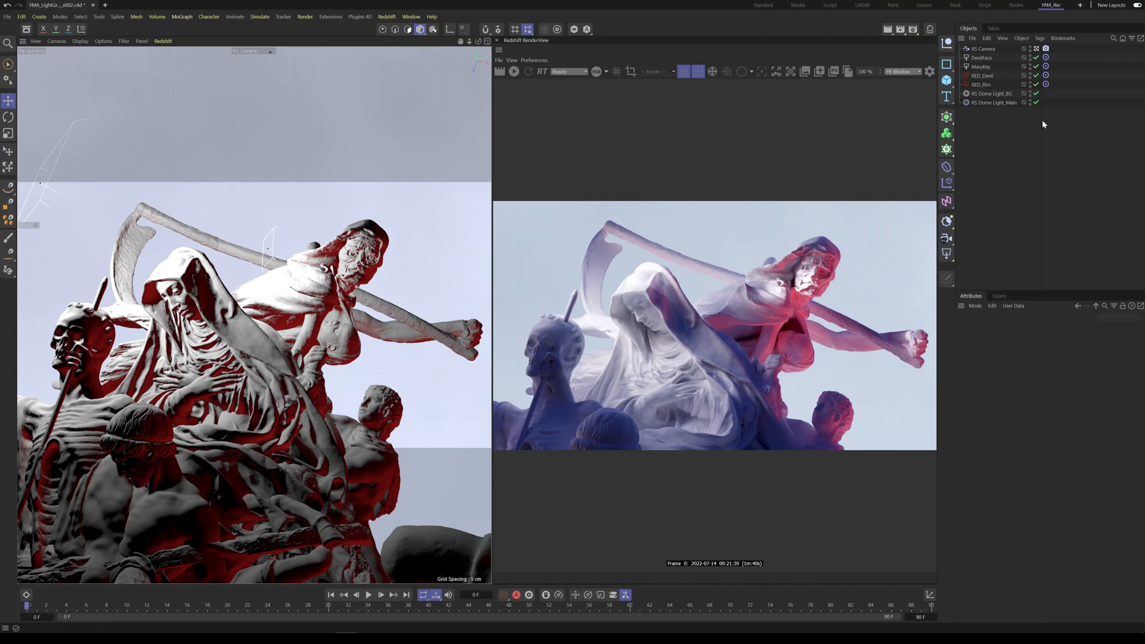
left_click(983, 85)
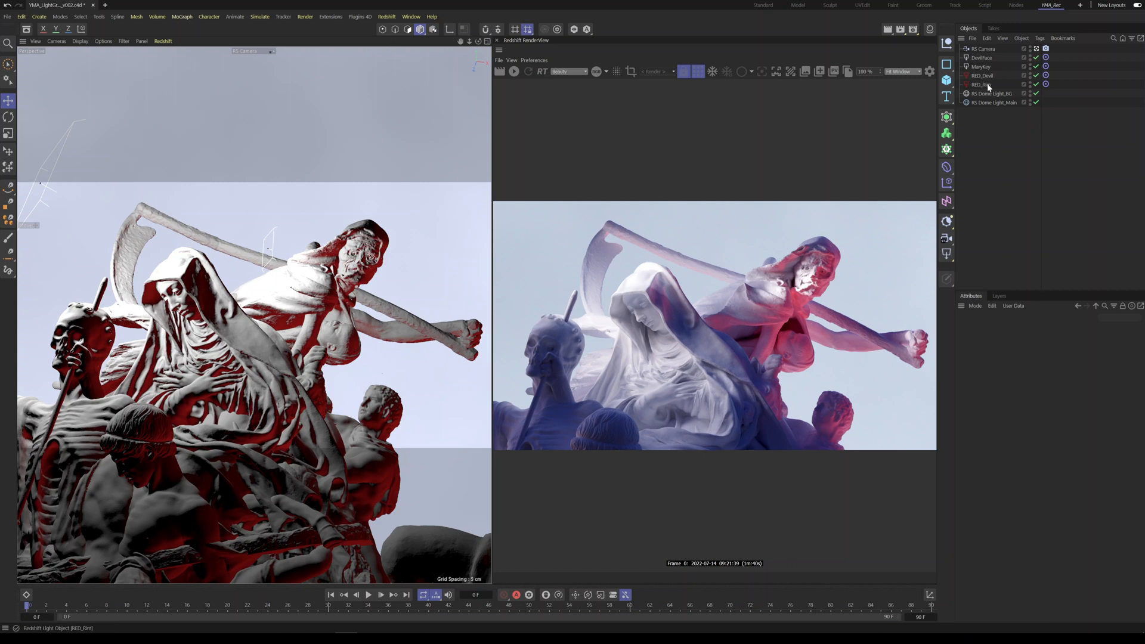
left_click(993, 93)
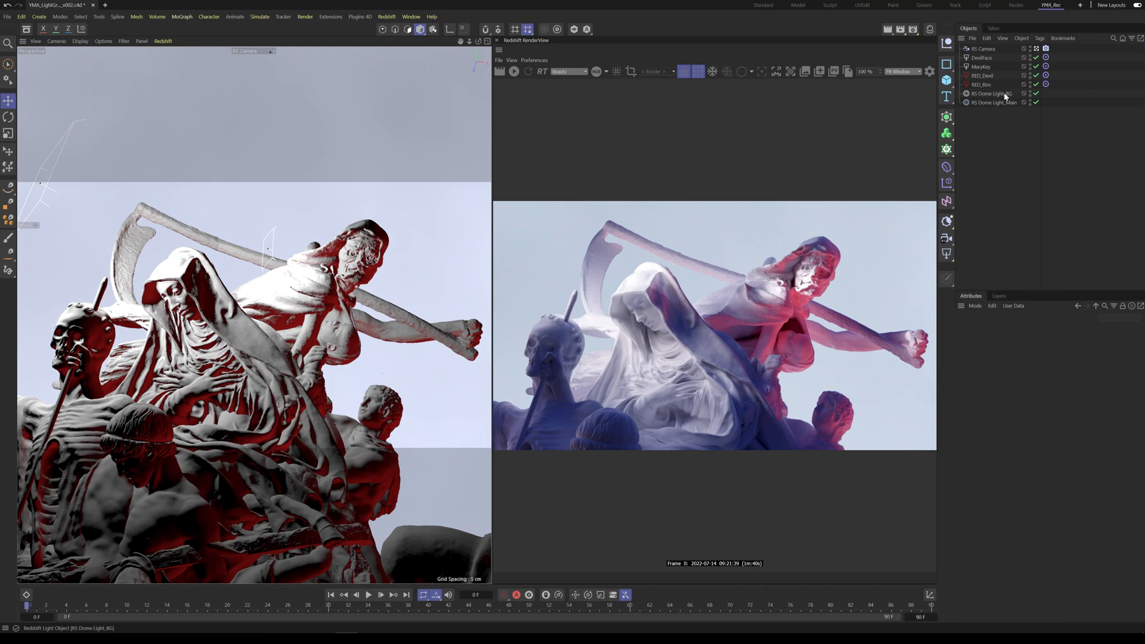
left_click(514, 71)
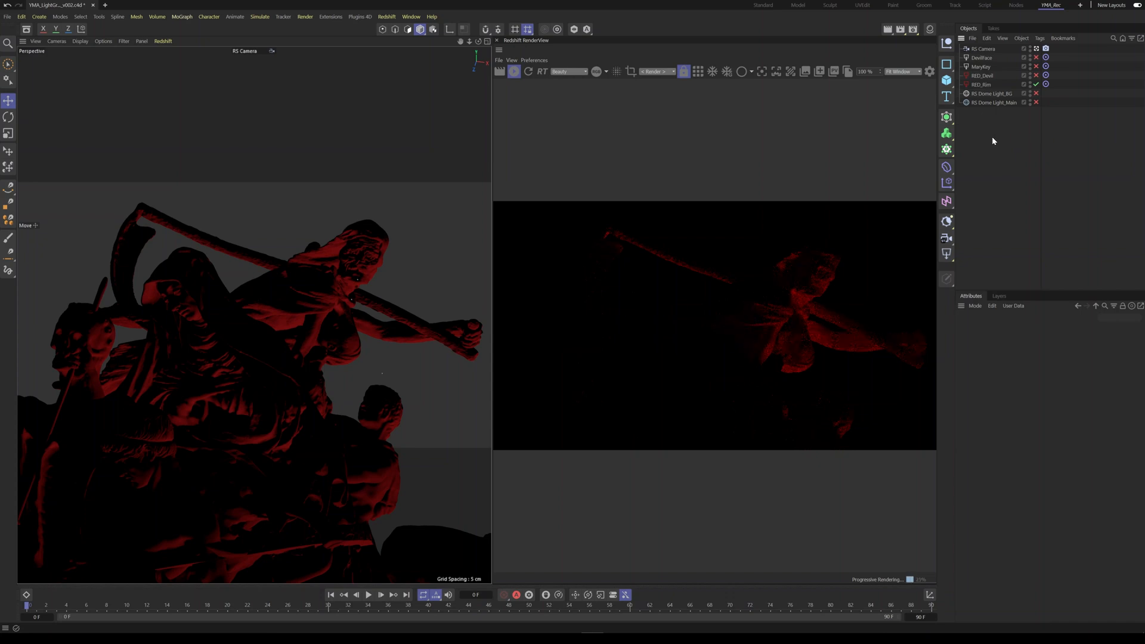
left_click(981, 83)
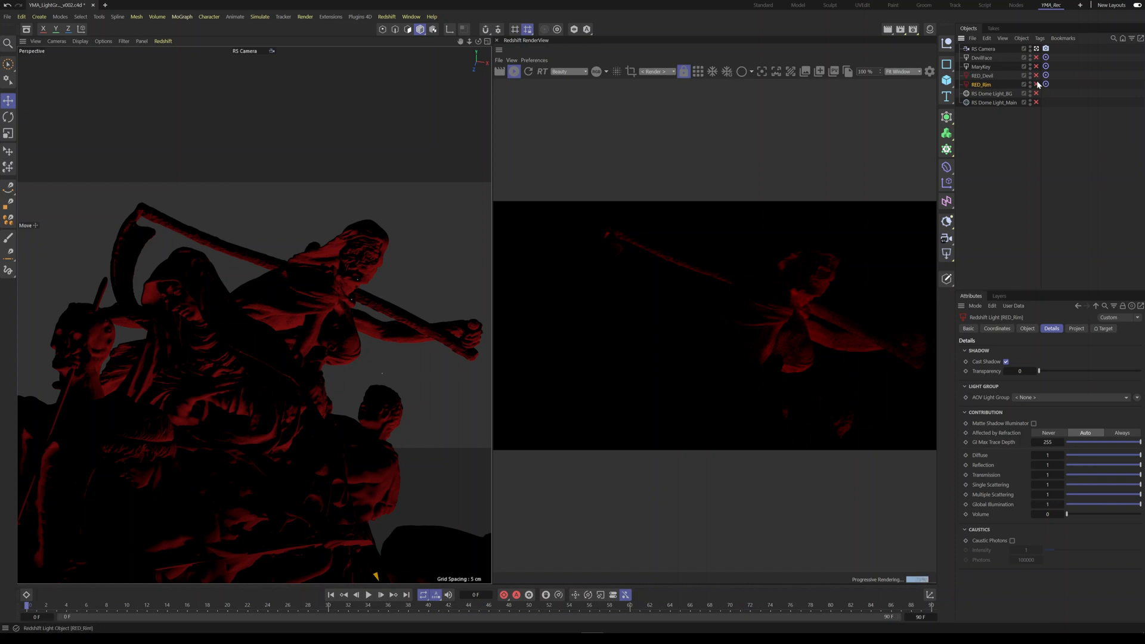
left_click(1030, 75)
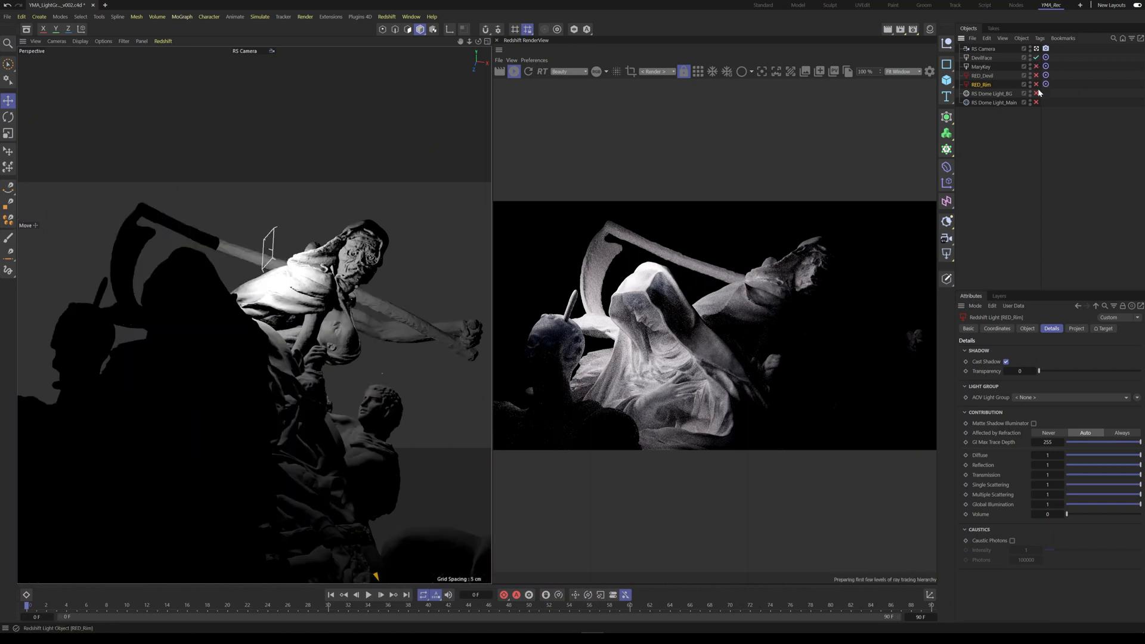
left_click(1037, 93)
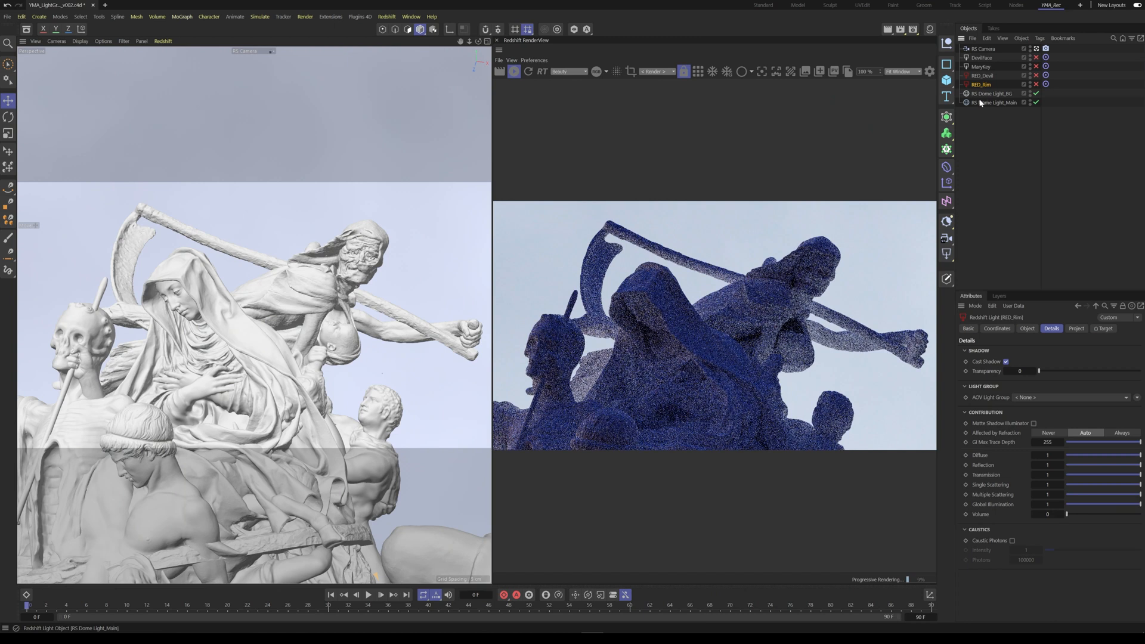
left_click(1036, 102)
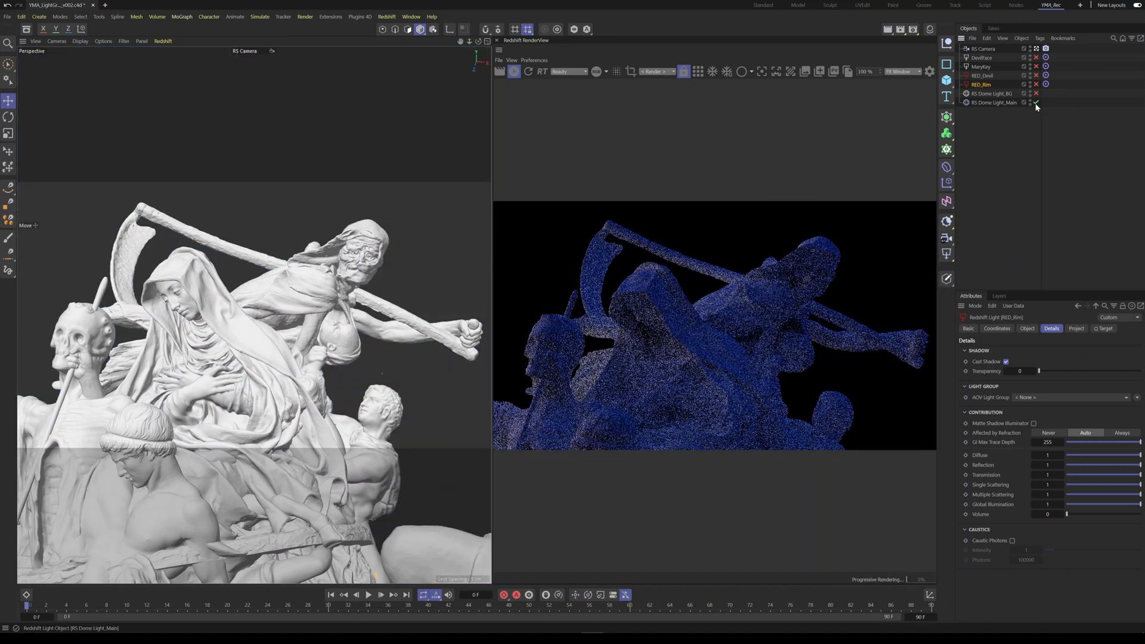
left_click(1038, 103)
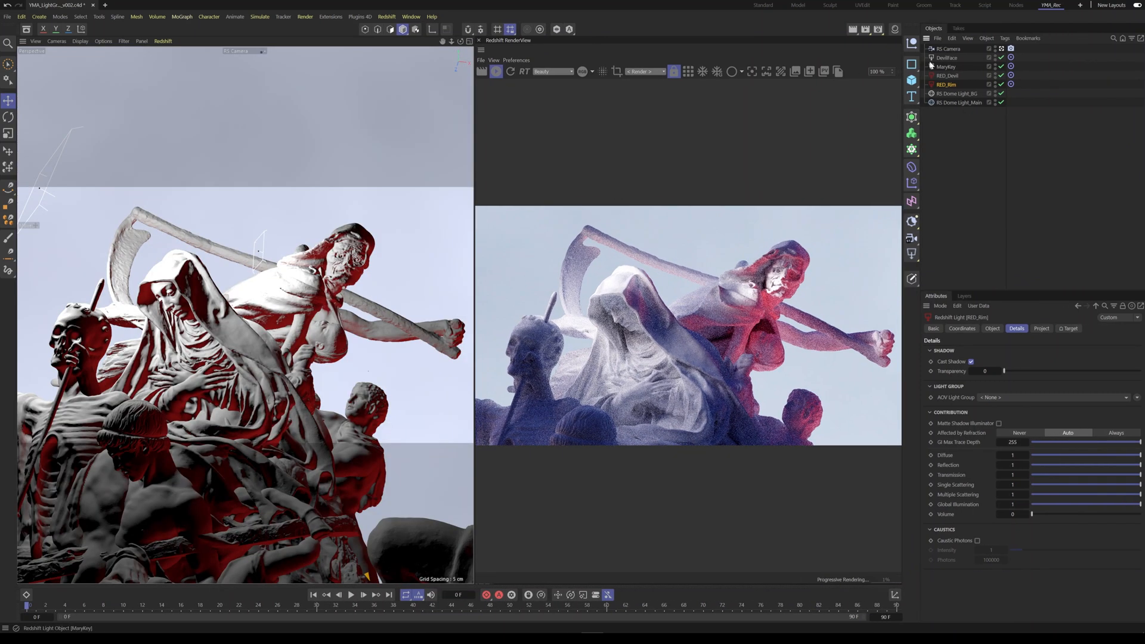
Step: Give the DevilFace light a new AOV light group named DevilFace
left_click(947, 57)
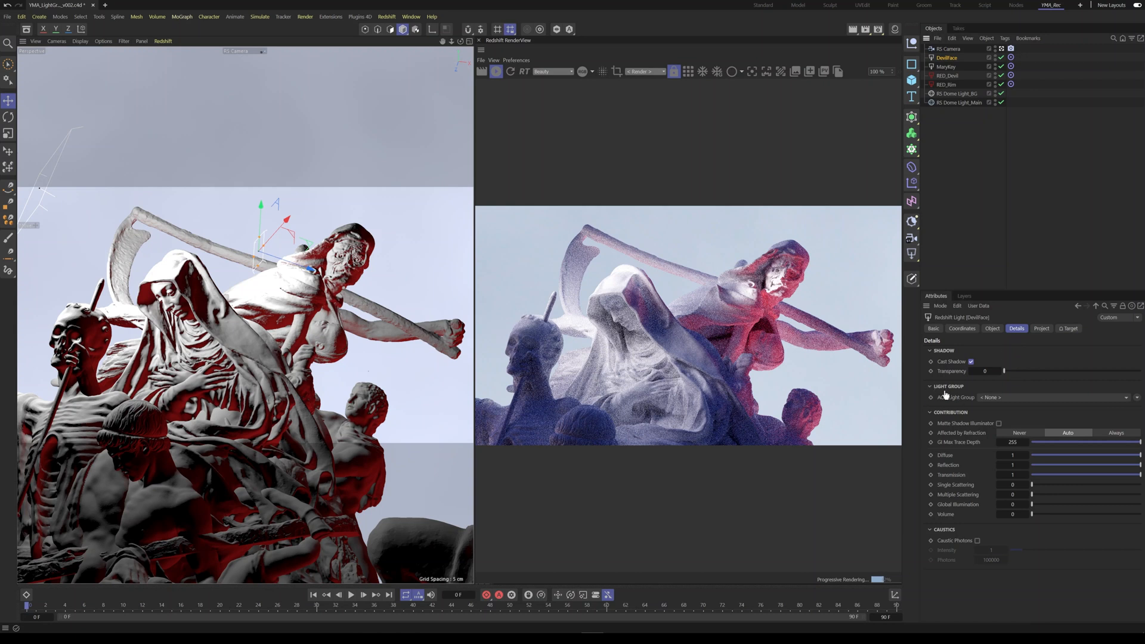
left_click(1050, 397)
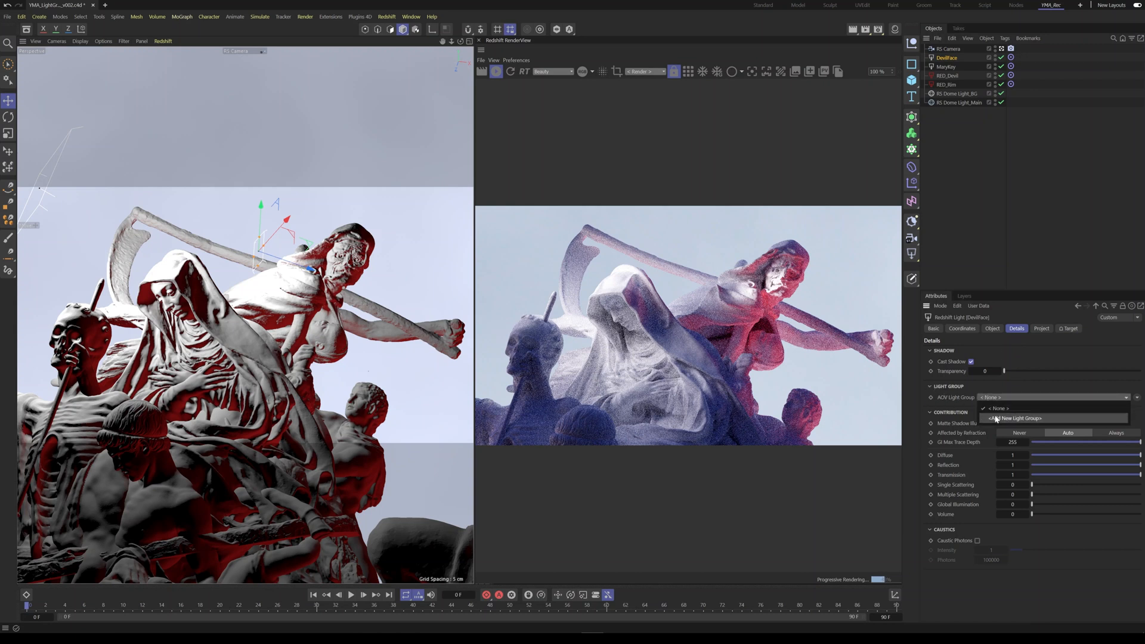
left_click(1014, 419)
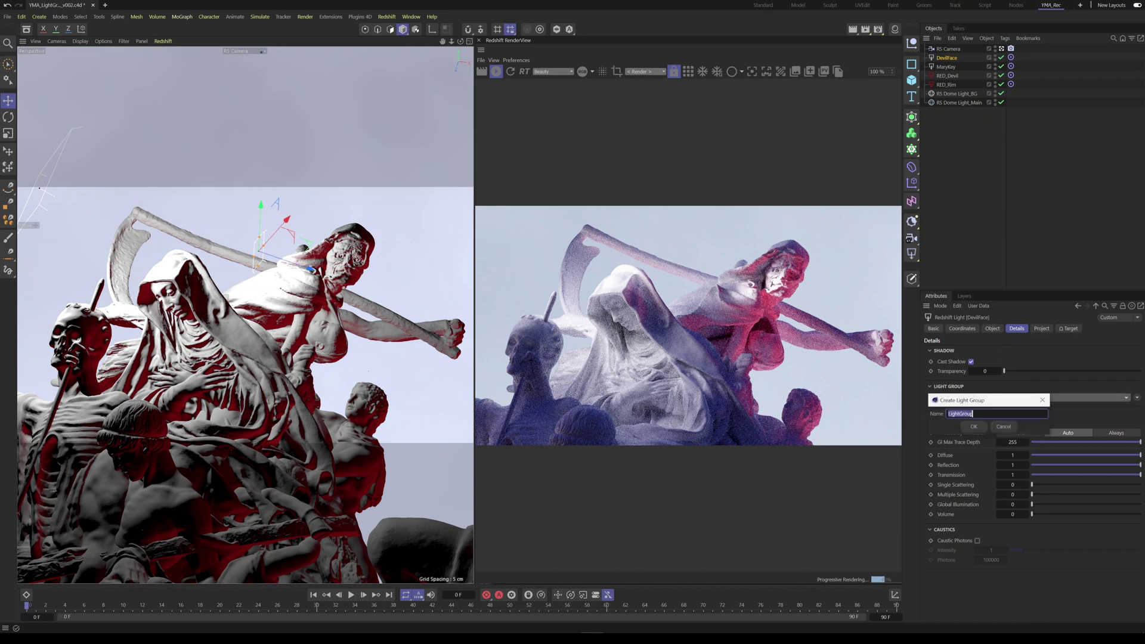
type("Devil")
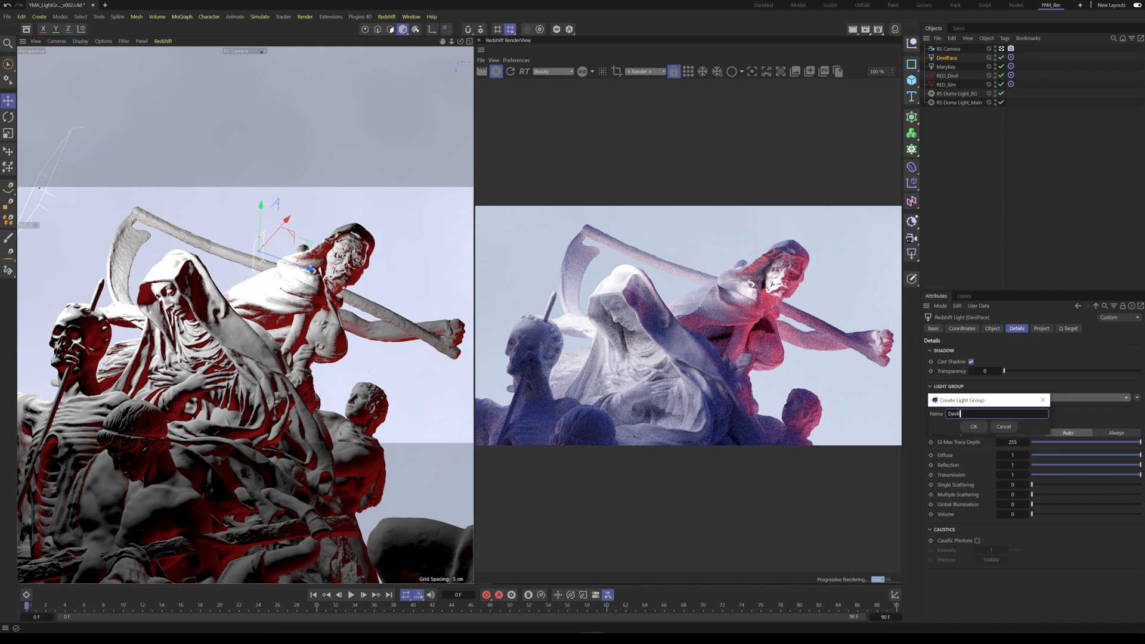
left_click(973, 426)
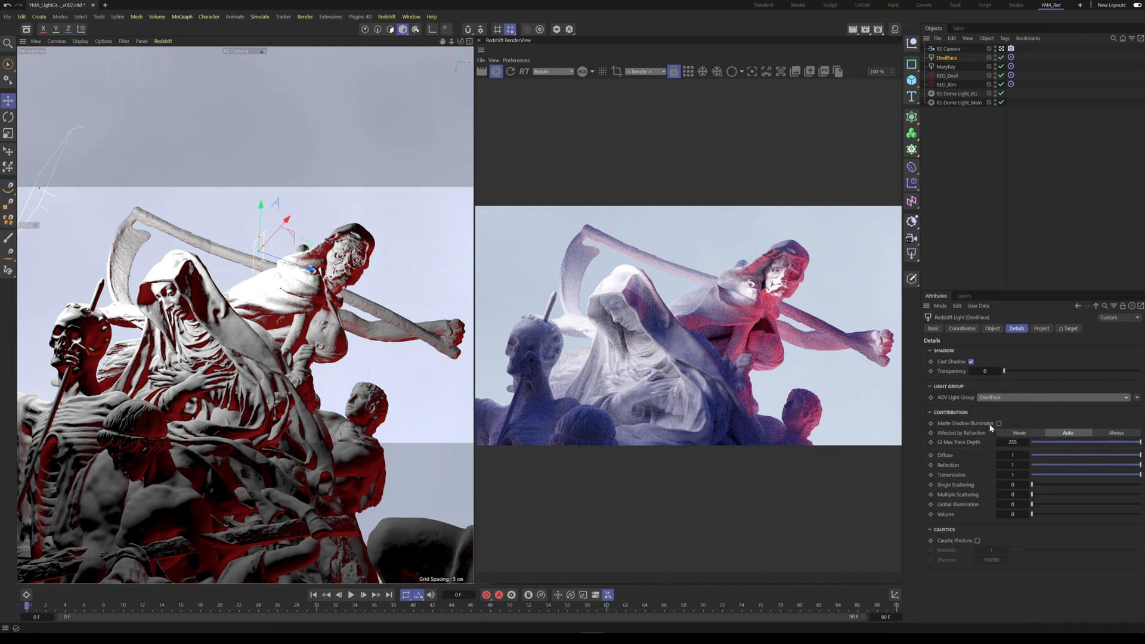
Step: Give the MaryKey light a new AOV light group named MaryKey
left_click(946, 66)
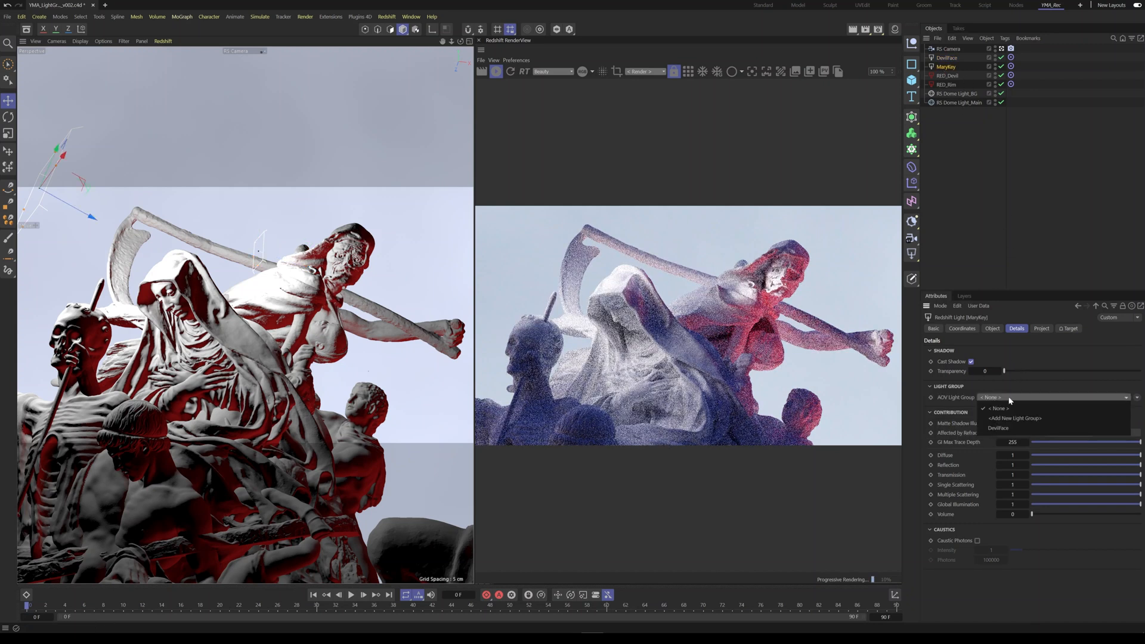
left_click(996, 408)
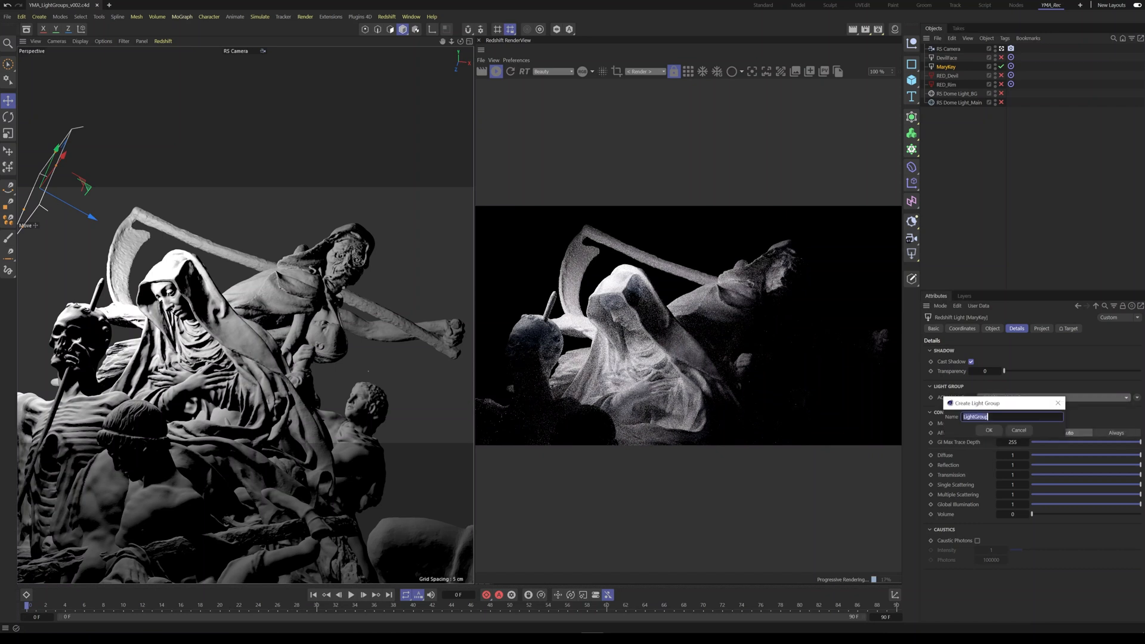
type("MarkK")
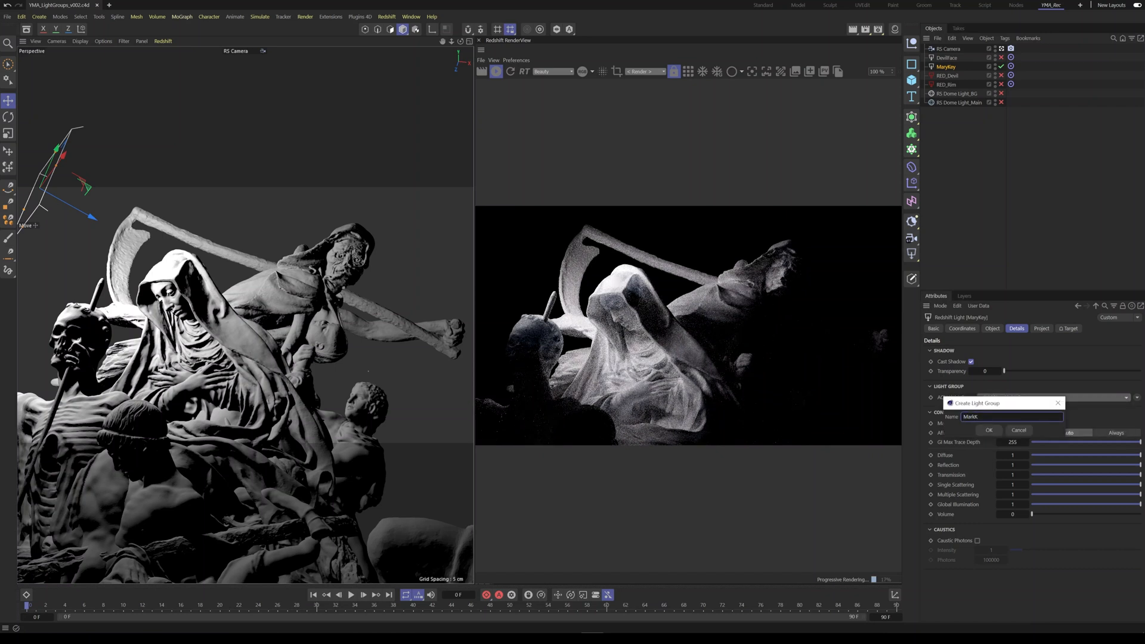
type("MaryK")
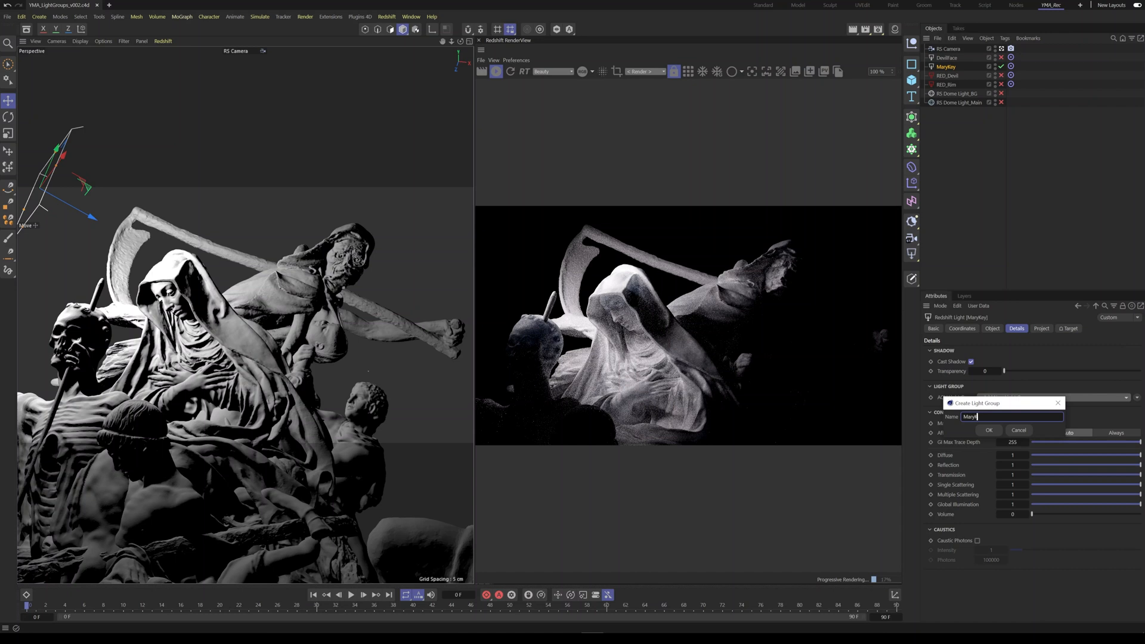
left_click(990, 429)
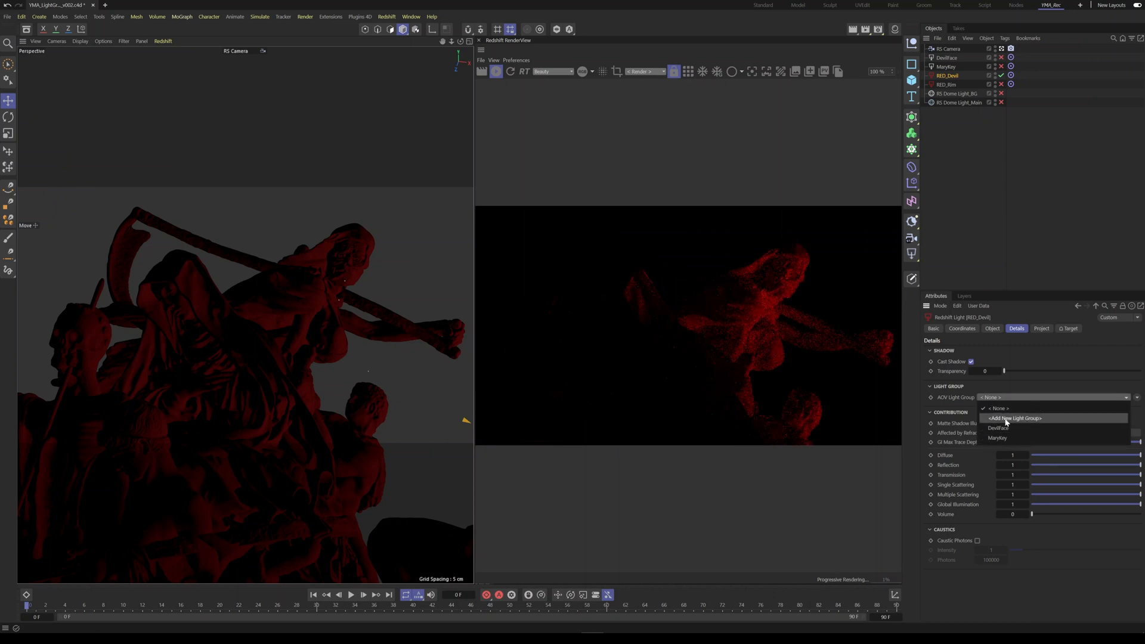
Step: Create and assign new light groups RED_Devil and RED_Rim for the two red lights
left_click(1014, 419)
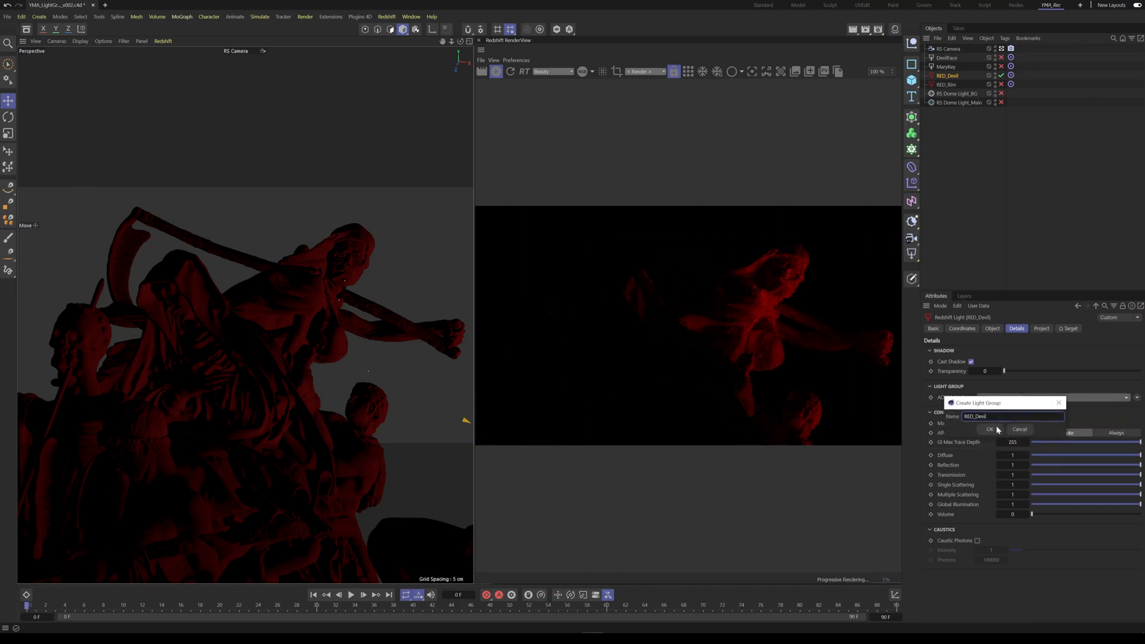
left_click(991, 429)
type("R")
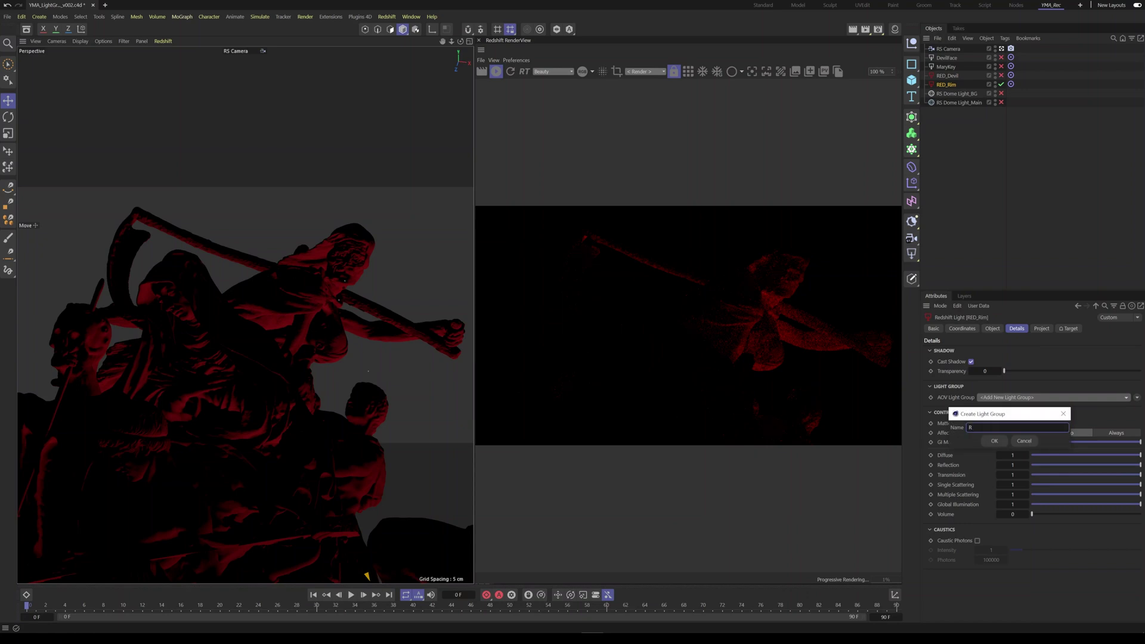
type("ED_R")
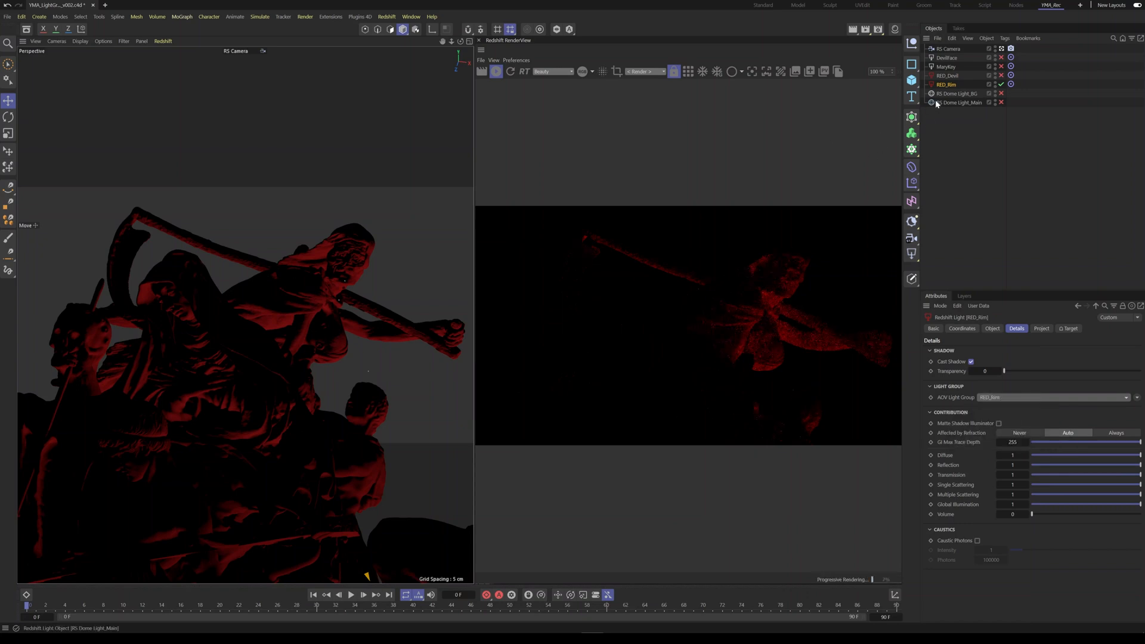
Step: Create a new light group named Dome on the background dome light
left_click(956, 93)
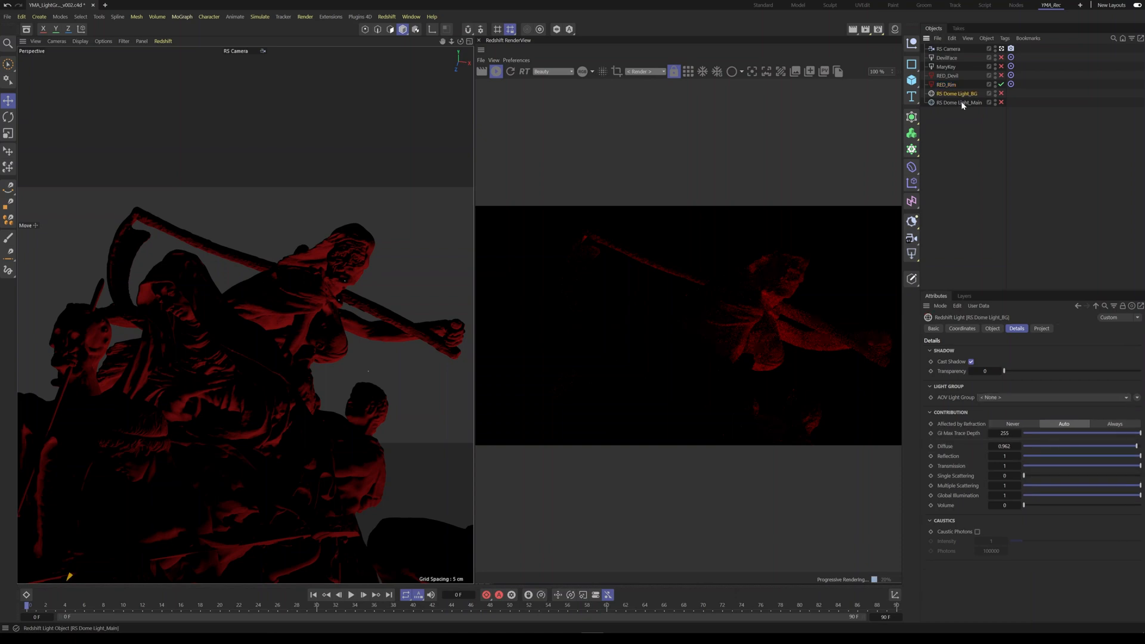
left_click(959, 103)
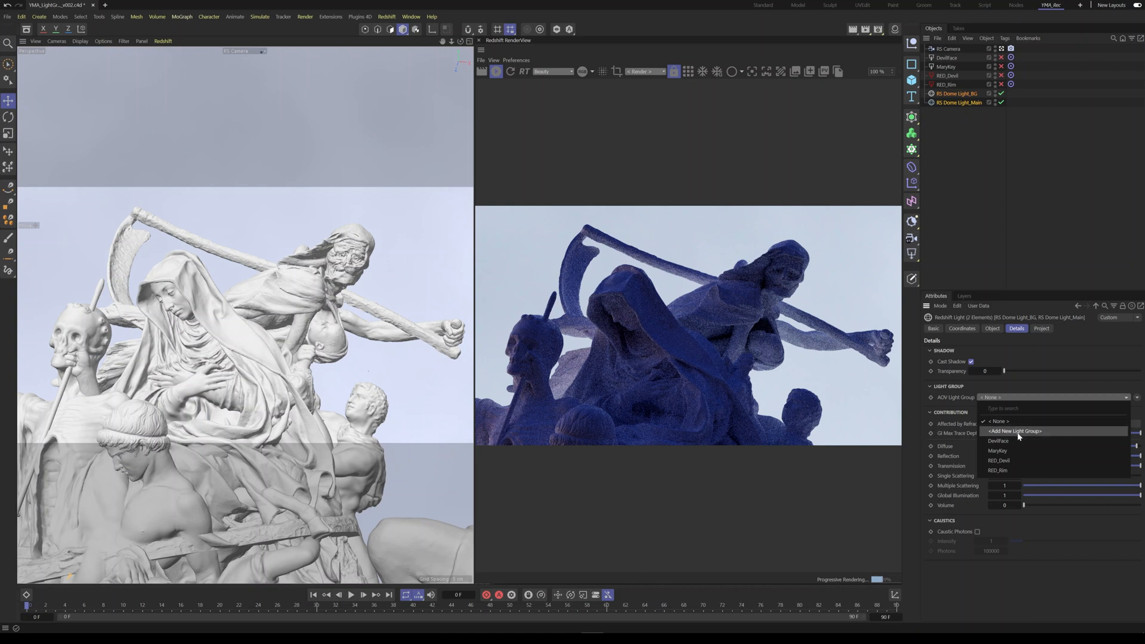
left_click(1014, 432)
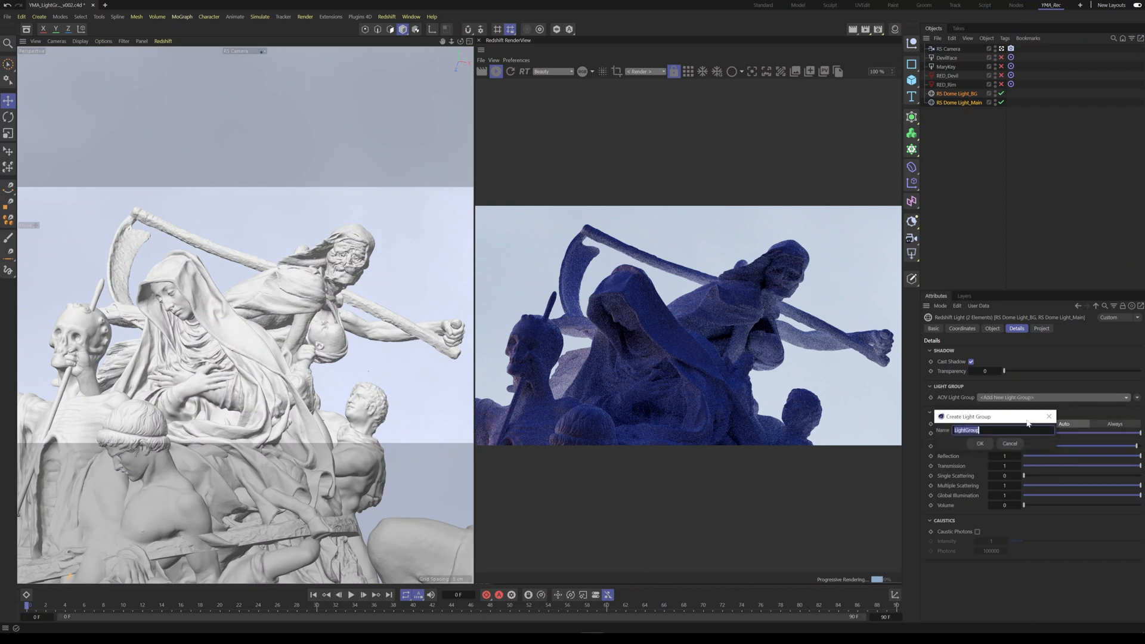
type("Dome")
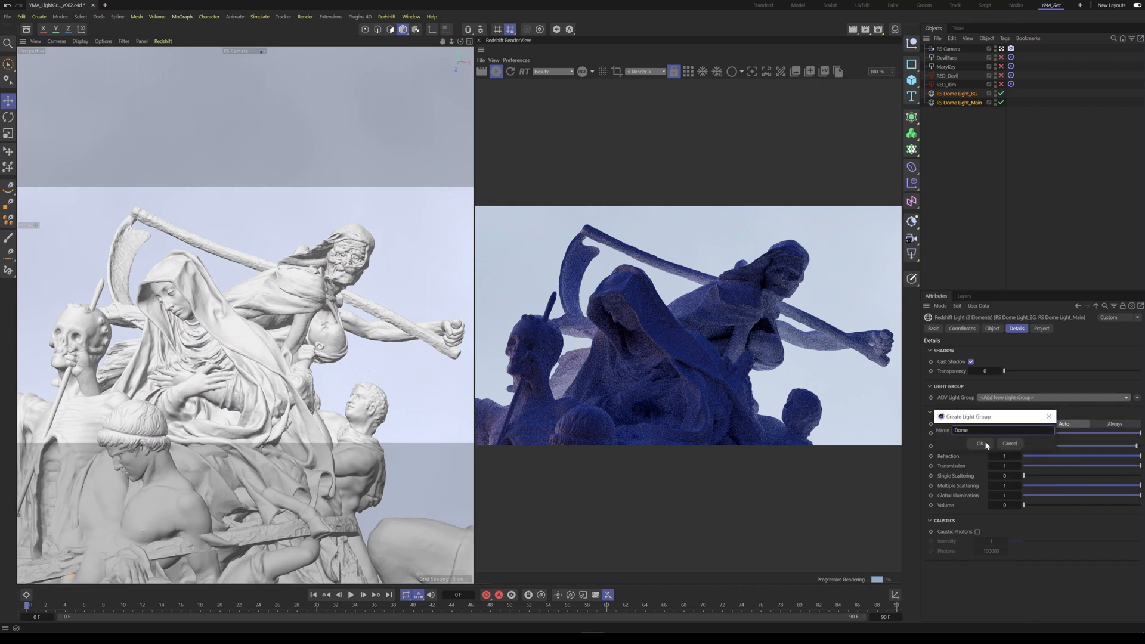
left_click(981, 444)
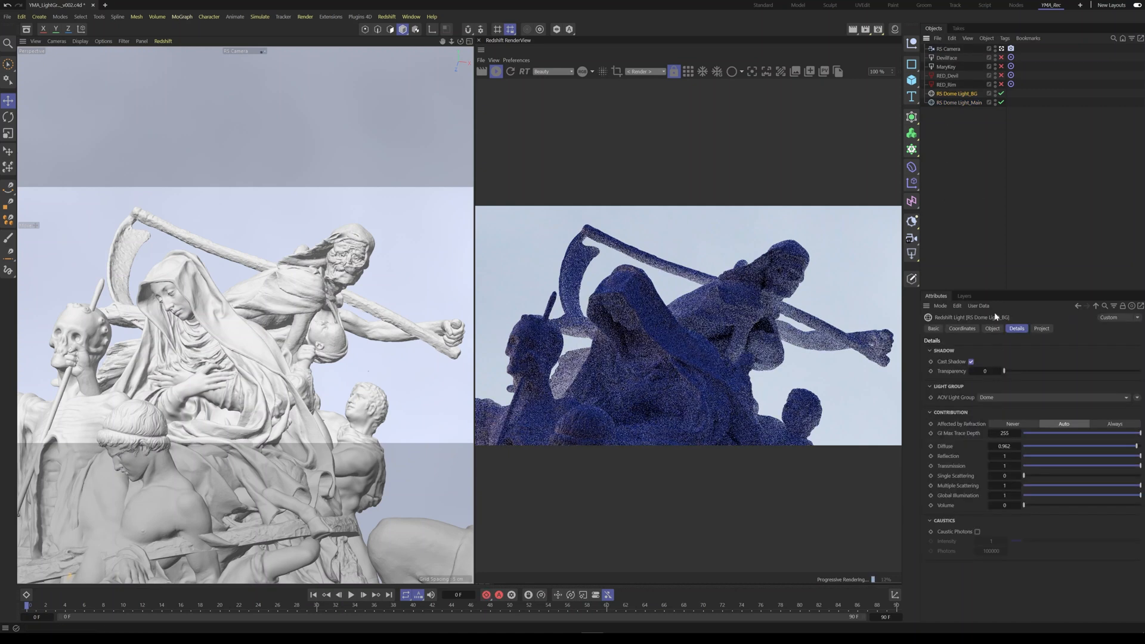
Step: Assign the main dome light to the existing Dome light group
left_click(959, 102)
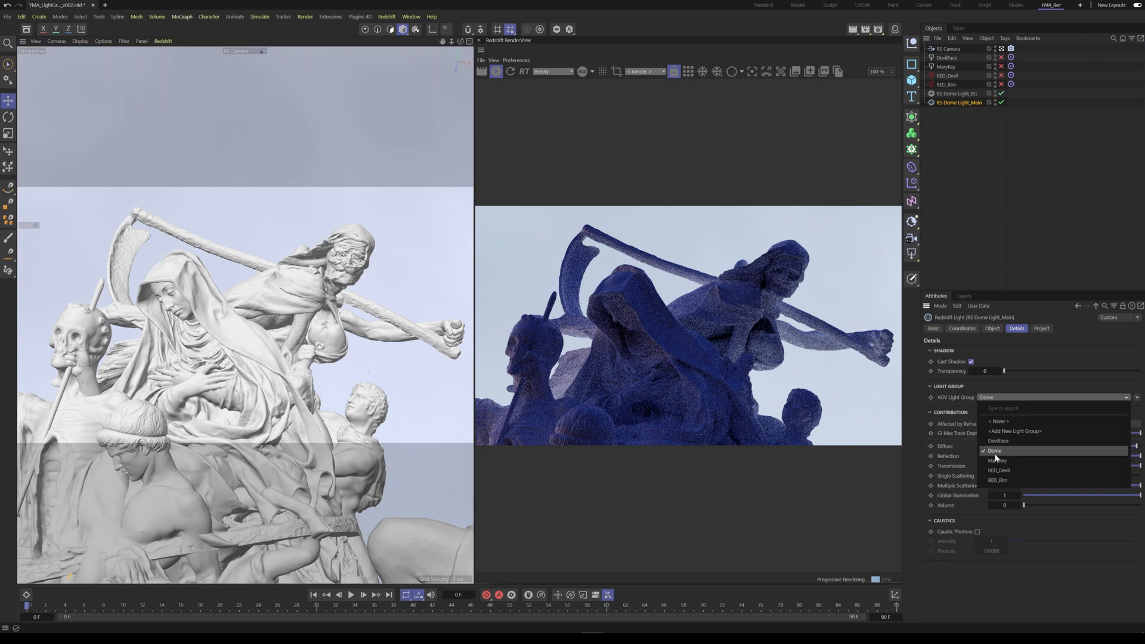
left_click(996, 460)
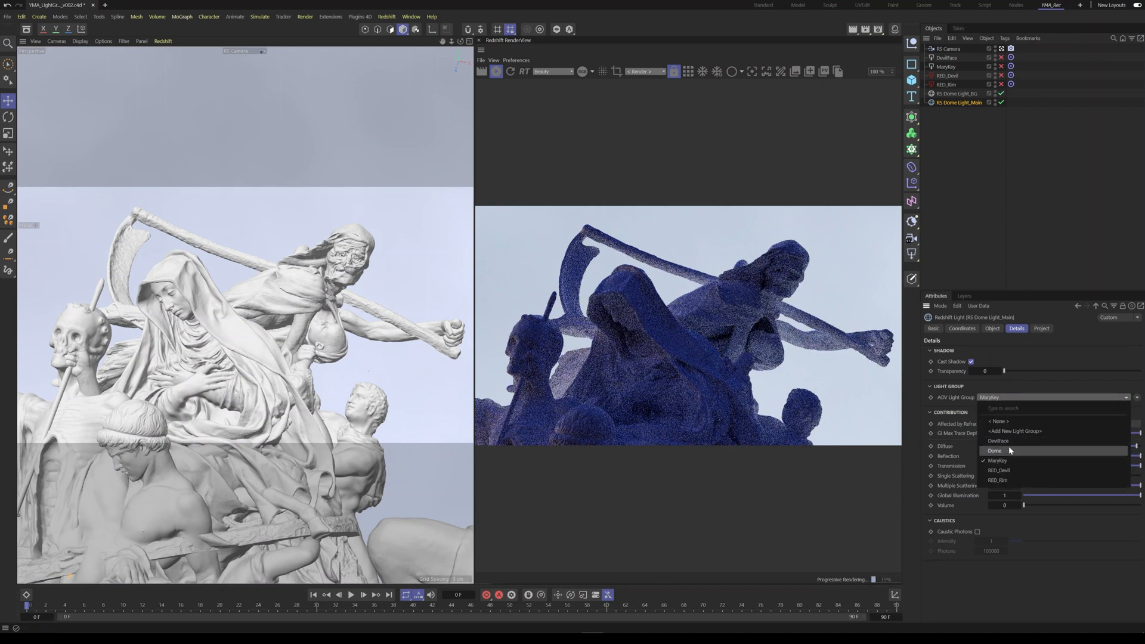
left_click(995, 451)
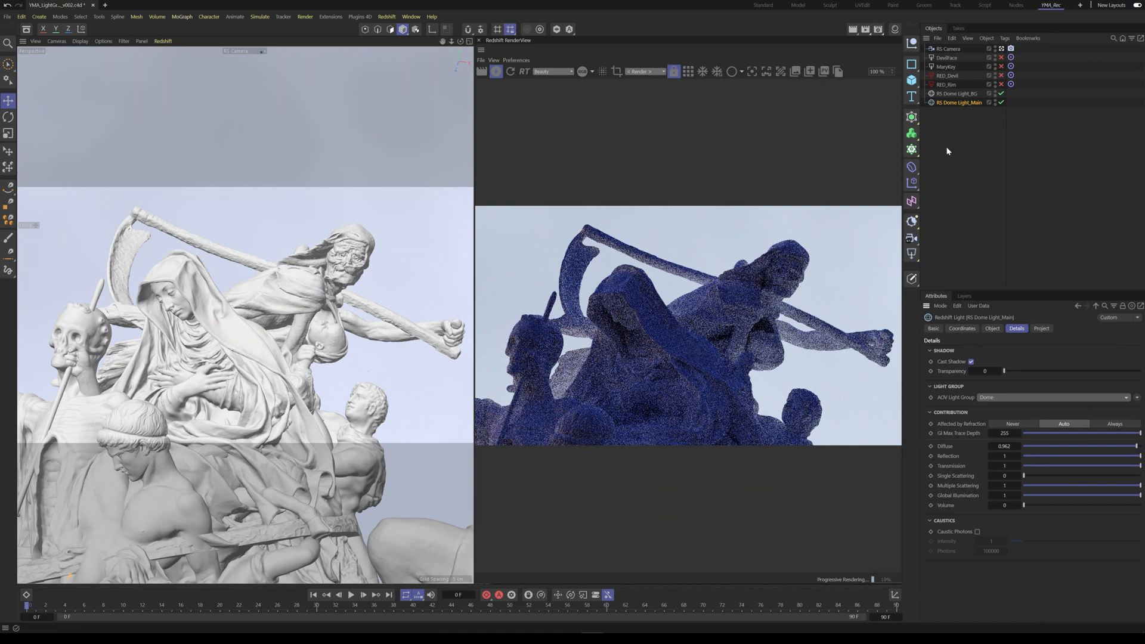
mouse_move(964, 149)
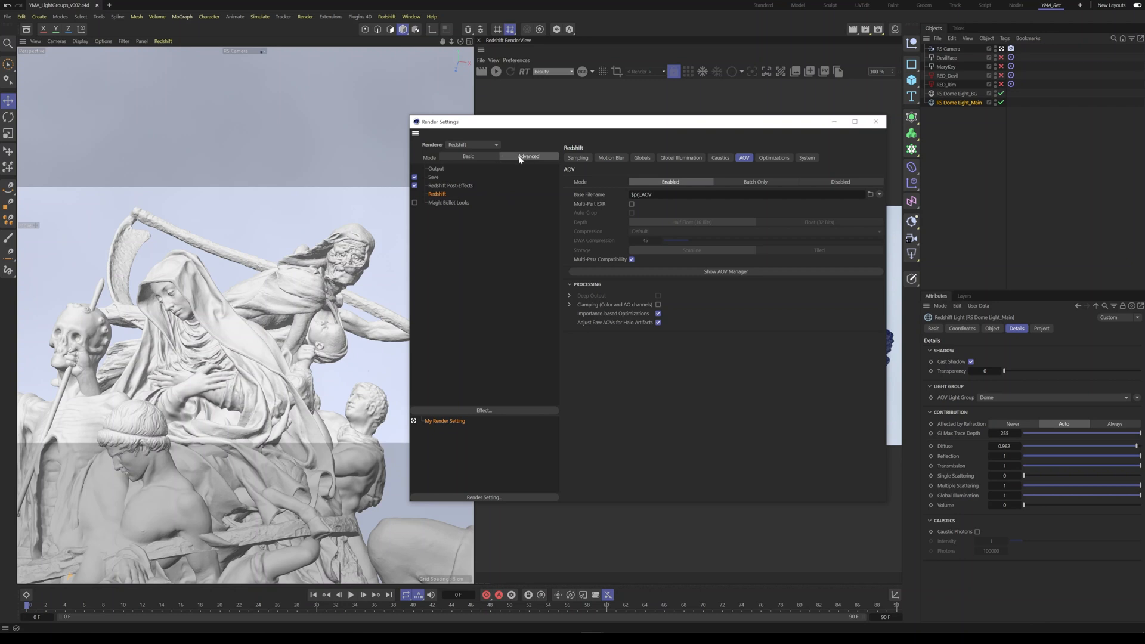
mouse_move(761, 157)
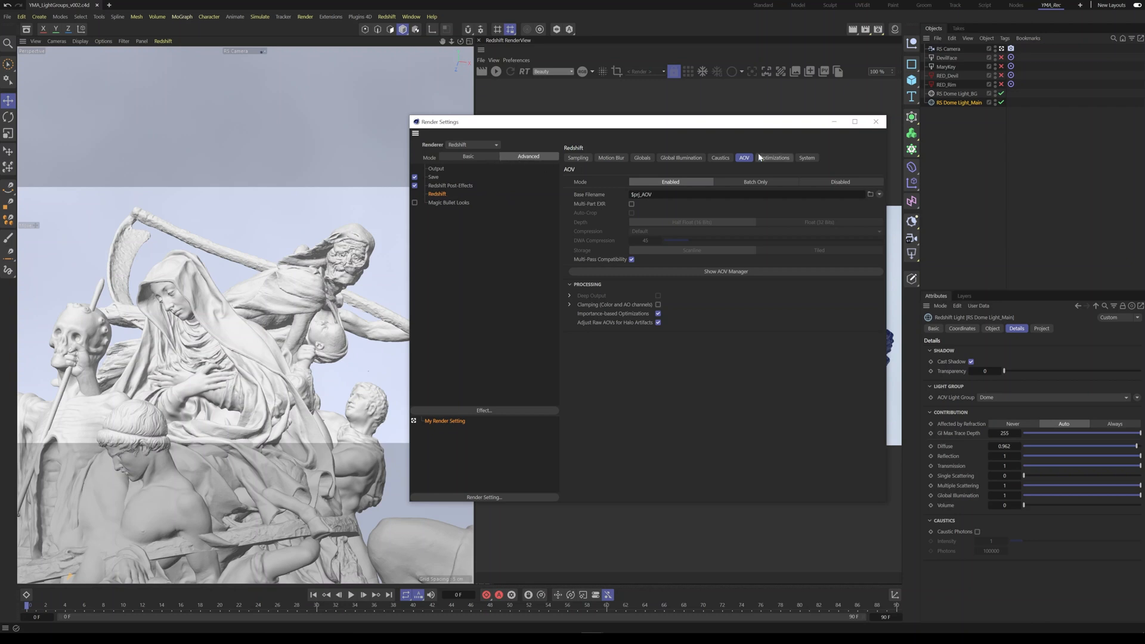
mouse_move(748, 167)
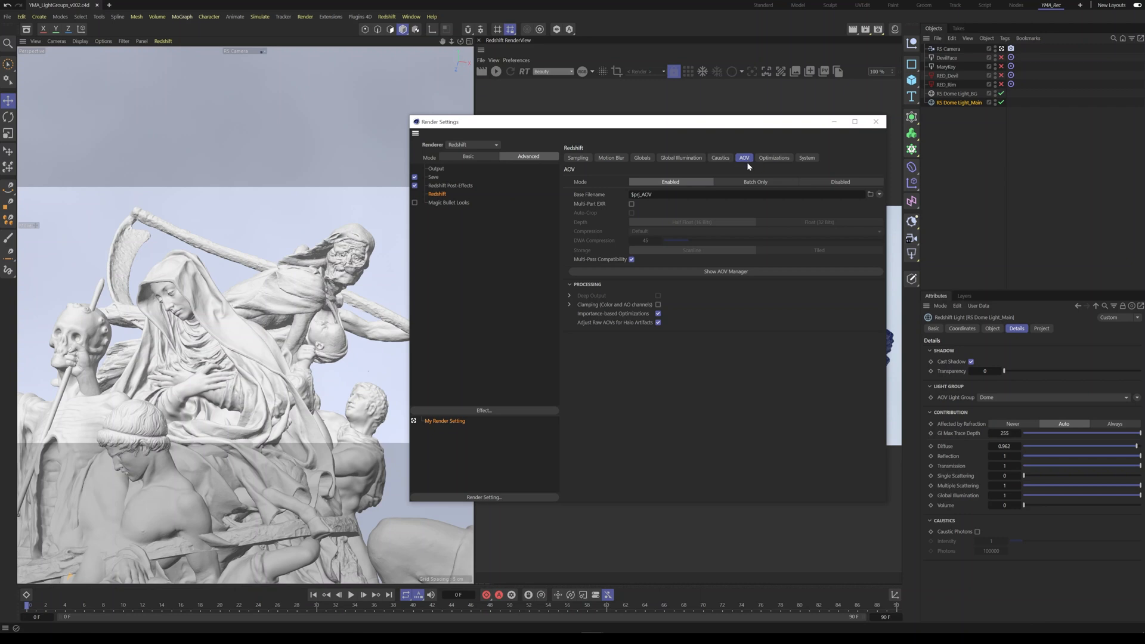
mouse_move(744, 275)
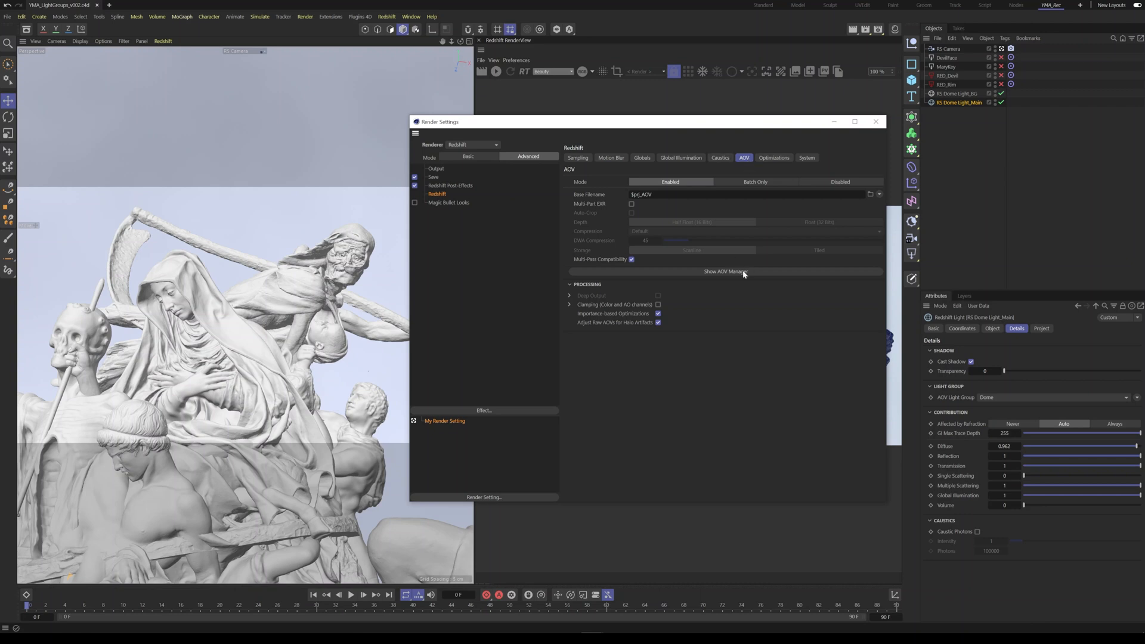
Step: In the Redshift AOV Manager, add a Beauty AOV and select it to show its settings
left_click(725, 272)
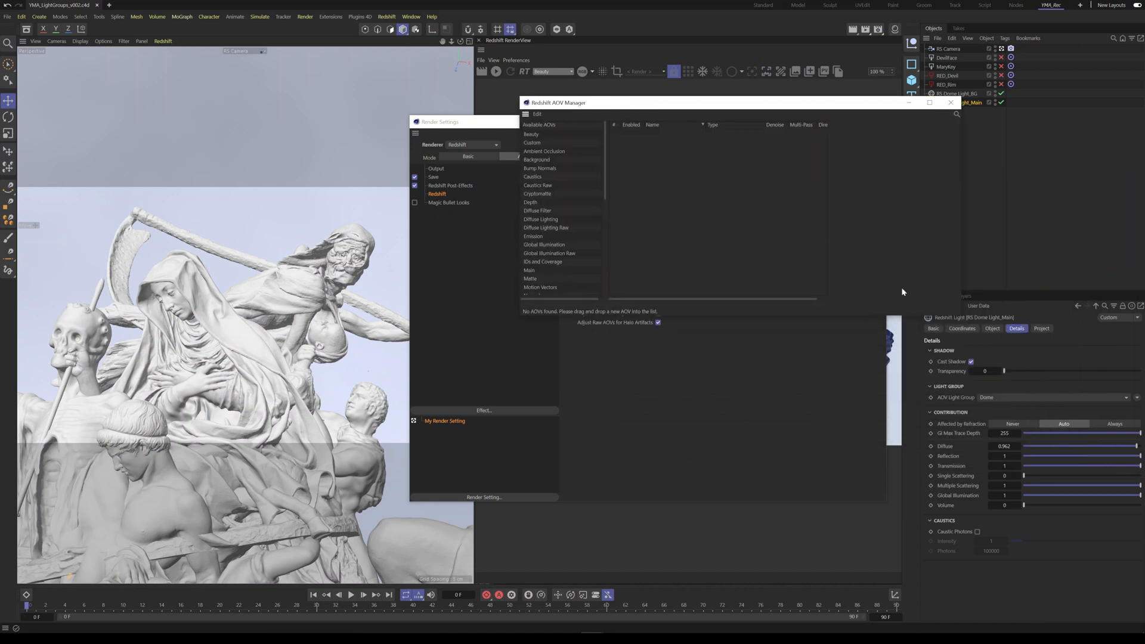
mouse_move(956, 318)
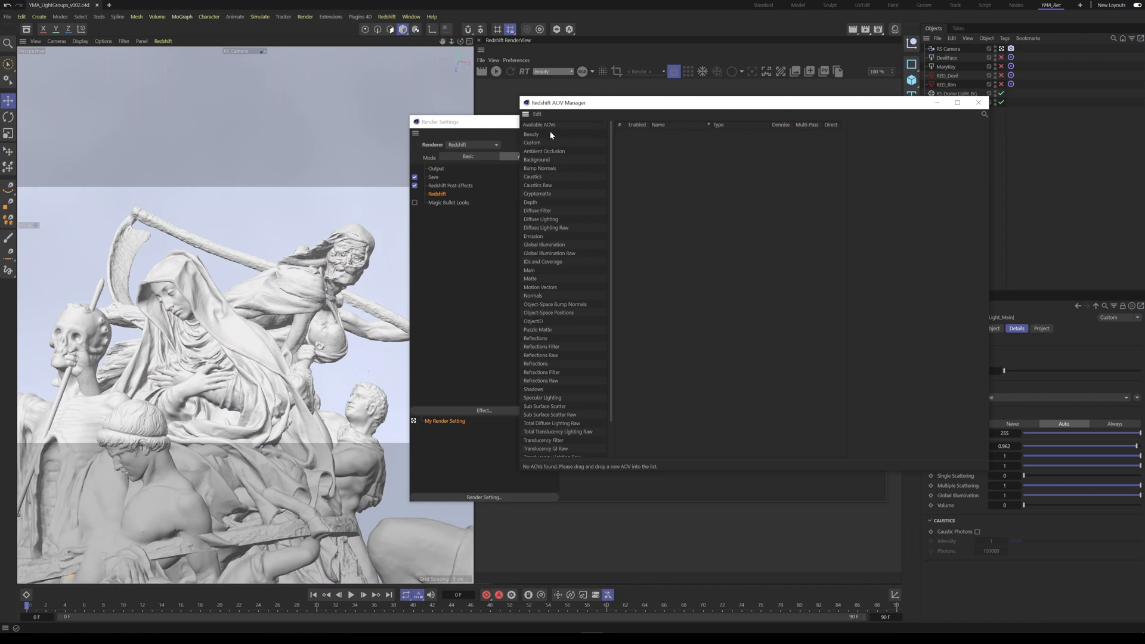
double_click(531, 133)
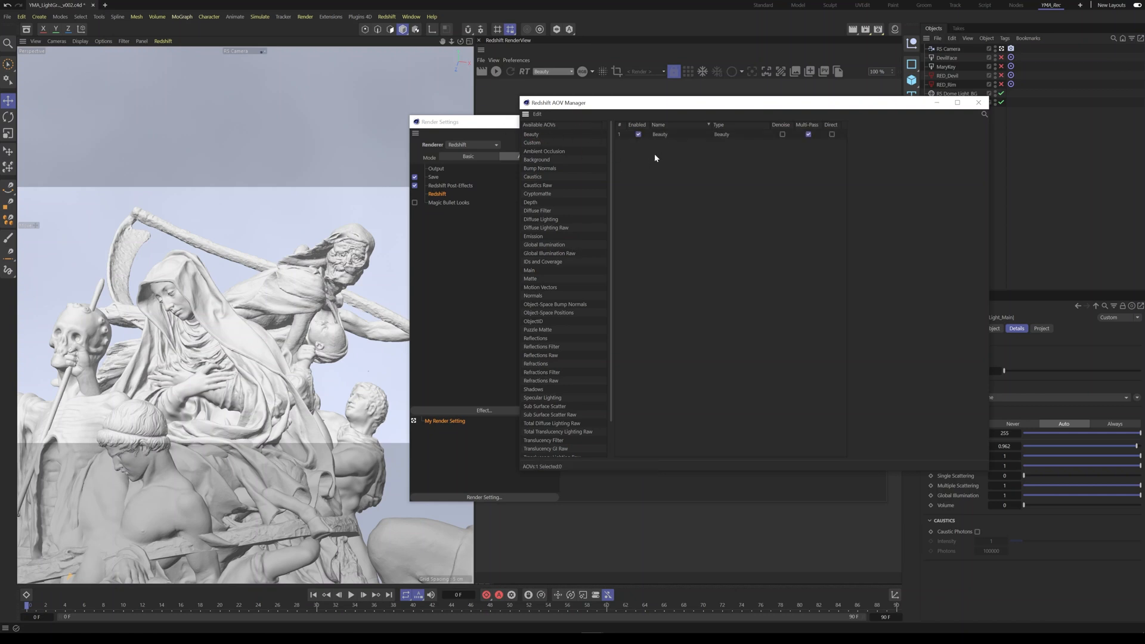
left_click(659, 134)
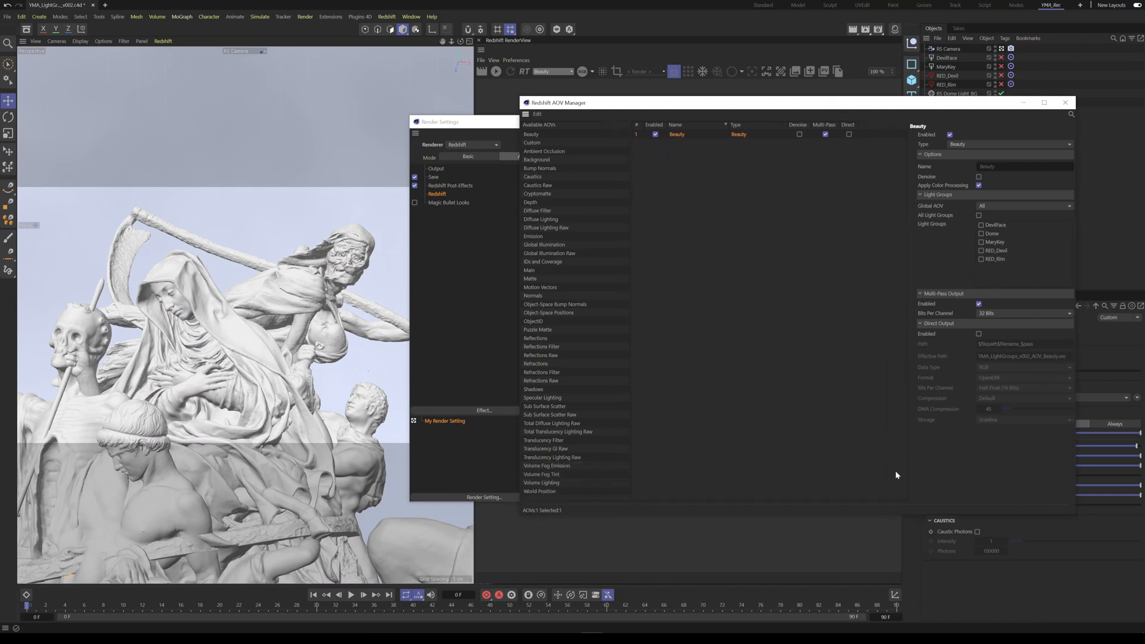
left_click(680, 141)
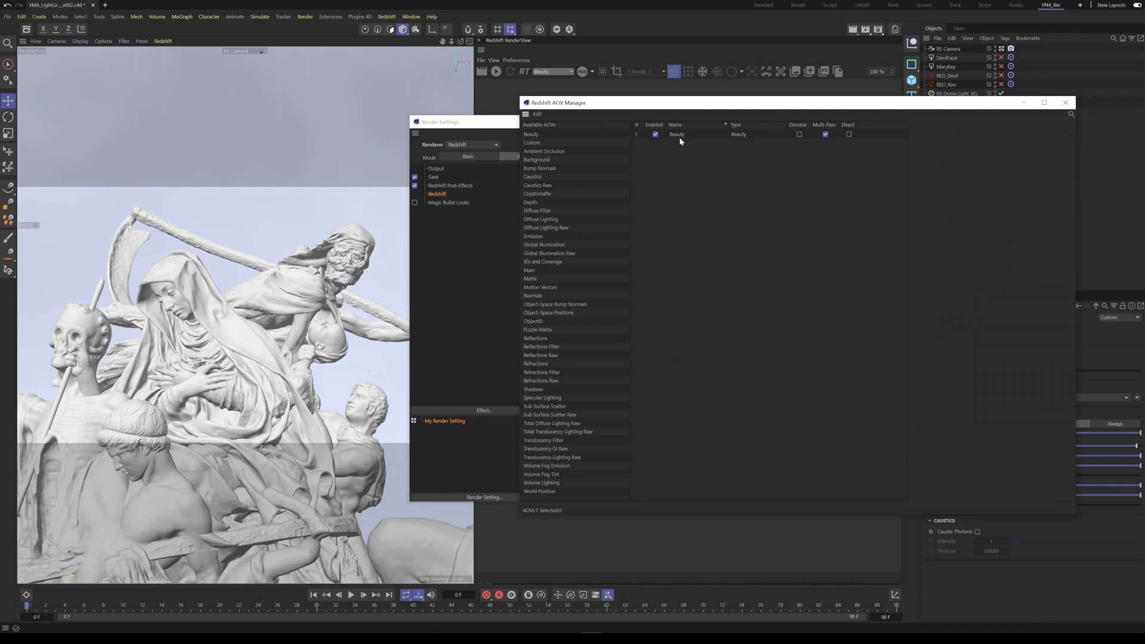
left_click(677, 133)
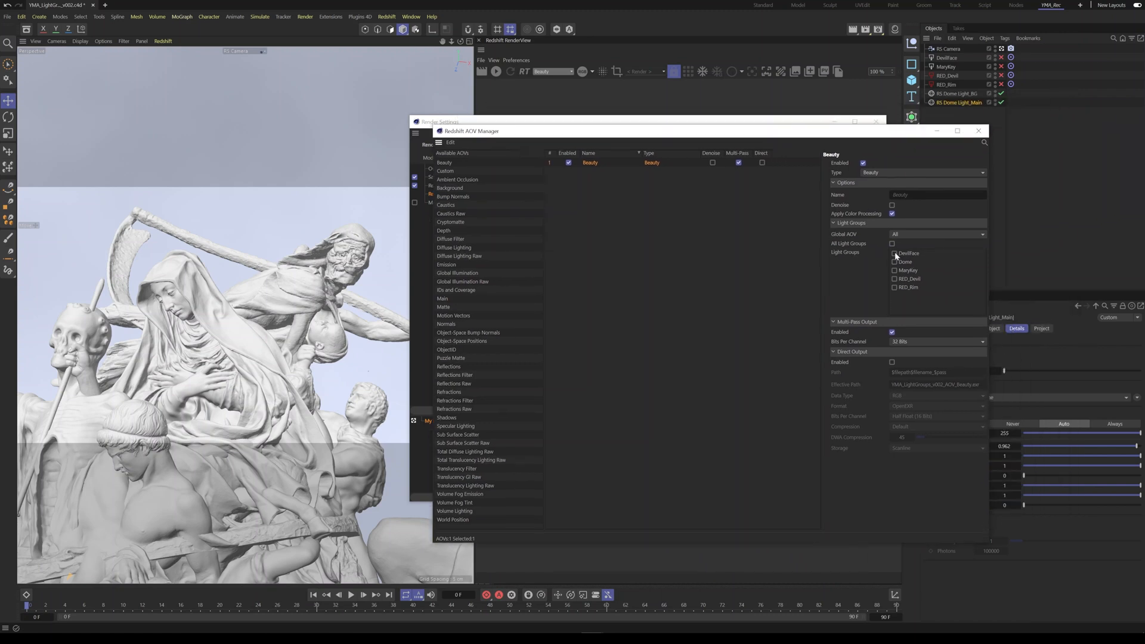
Step: After trying individual DevilFace and MaryKey groups, set the Beauty AOV to output All Light Groups
left_click(895, 253)
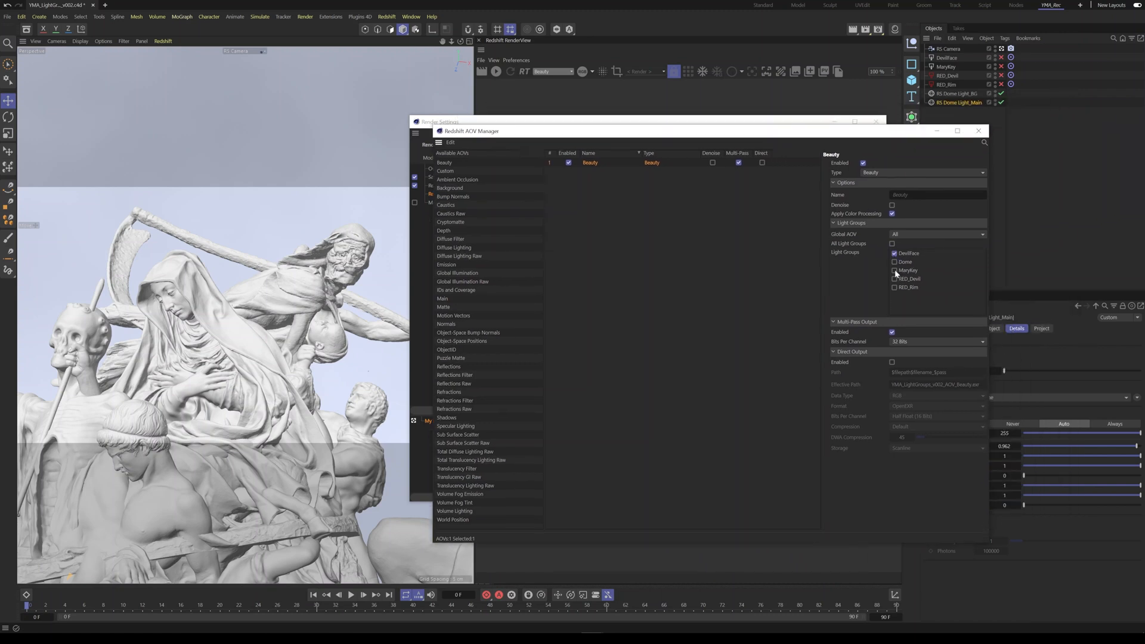
left_click(895, 270)
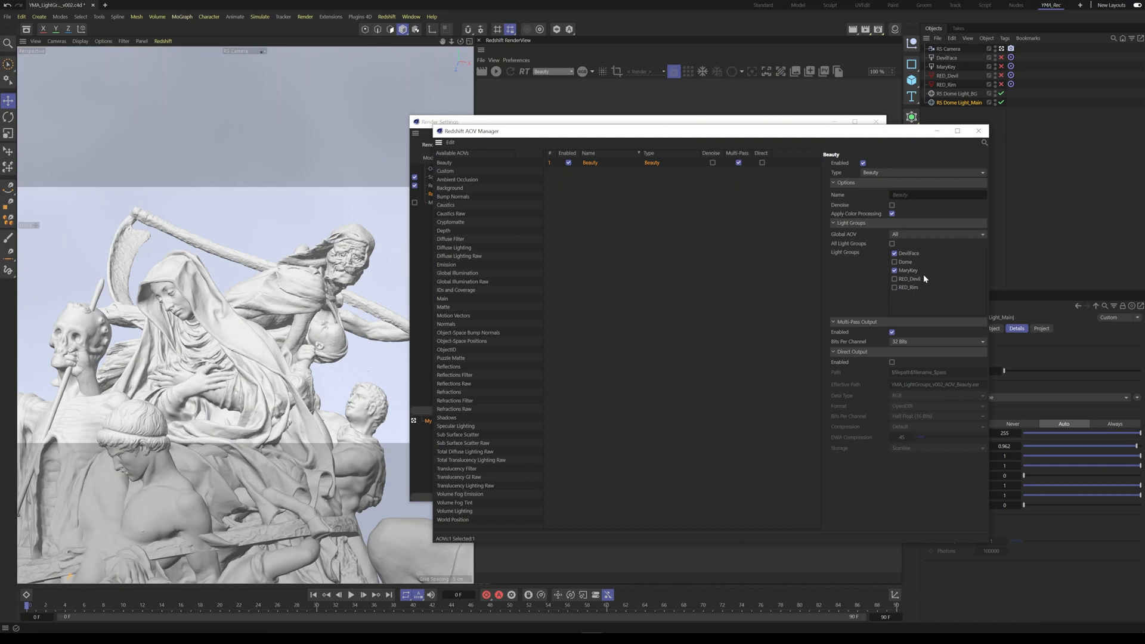
left_click(895, 253)
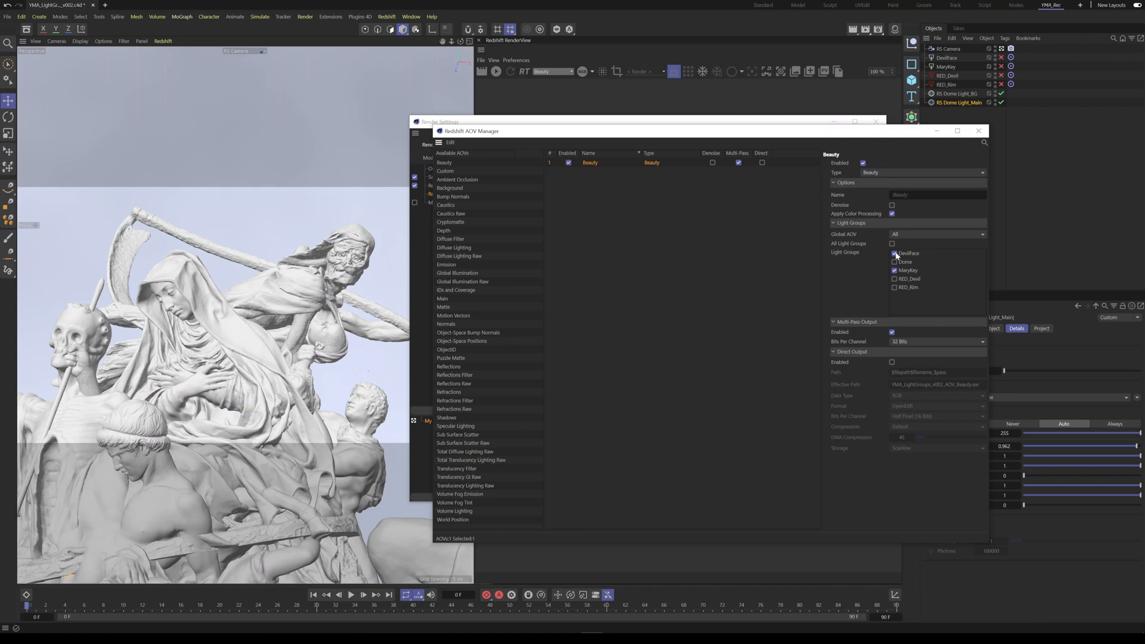
left_click(895, 253)
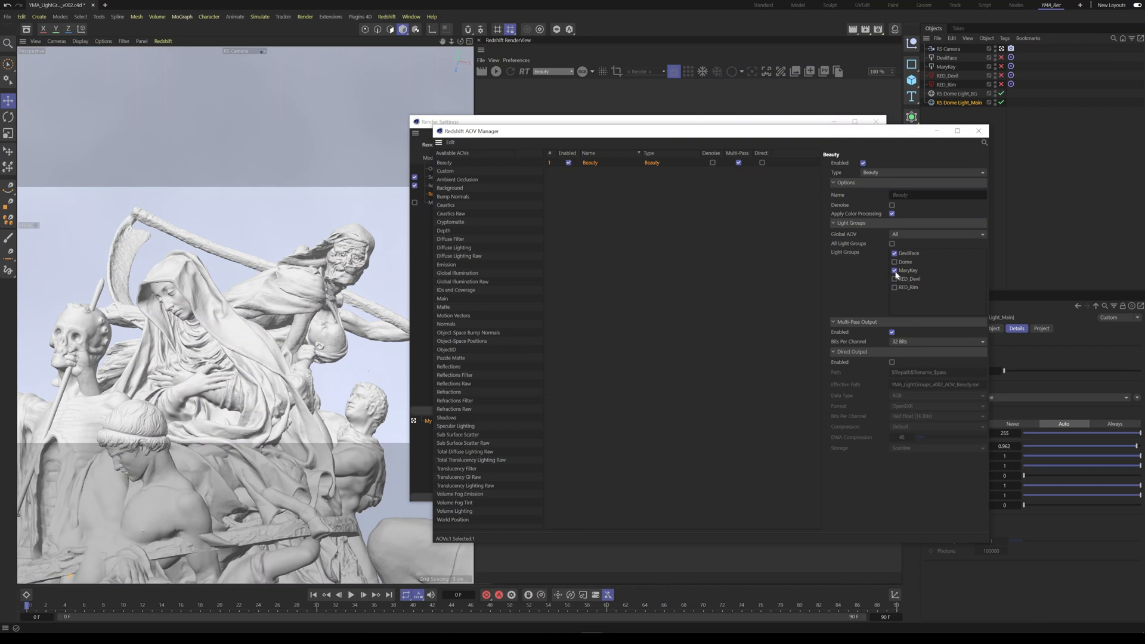
left_click(895, 269)
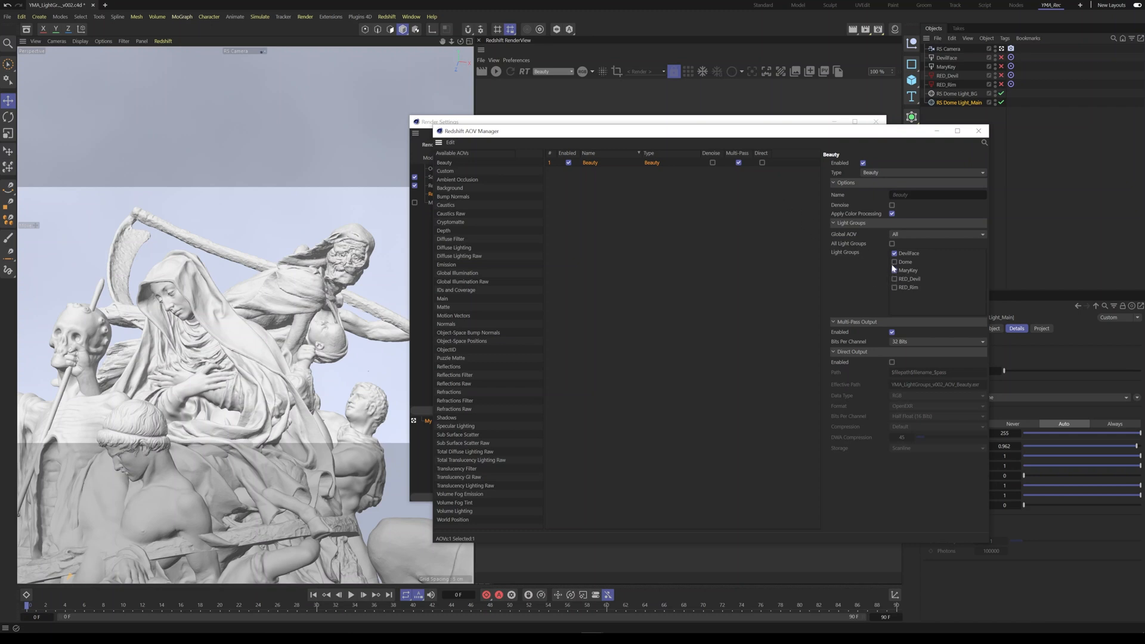
left_click(892, 243)
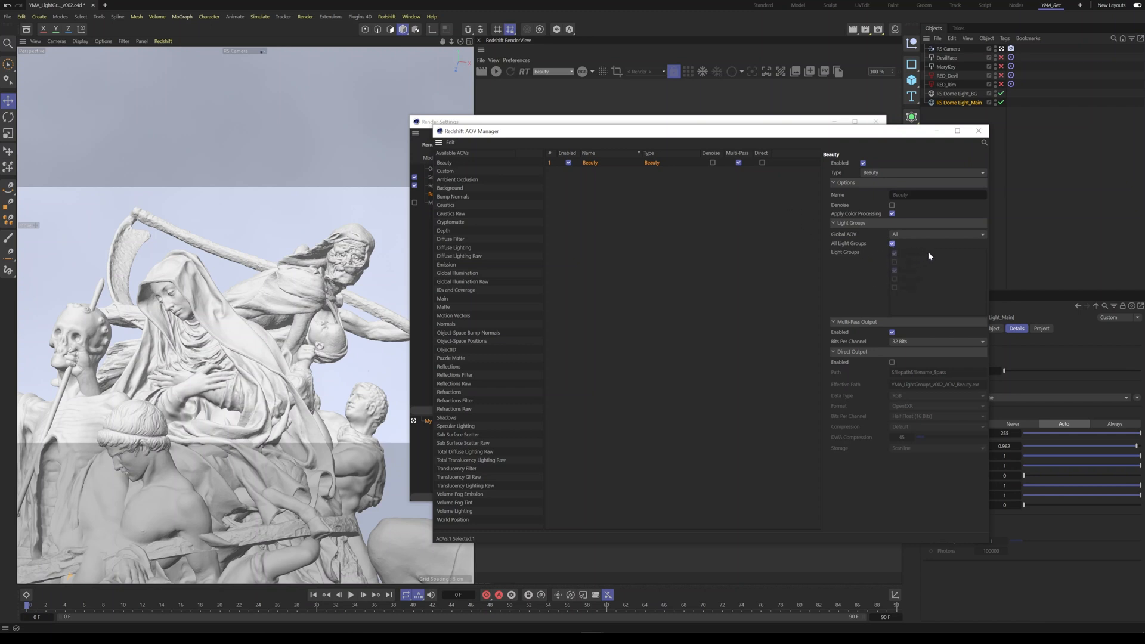
left_click(892, 243)
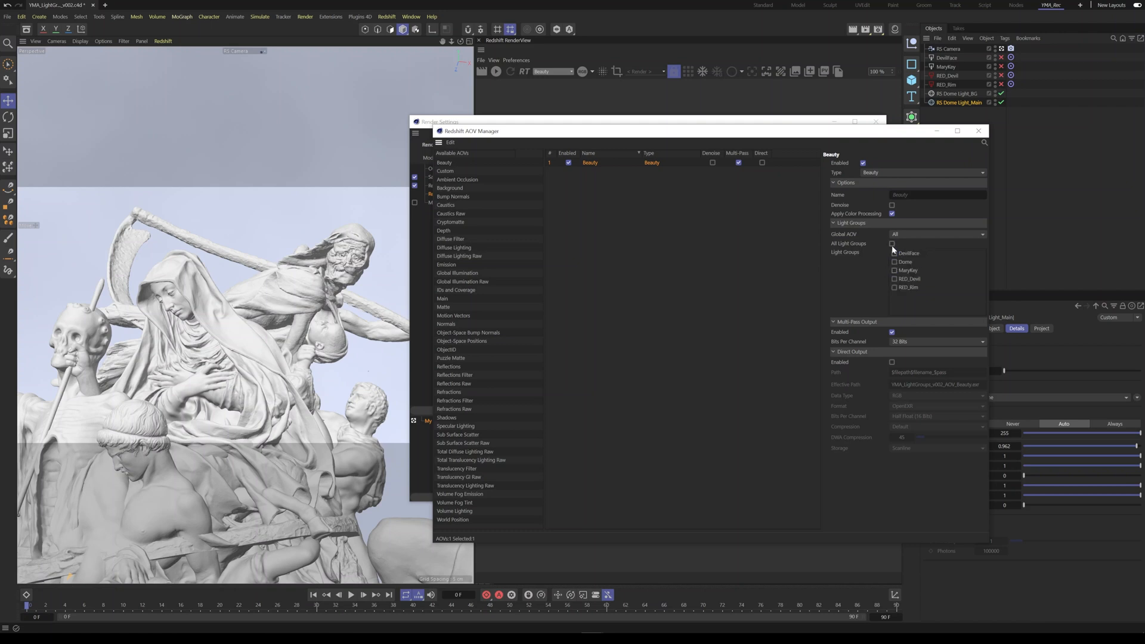
left_click(892, 244)
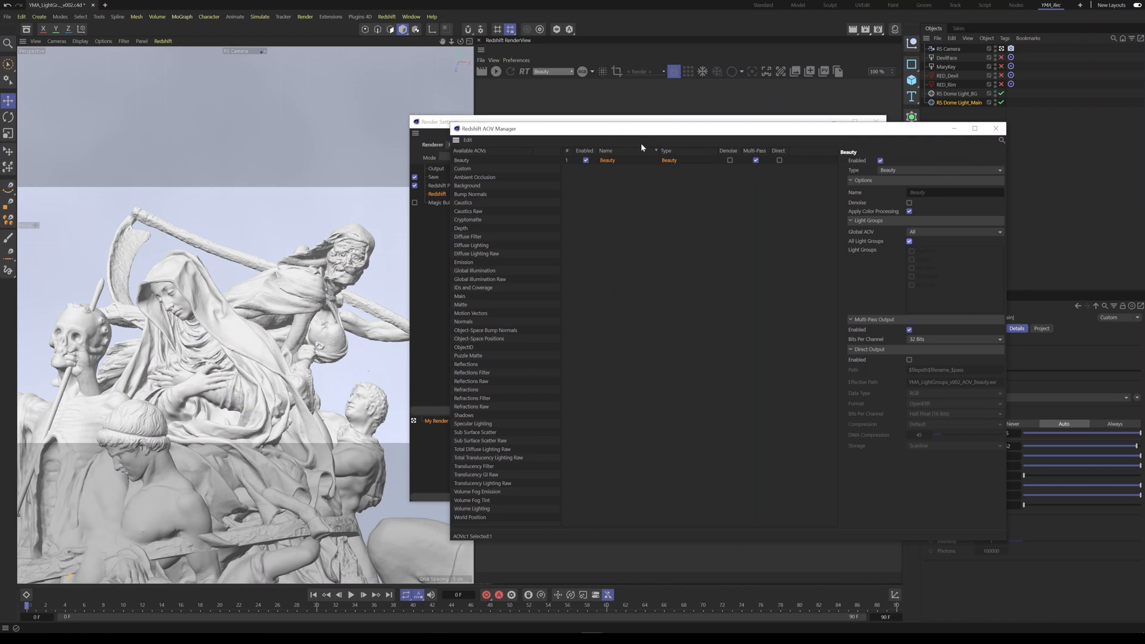
mouse_move(415, 275)
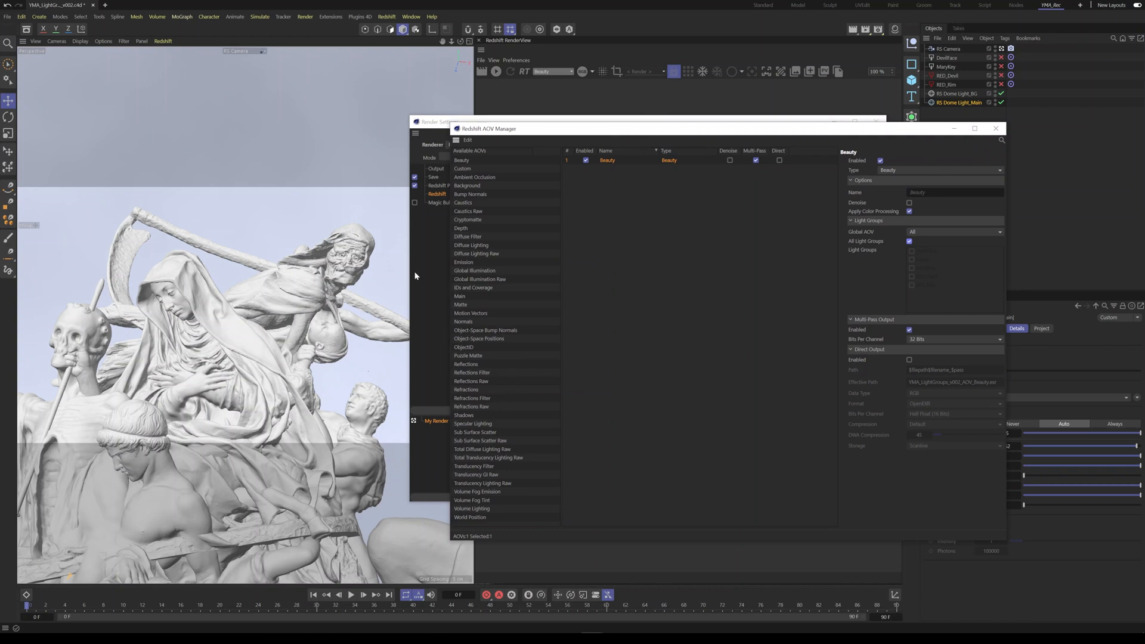
Step: Add Reflections and Specular Lighting AOVs to the list alongside Diffuse Lighting
double_click(471, 246)
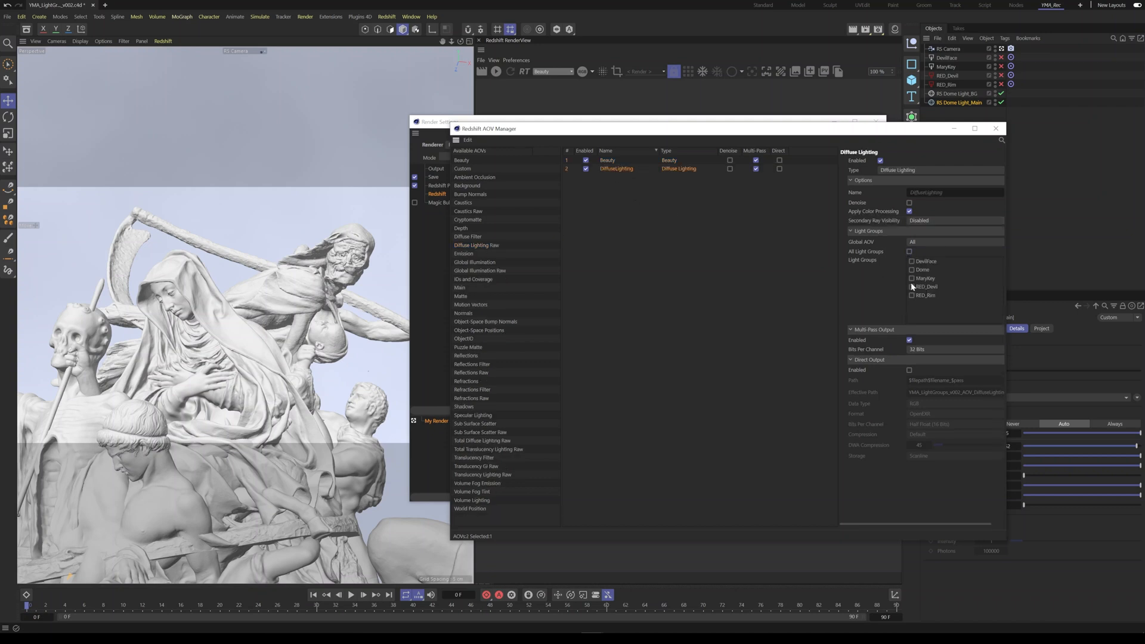
left_click(909, 250)
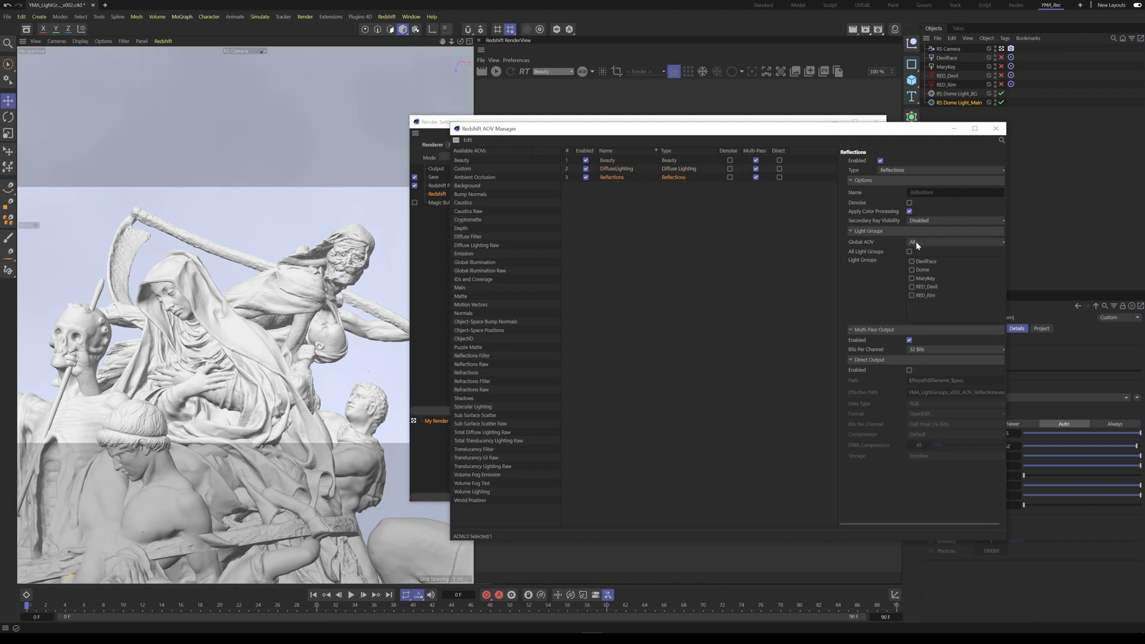
left_click(909, 251)
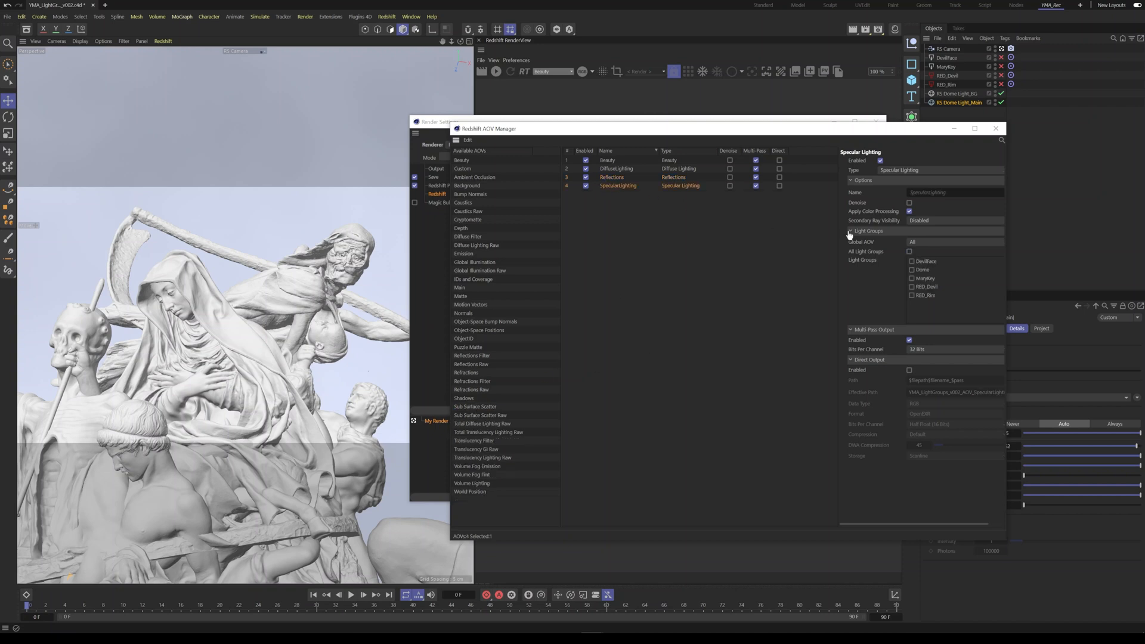
Step: Set the new AOVs' light group options, switching between all groups and individual groups
left_click(909, 250)
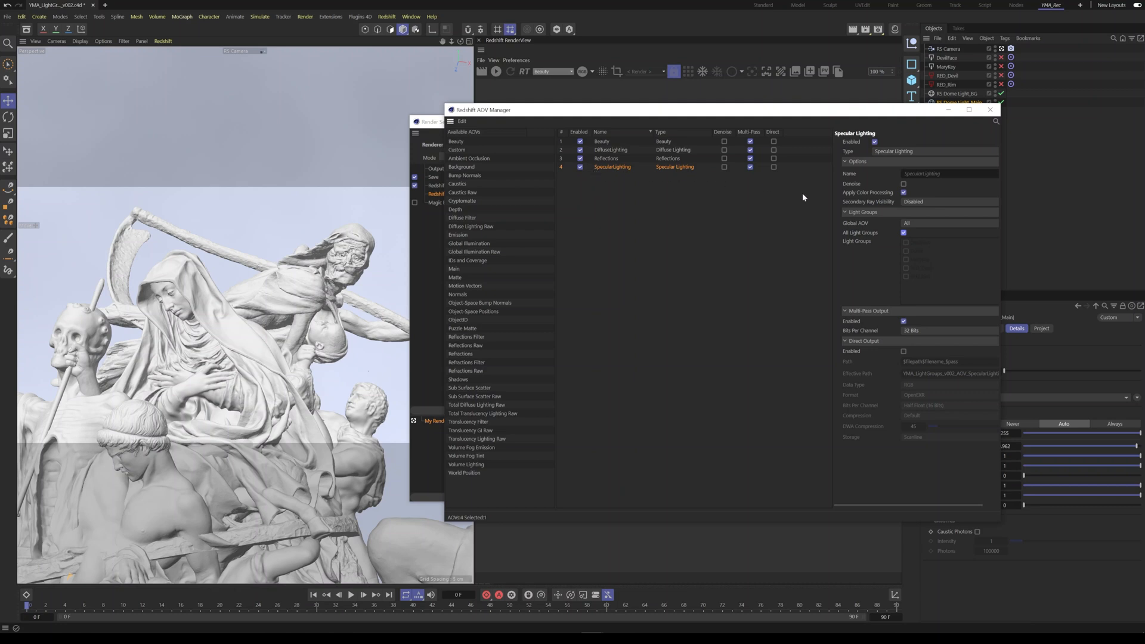
left_click(903, 232)
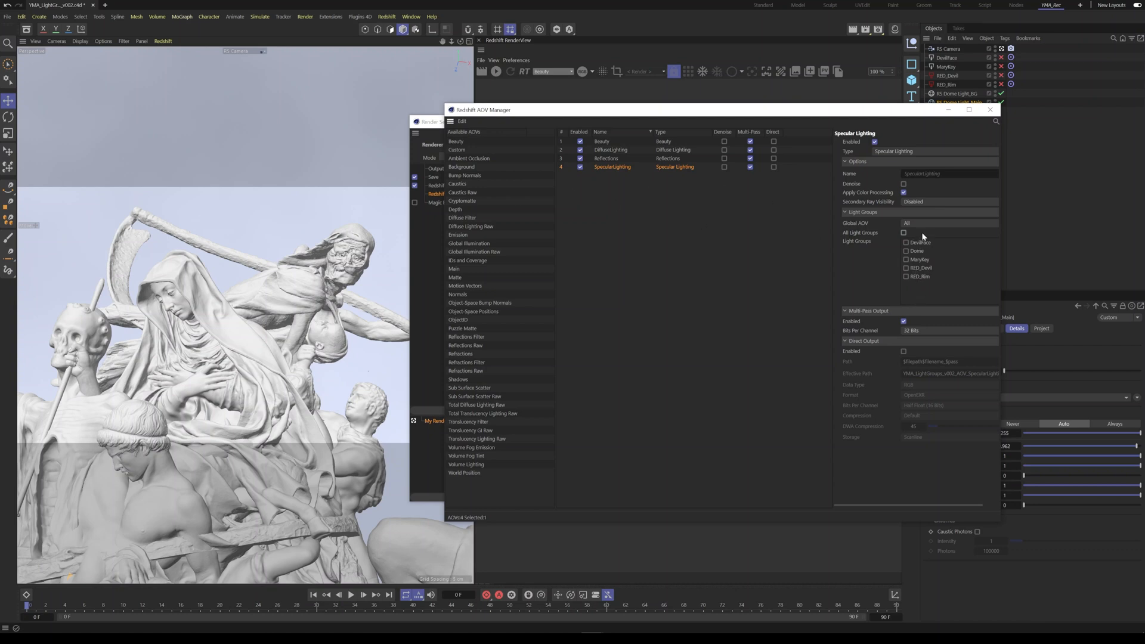
left_click(904, 232)
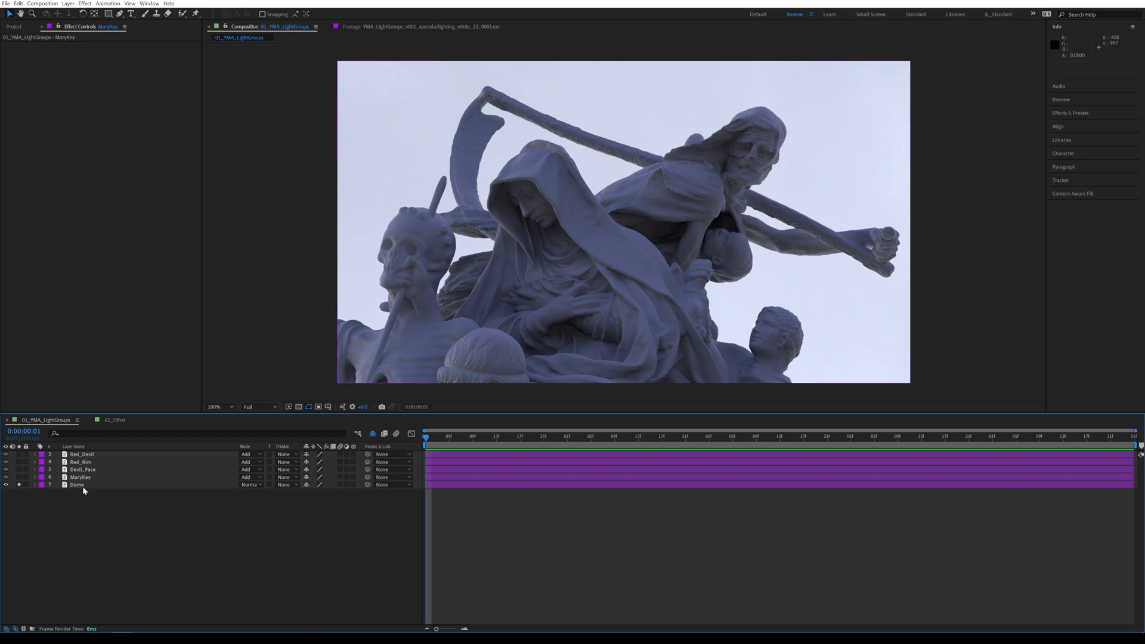
Step: Toggle the Red_Devil and Dome layers' visibility to compare contributions, leaving all five visible with Dome selected
left_click(76, 484)
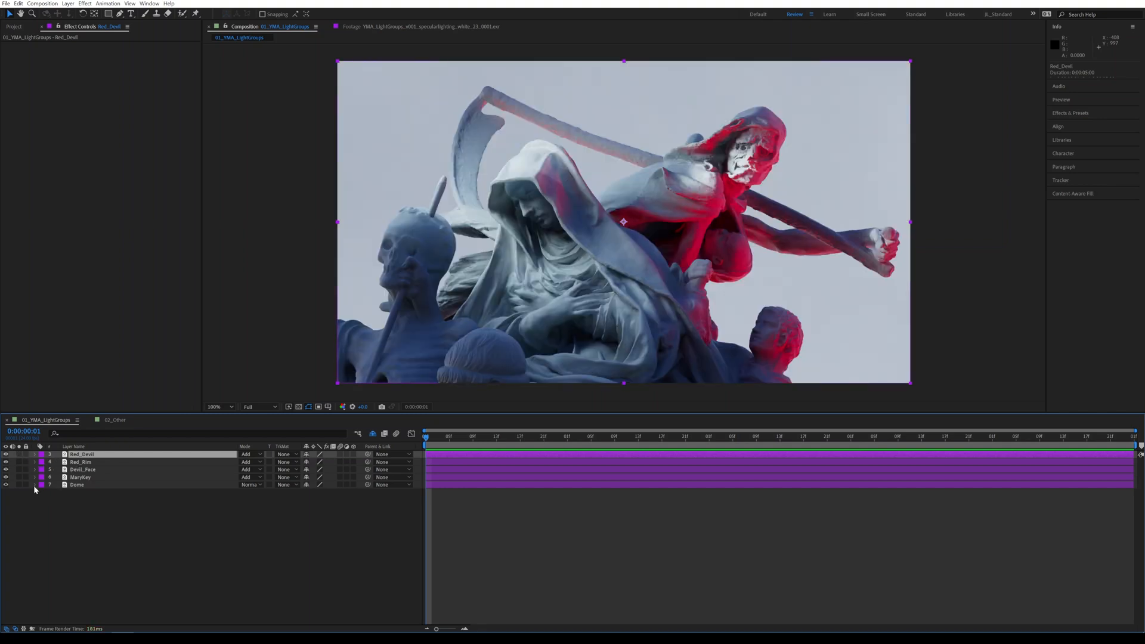
mouse_move(25, 498)
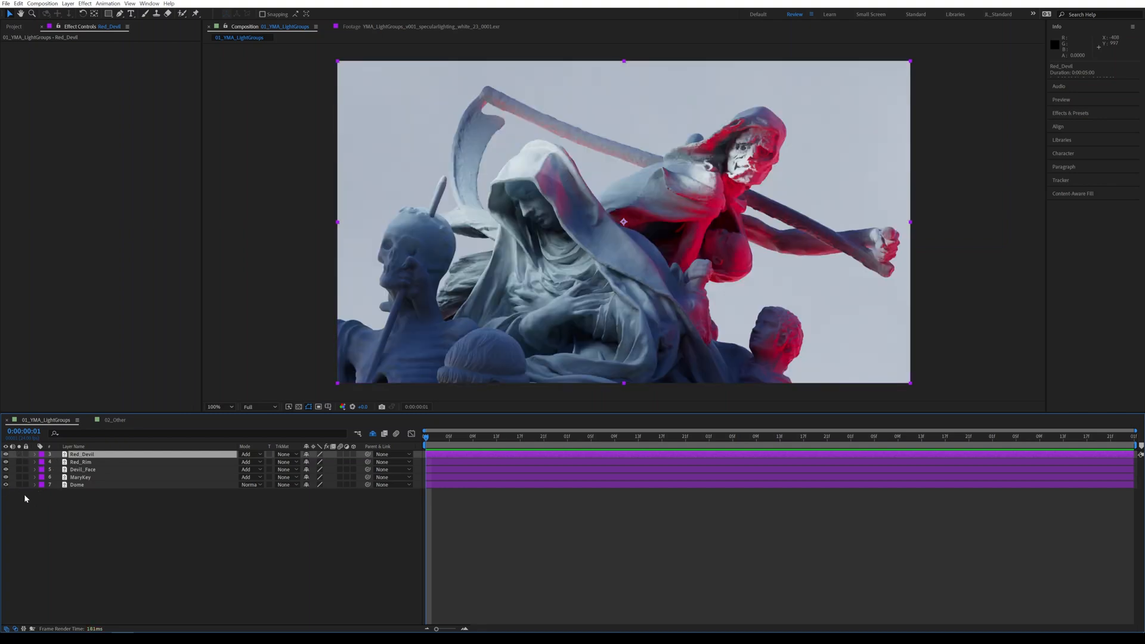
left_click(77, 485)
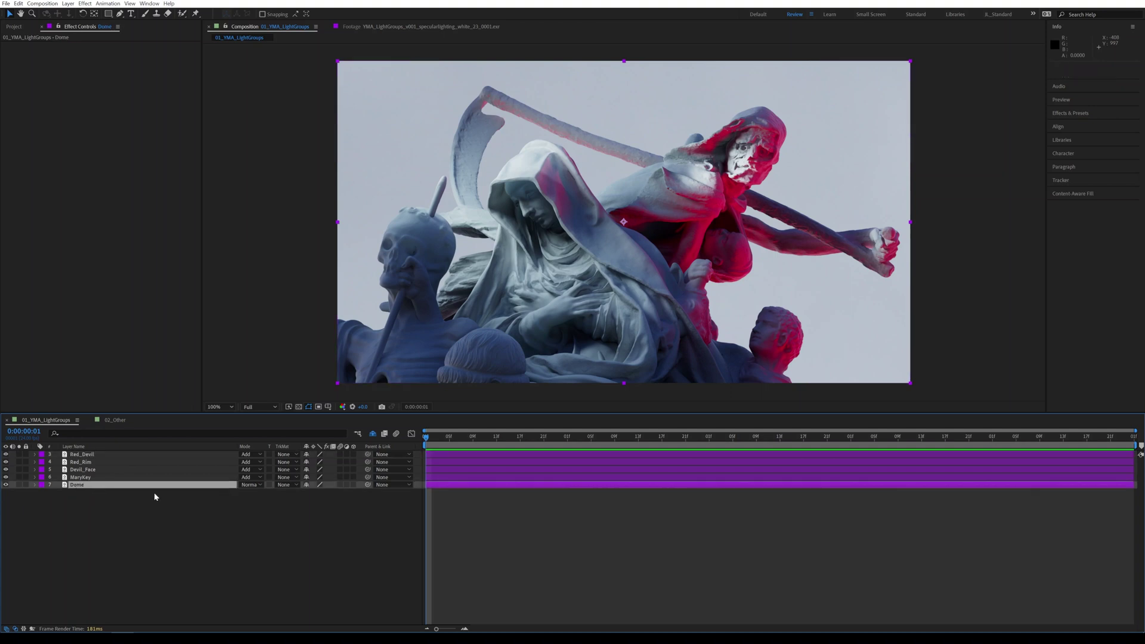
mouse_move(113, 493)
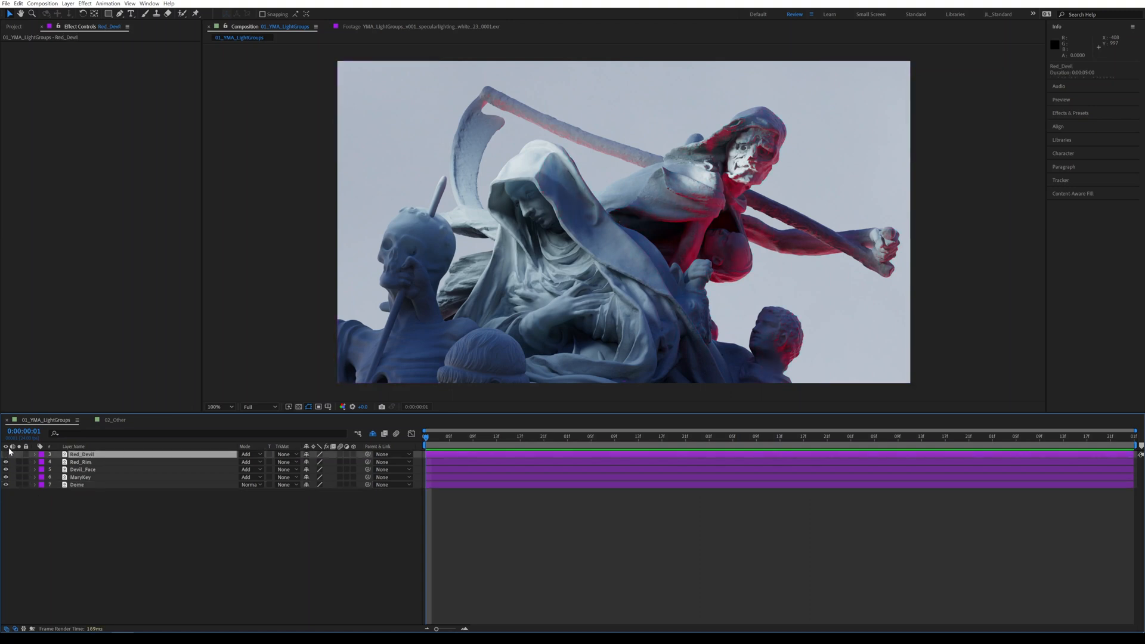
left_click(7, 455)
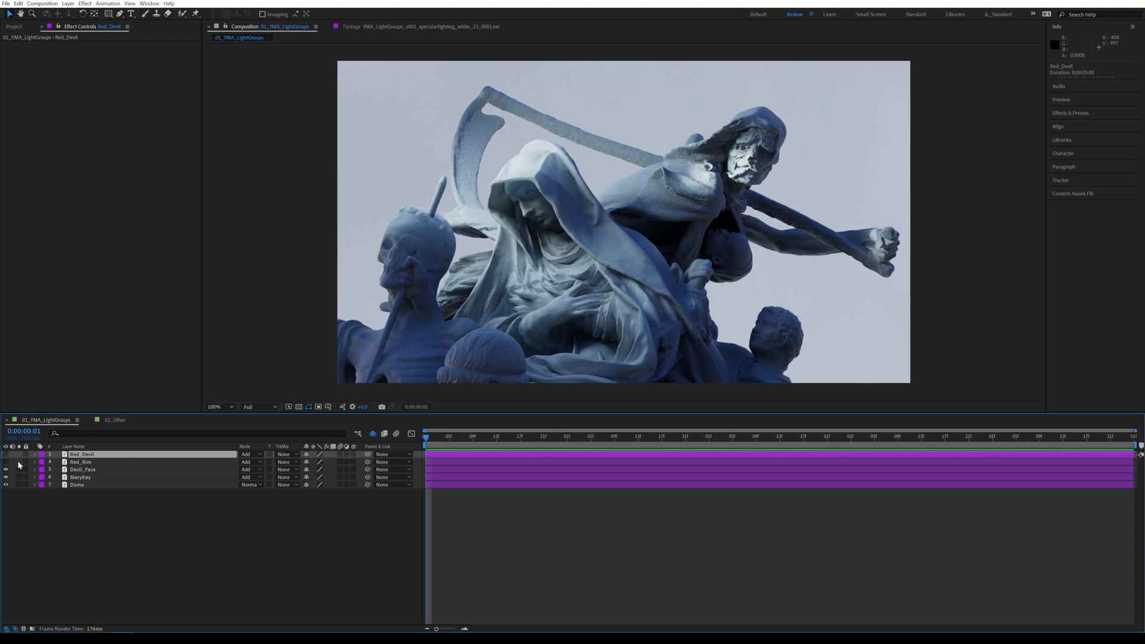
mouse_move(15, 457)
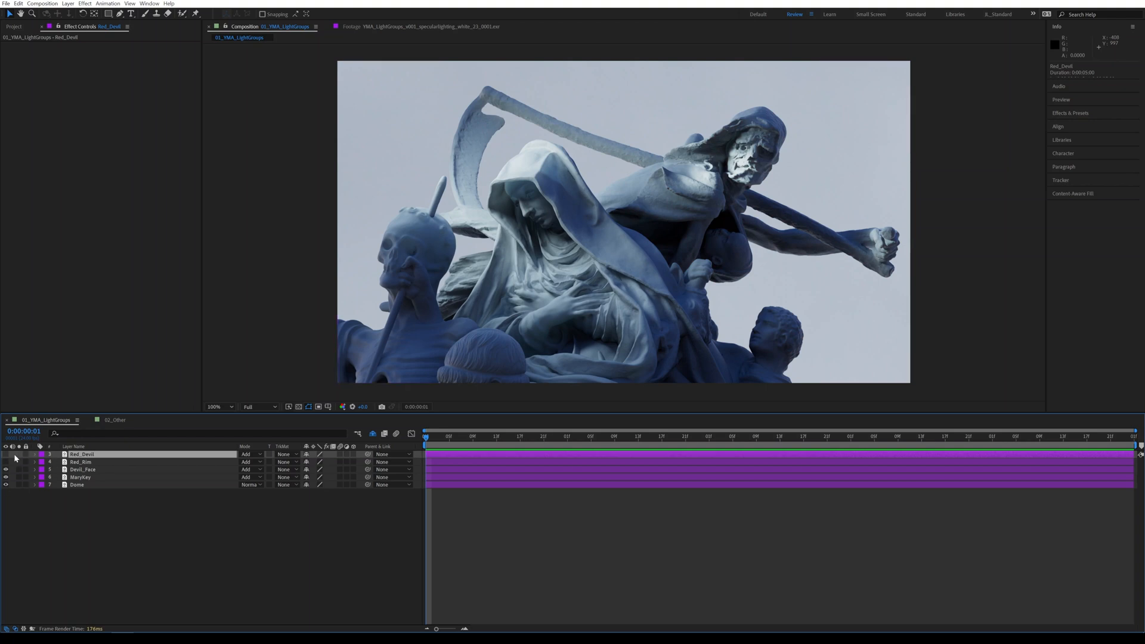
left_click(83, 470)
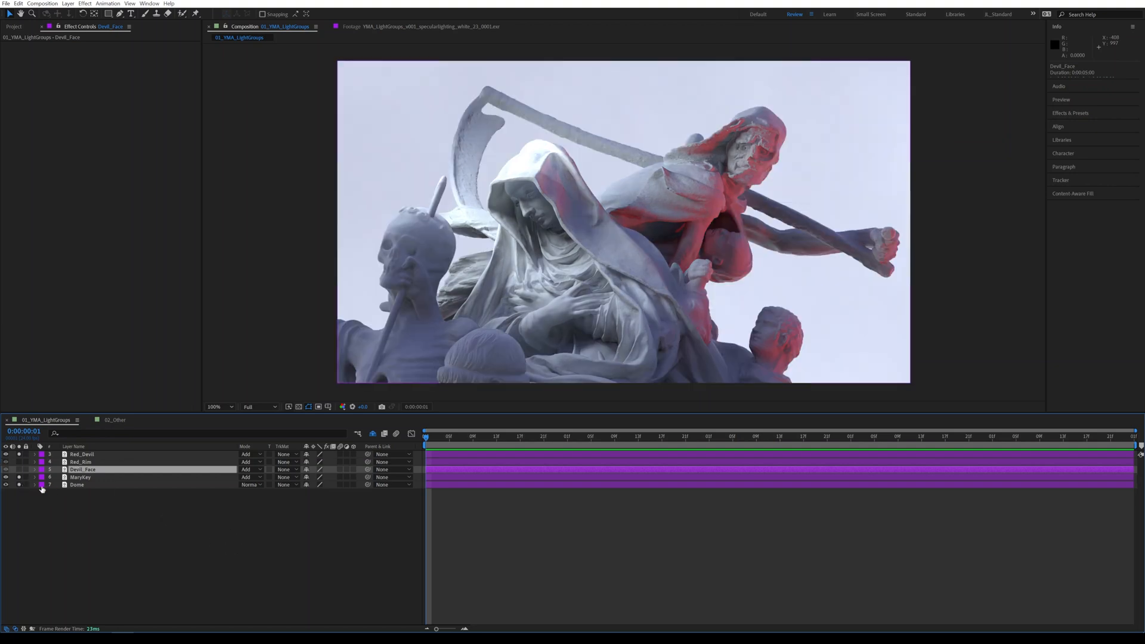
left_click(78, 484)
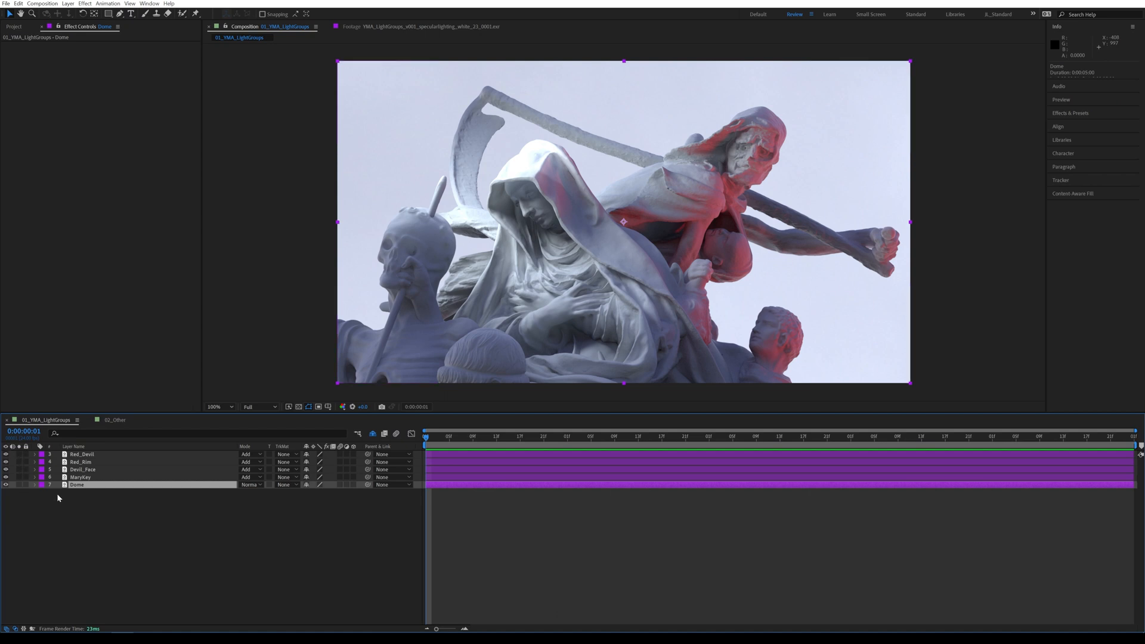
Step: Apply a Tint to the Dome layer with Map White To set to a vivid purple
left_click(87, 2)
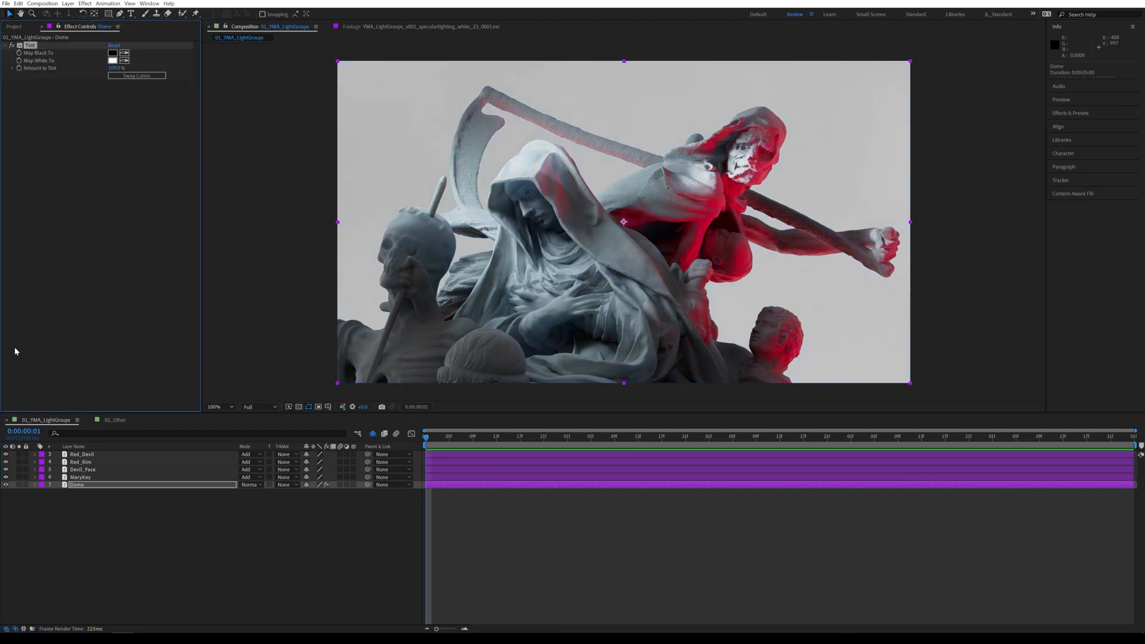
left_click(110, 60)
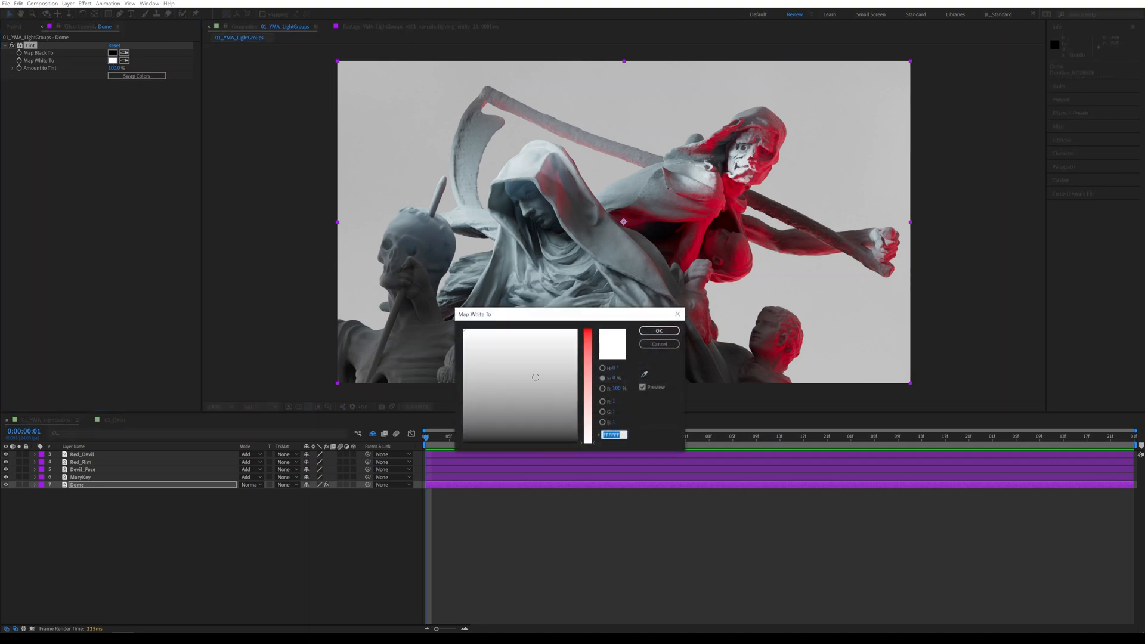
left_click(551, 351)
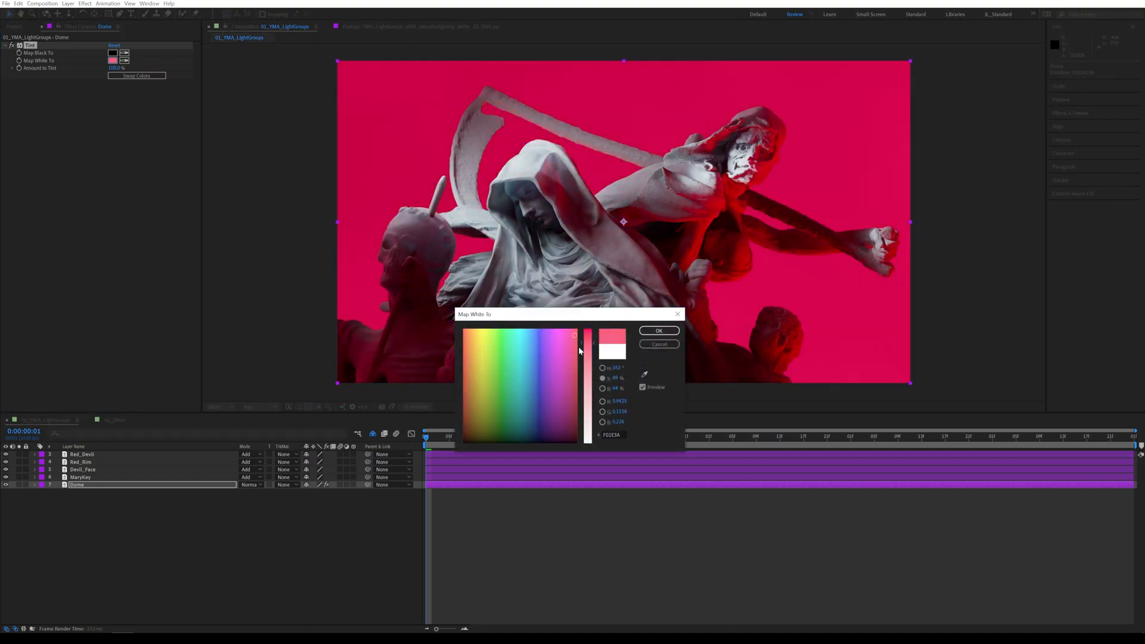
left_click(563, 353)
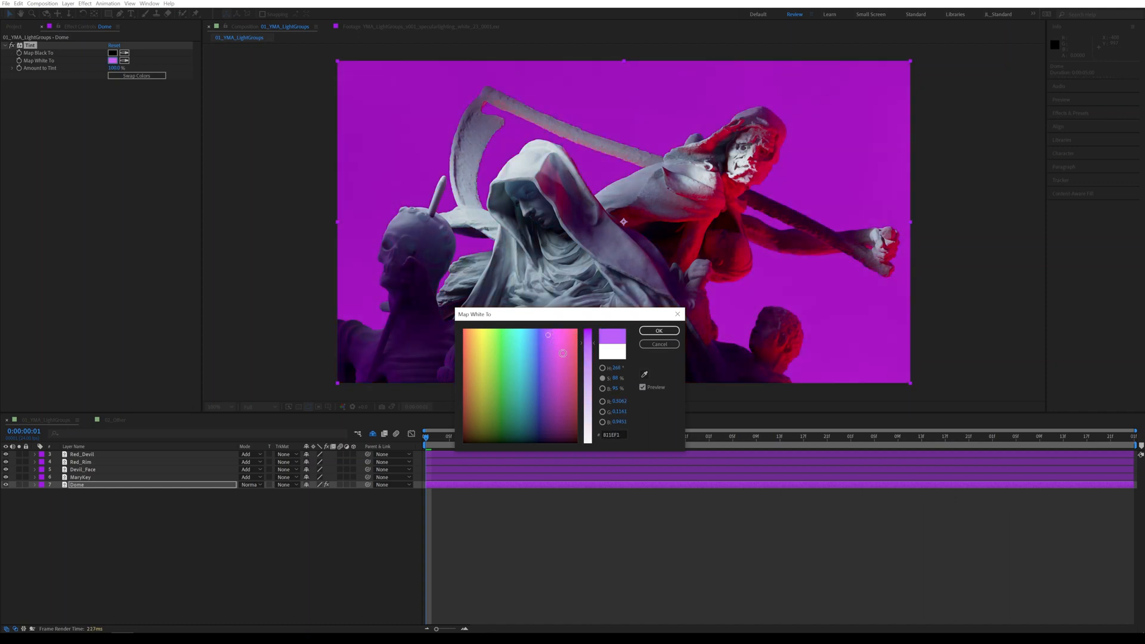
left_click(659, 344)
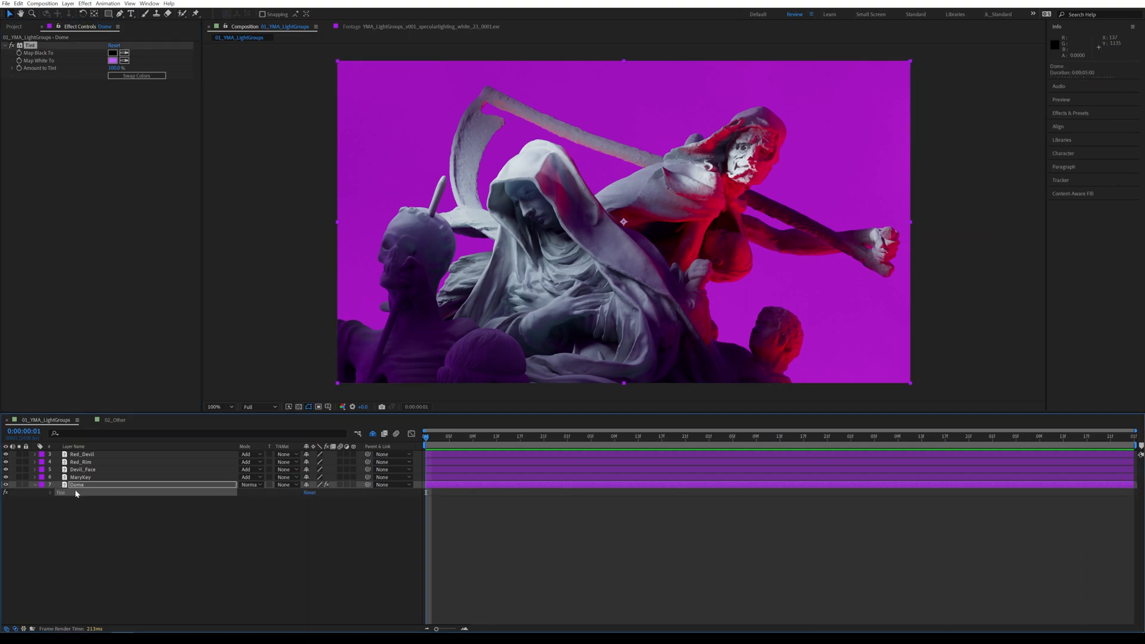
Step: Set the Red_Devil layer's Tint Map White To colour to a warm yellow-orange
left_click(82, 453)
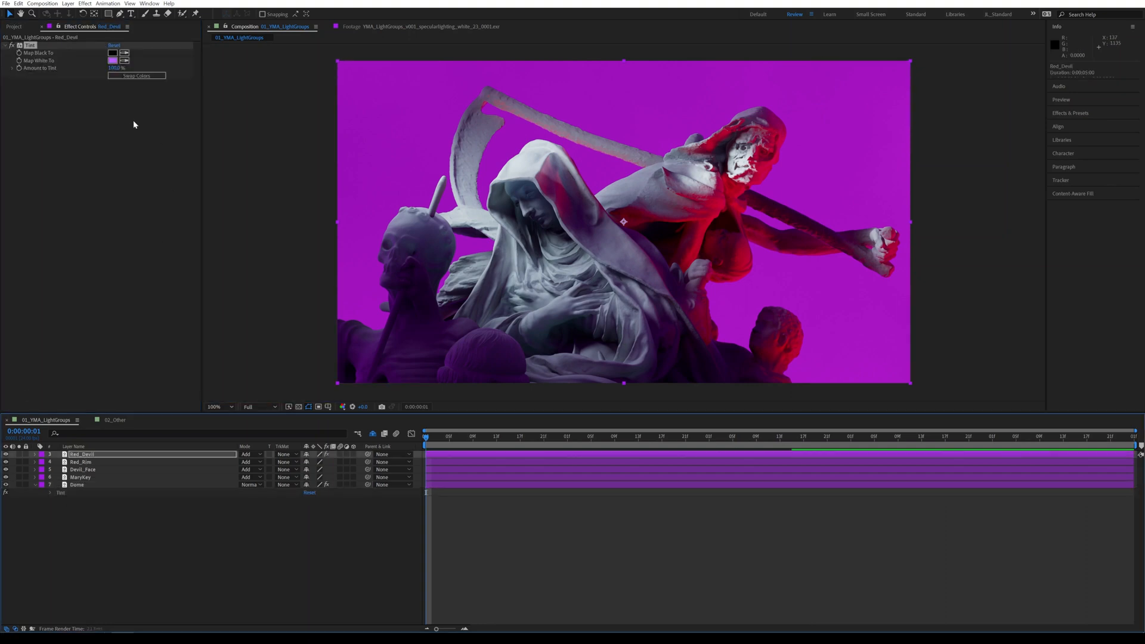
left_click(116, 59)
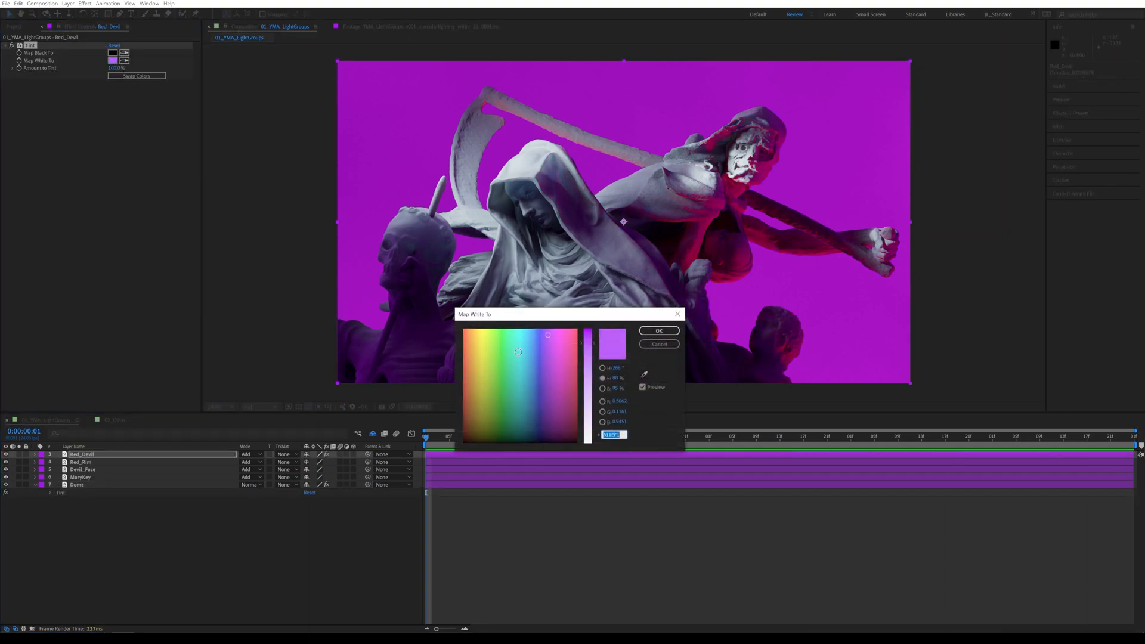
left_click(479, 338)
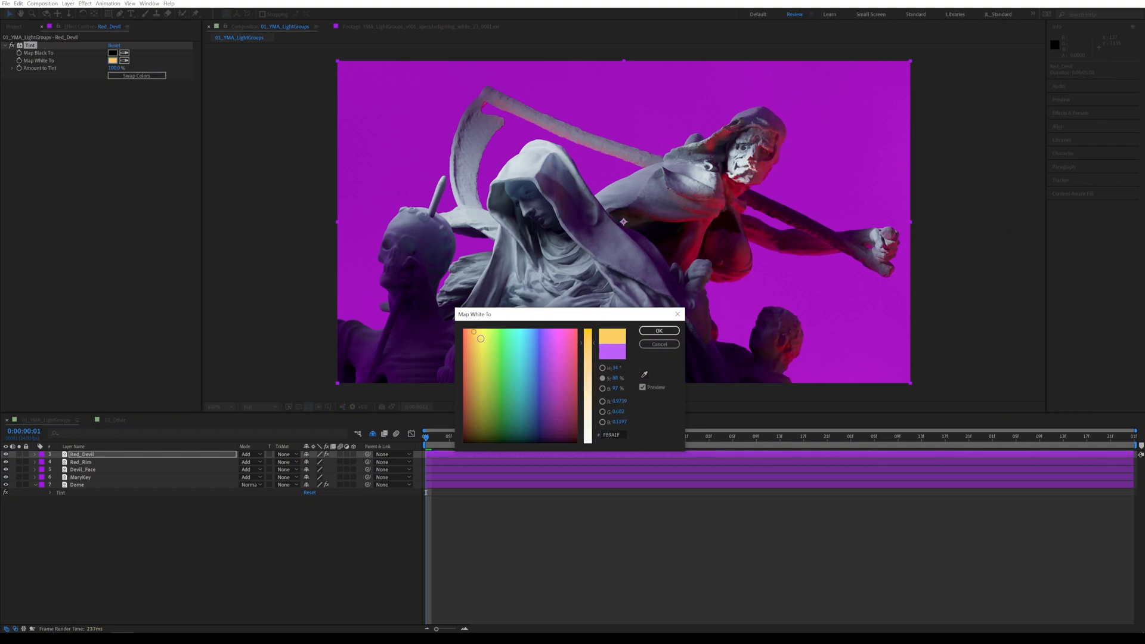
left_click(476, 331)
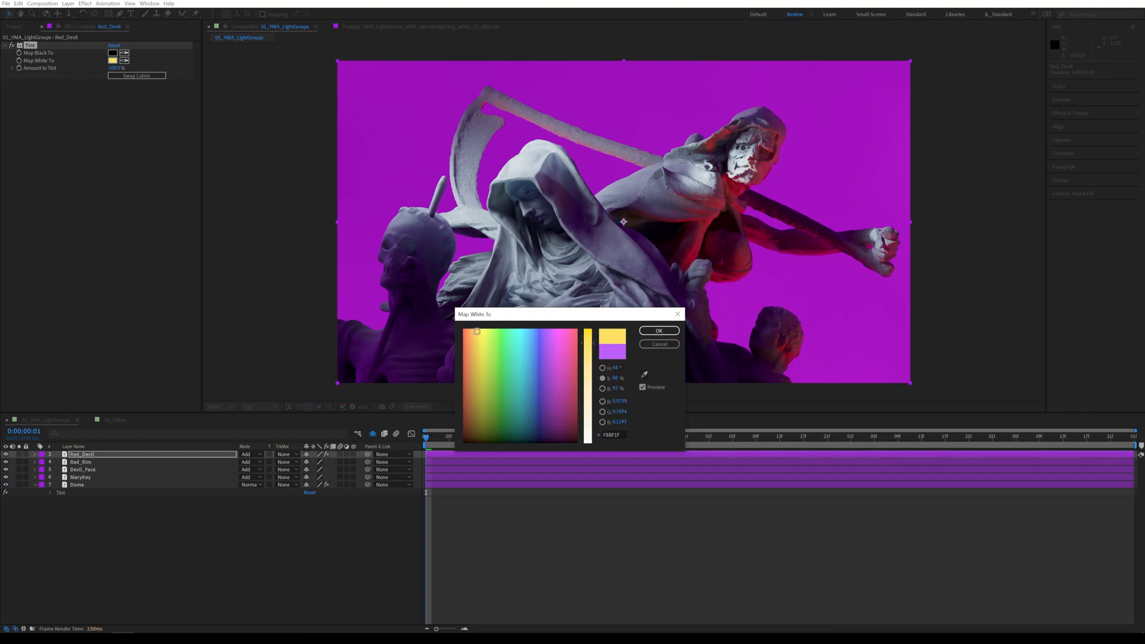
left_click_drag(587, 337, 587, 343)
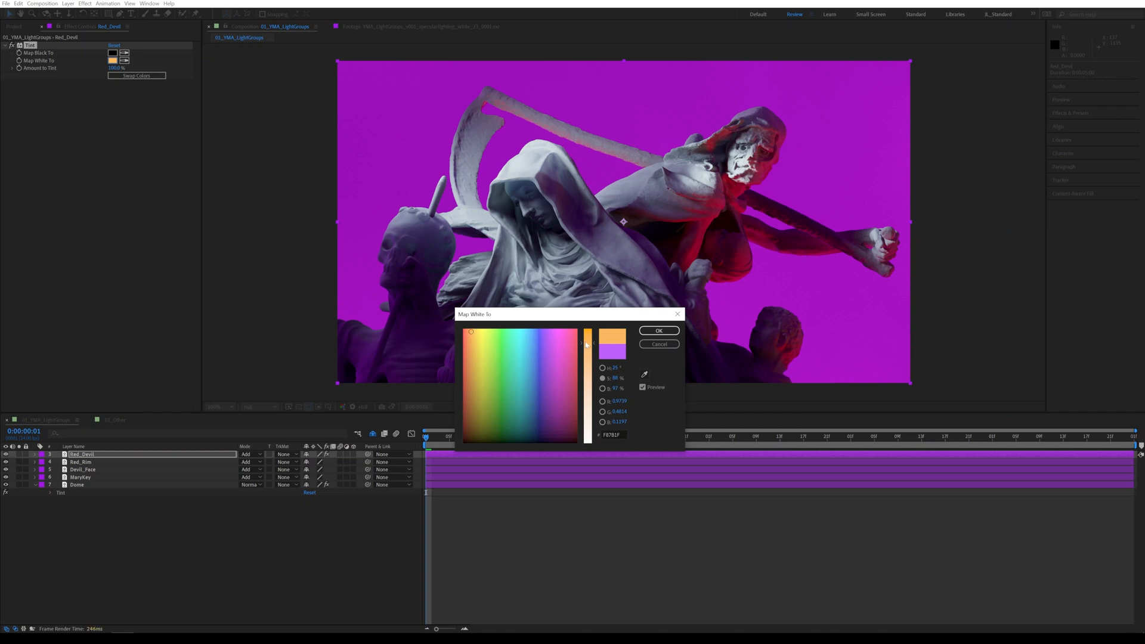
left_click(475, 337)
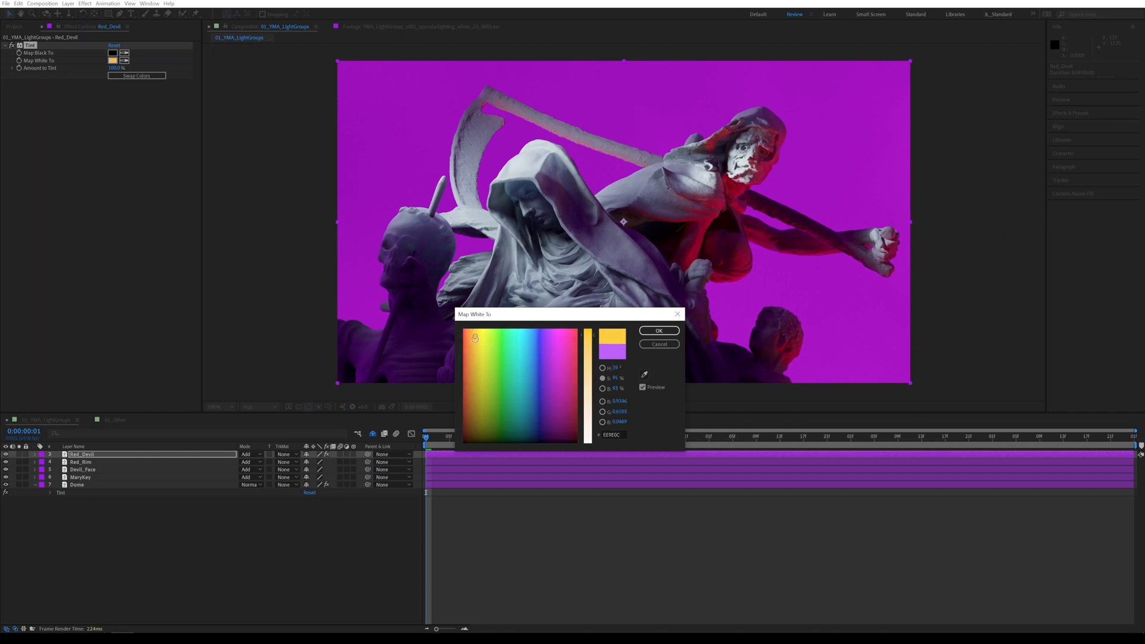
left_click(468, 329)
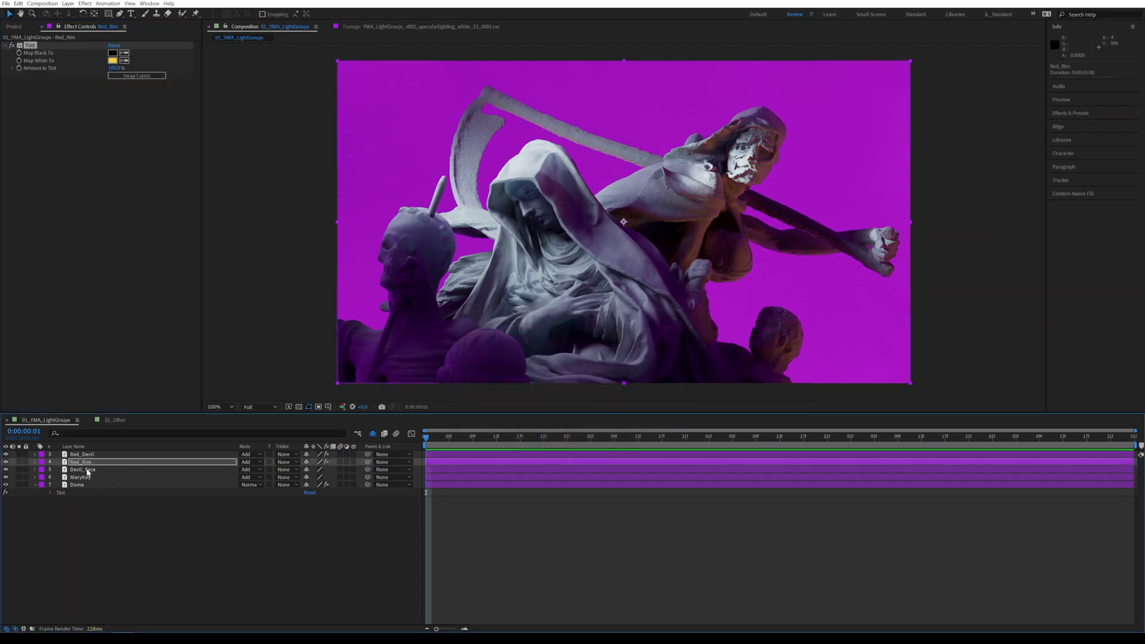
Step: On the Devil_Face layer's Tint, try different Map White To highlight hues on the face
left_click(83, 470)
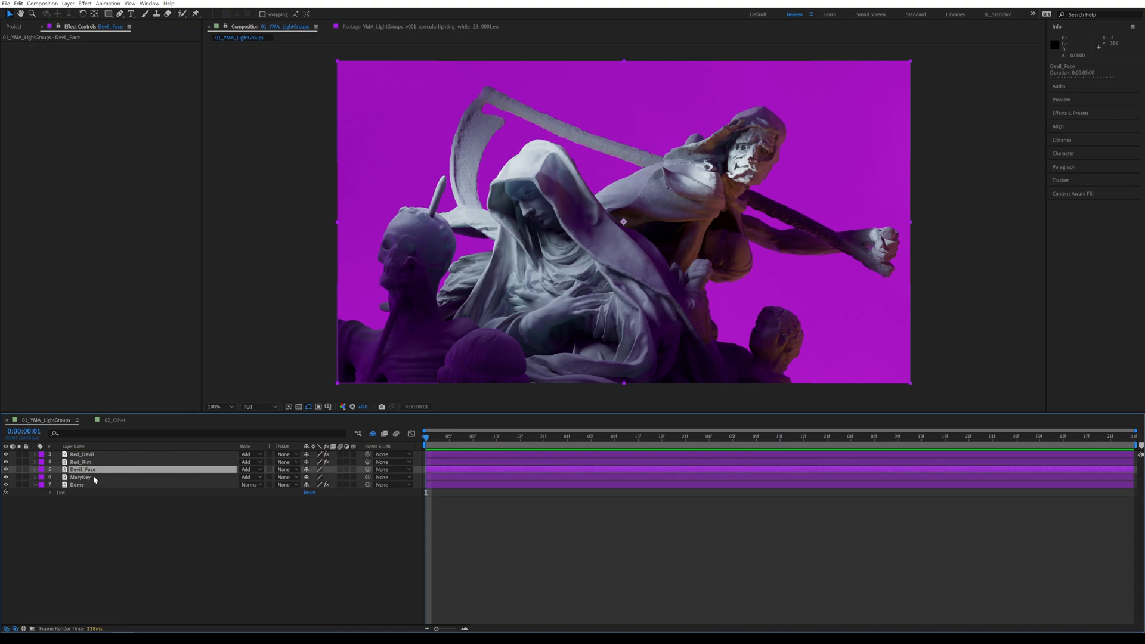
mouse_move(149, 277)
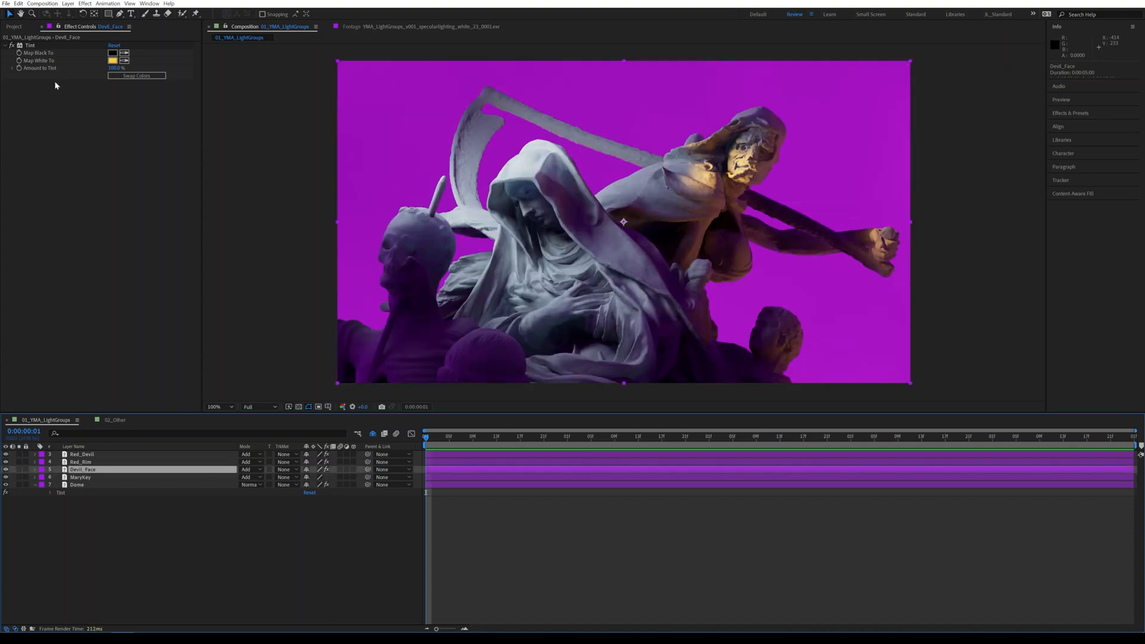
left_click(116, 59)
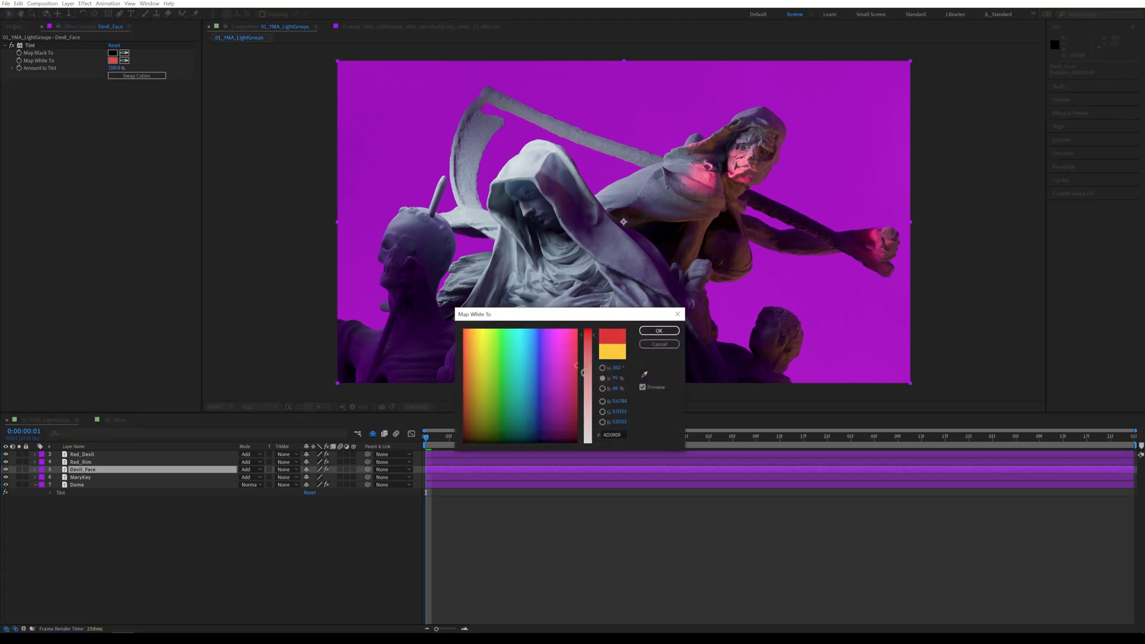
left_click(561, 341)
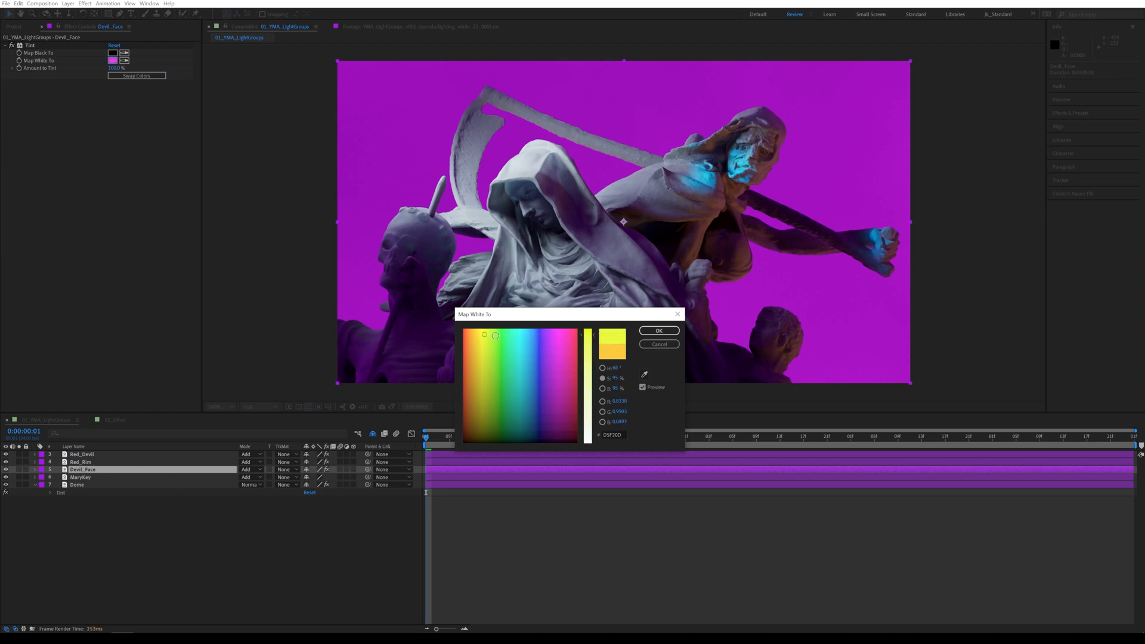
left_click(470, 339)
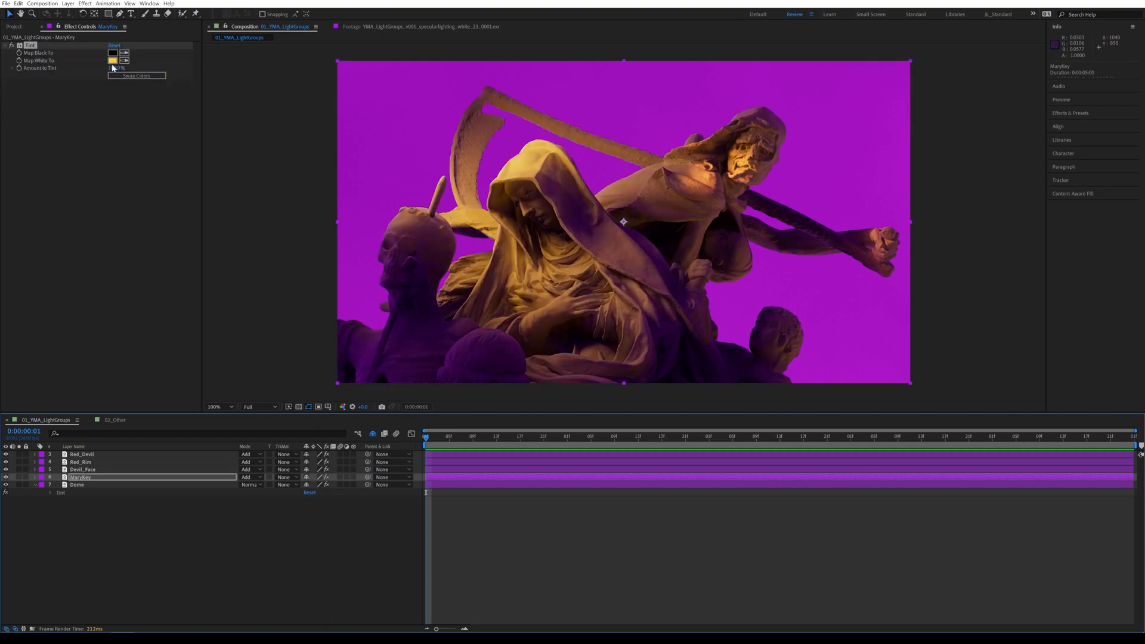
Step: Try orange, blue, cyan, teal and green MaryKey tints, then confirm a warm golden Map White To colour
left_click(108, 60)
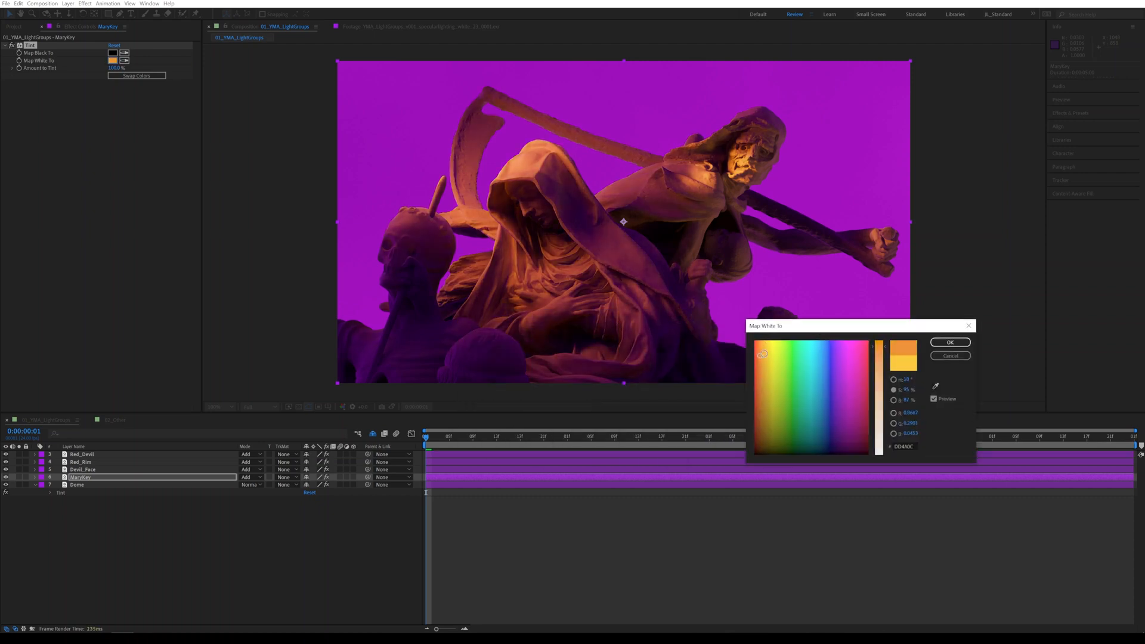
left_click(828, 354)
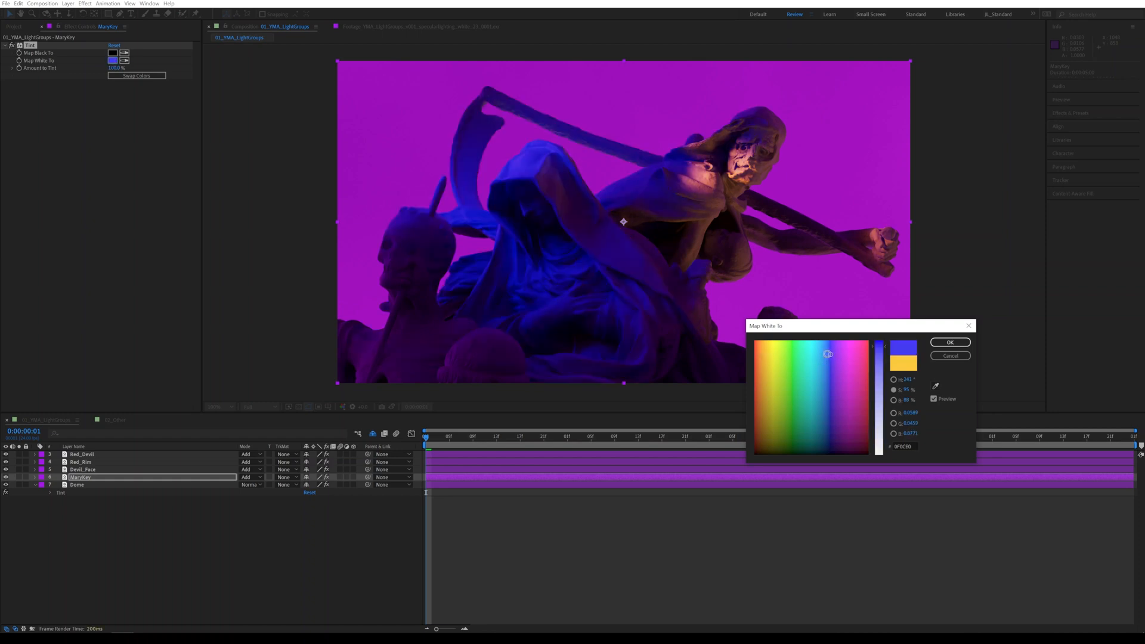
left_click(816, 356)
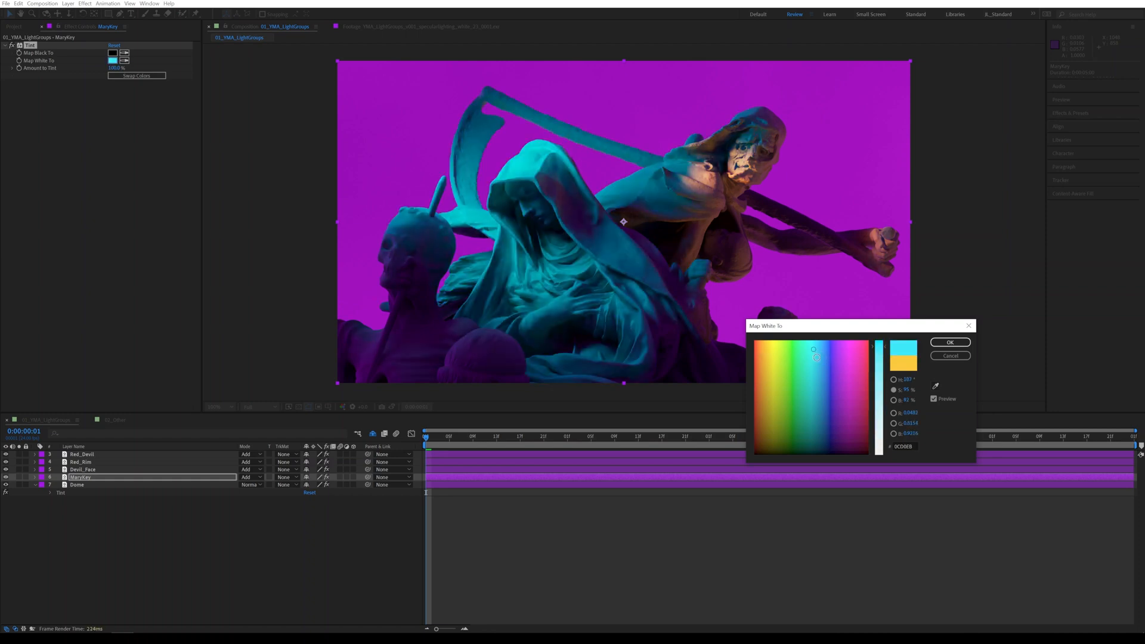
left_click_drag(858, 326, 889, 330)
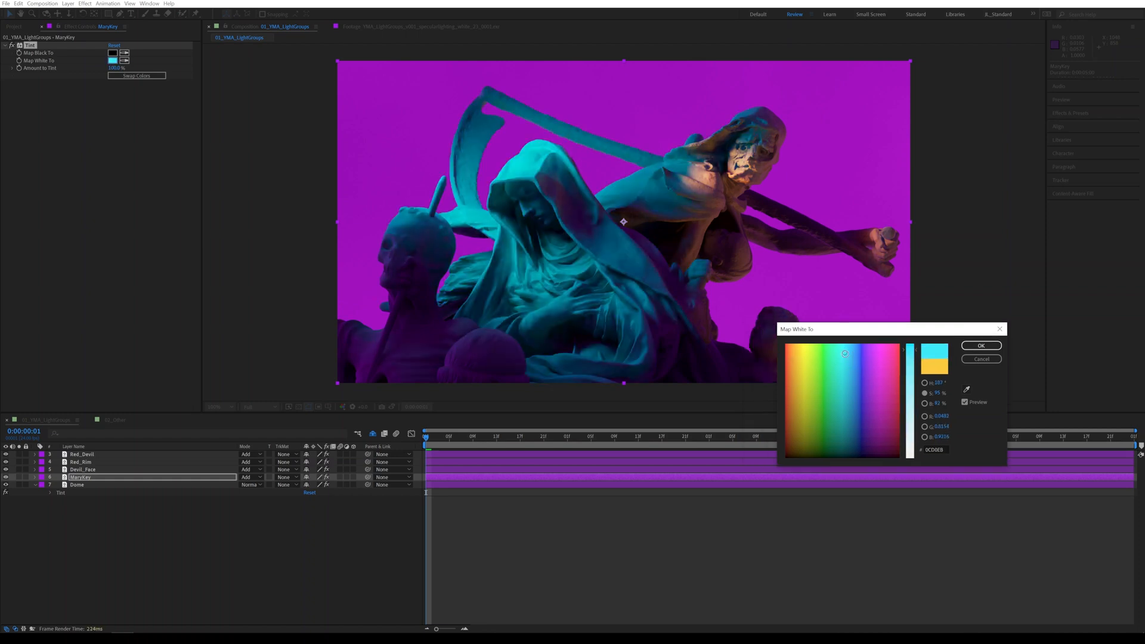
left_click(840, 353)
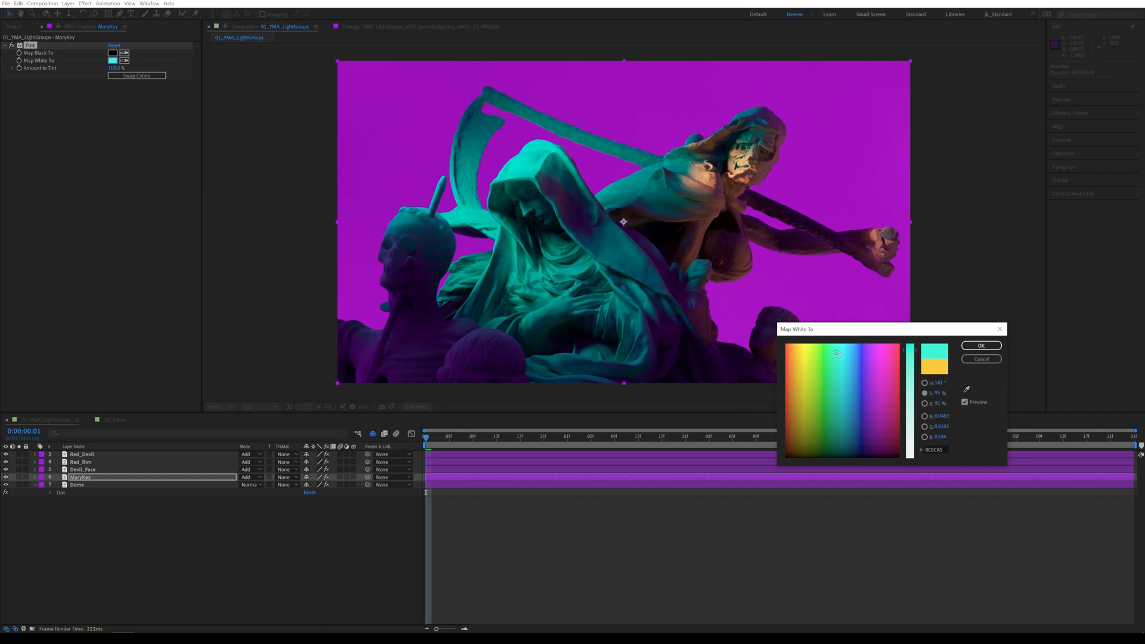
left_click(838, 360)
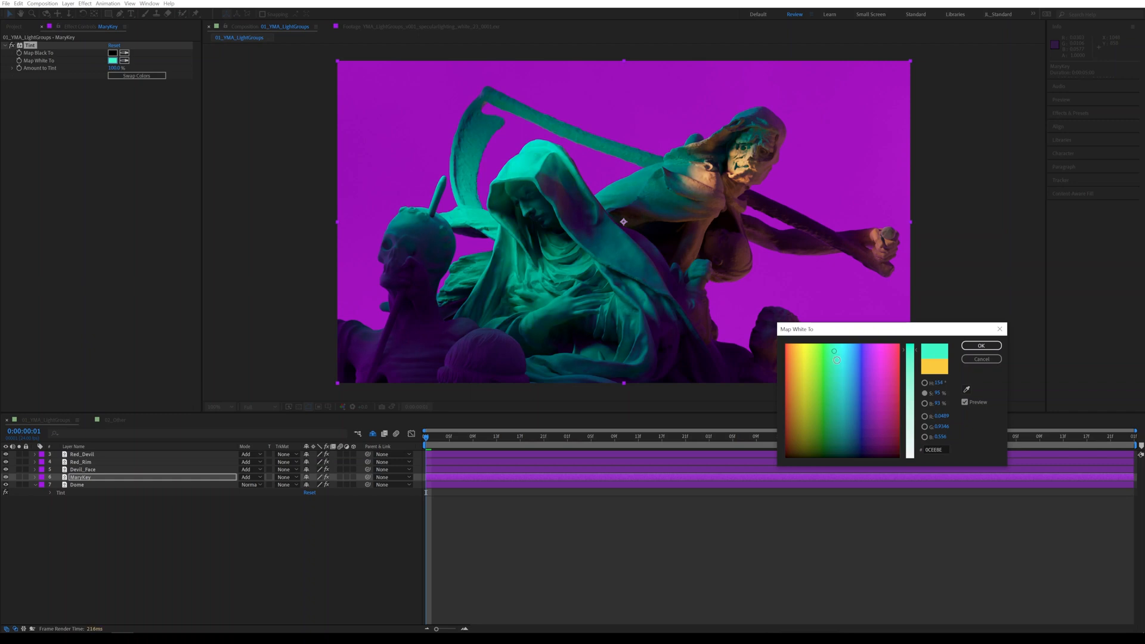
left_click(828, 364)
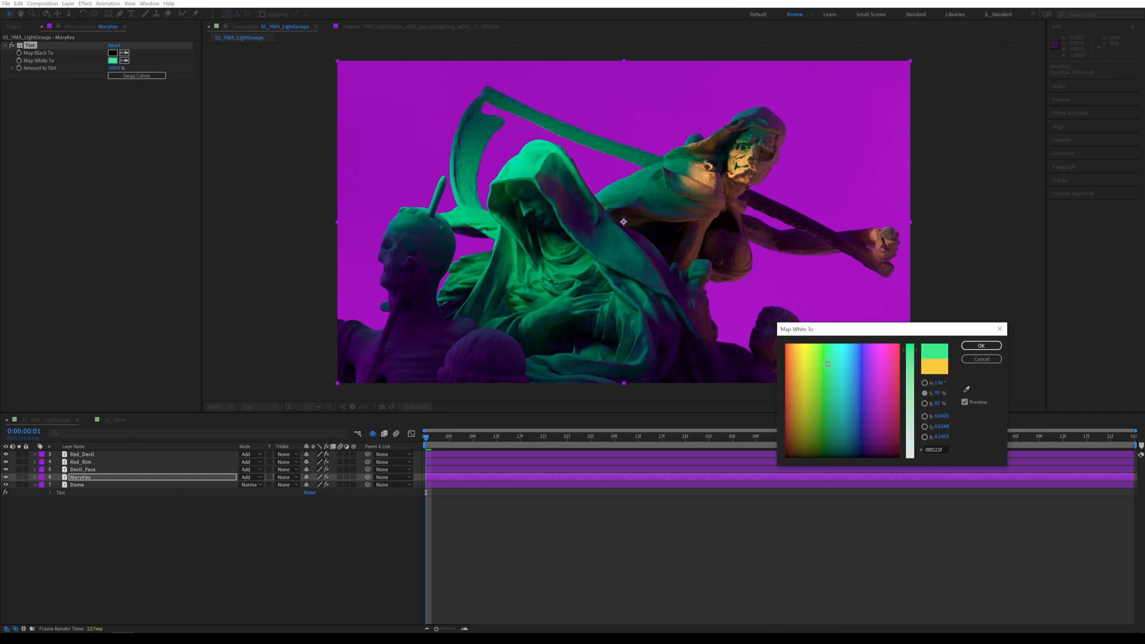
left_click(840, 354)
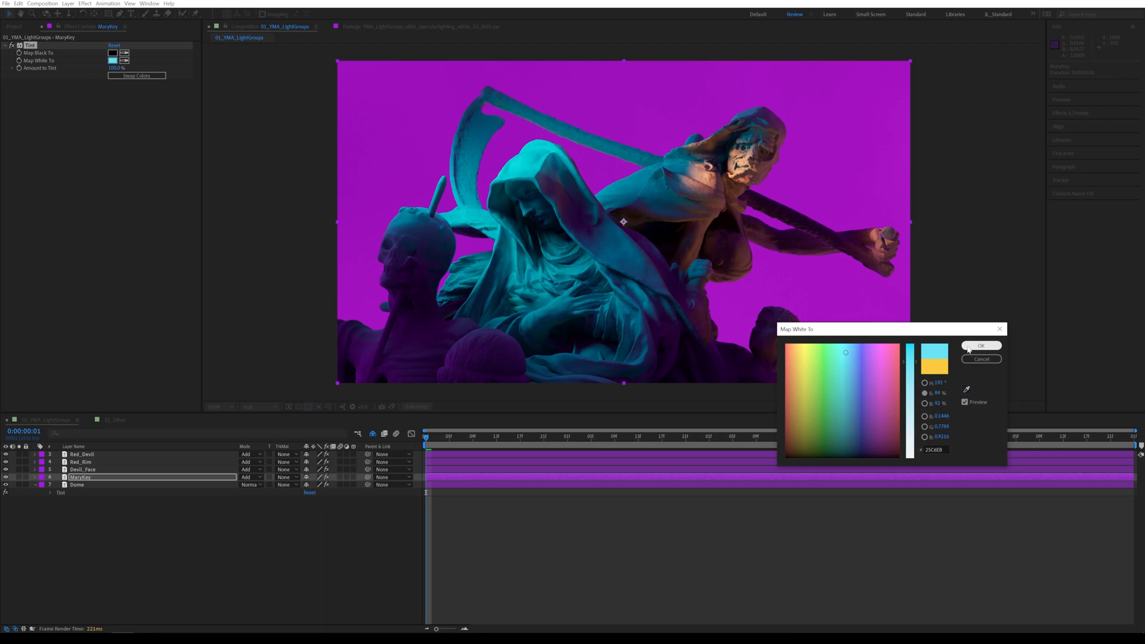
left_click(849, 376)
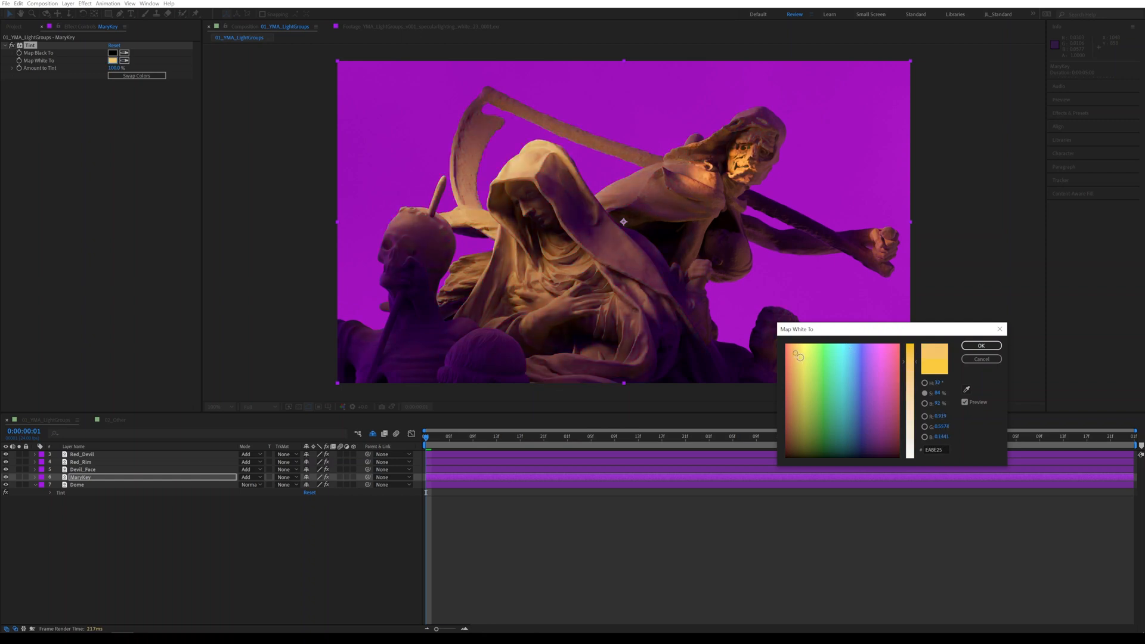
left_click(811, 370)
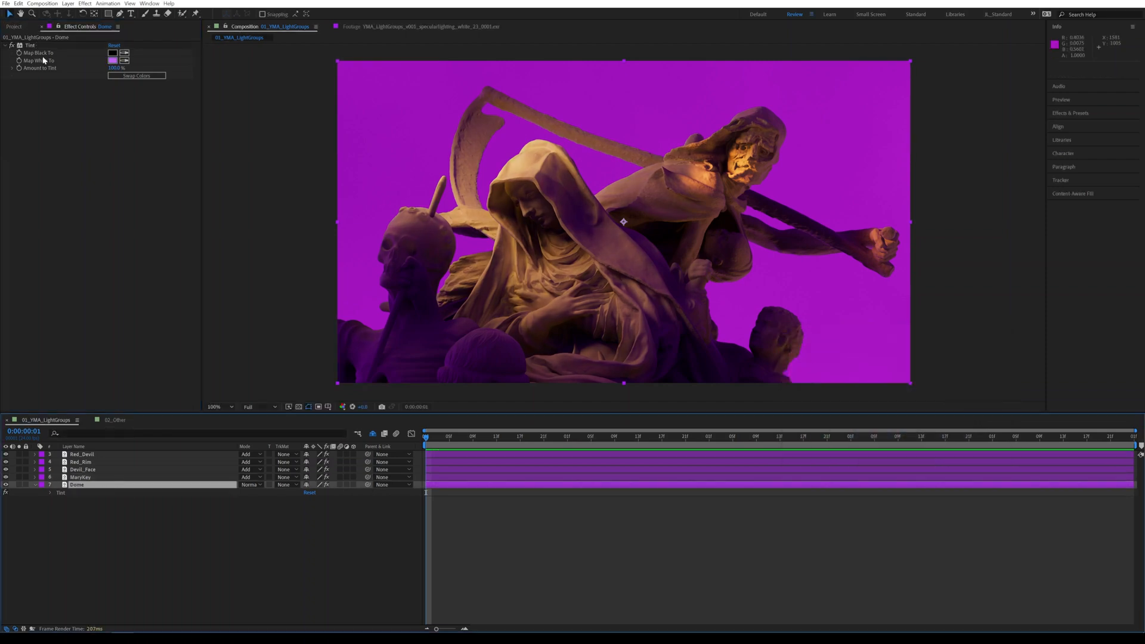
Step: Re-pick the Dome Tint's Map White To as a softer lavender-violet and confirm it
left_click(110, 60)
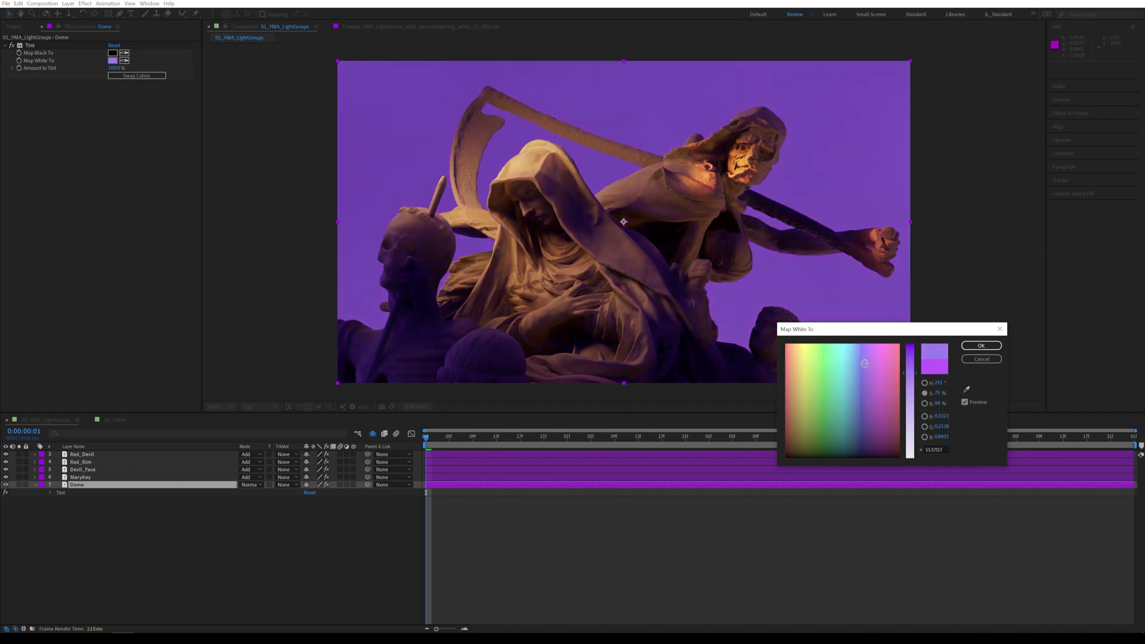
left_click(864, 353)
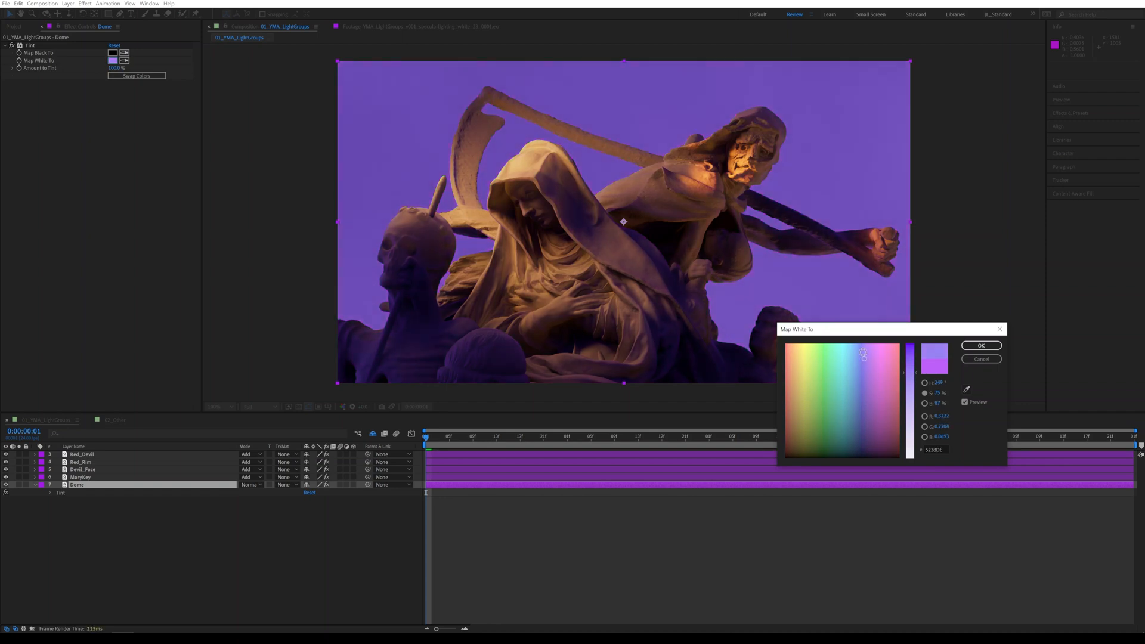
left_click(865, 370)
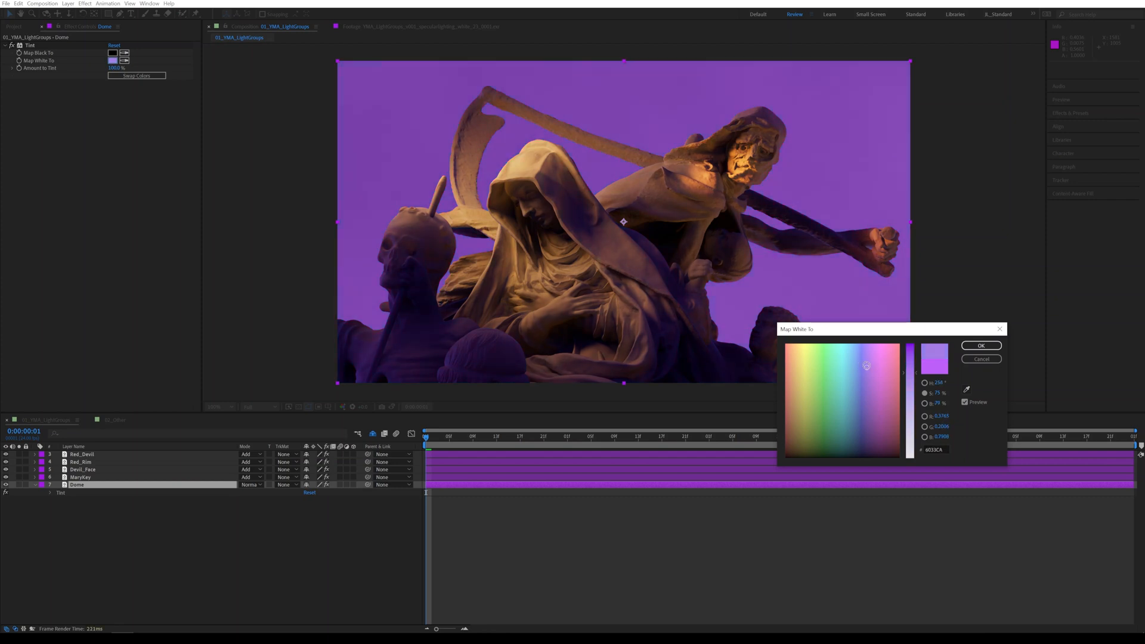
left_click(981, 346)
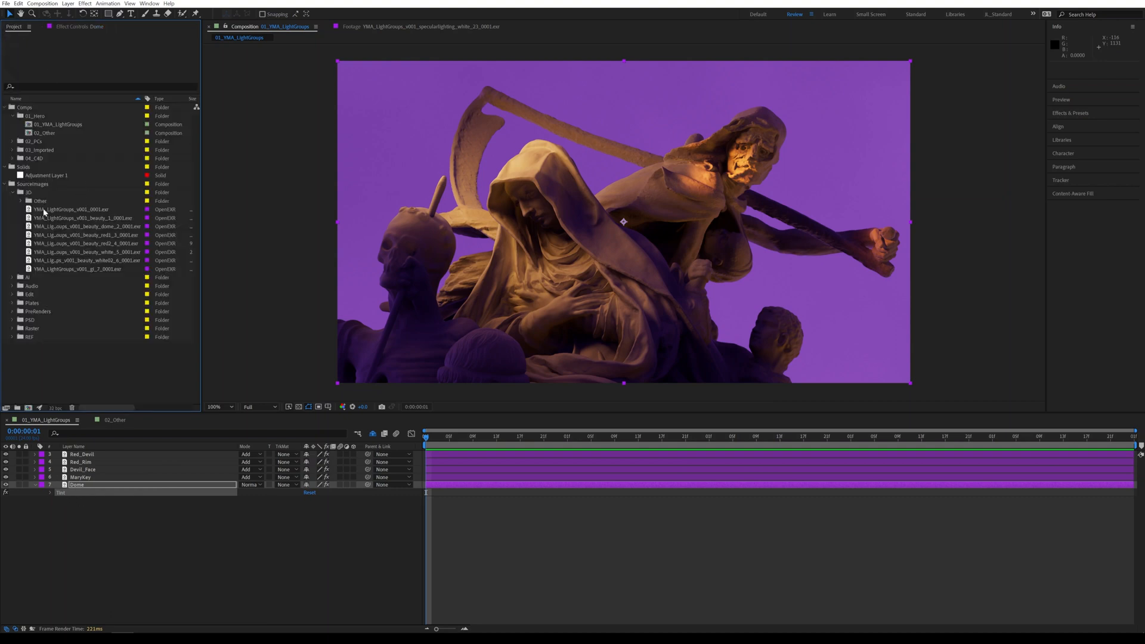
double_click(71, 209)
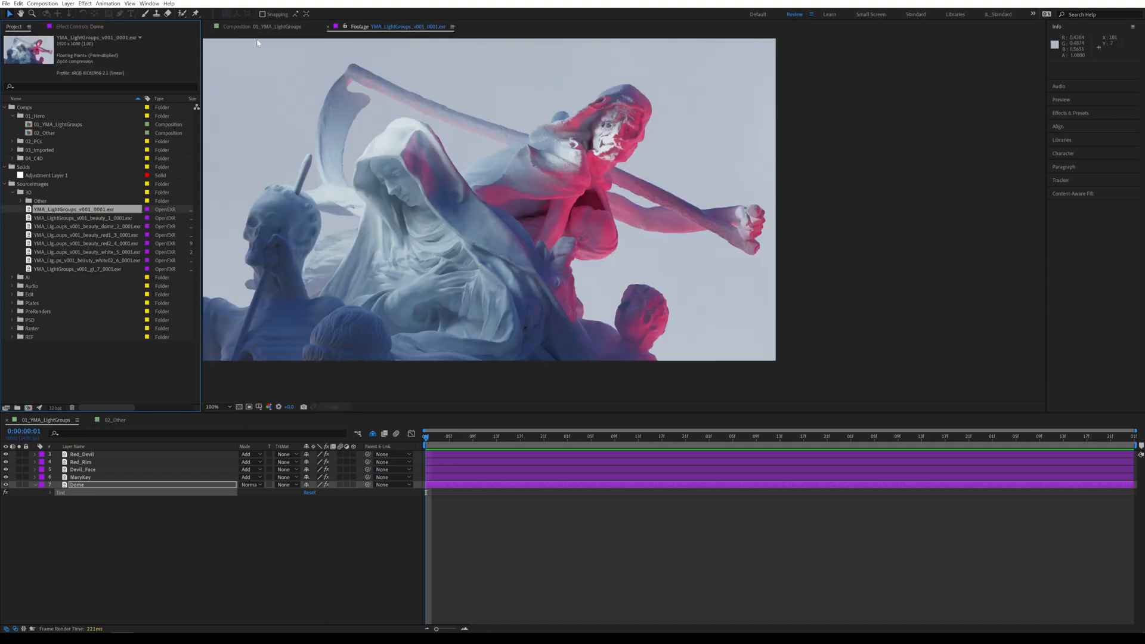
left_click(272, 26)
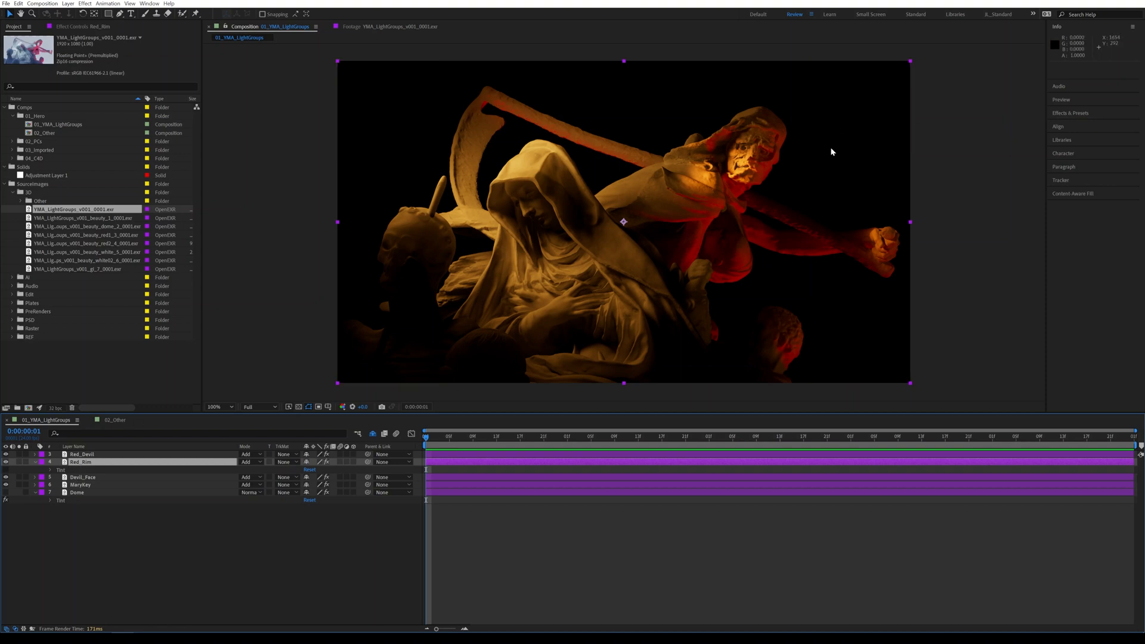
mouse_move(745, 467)
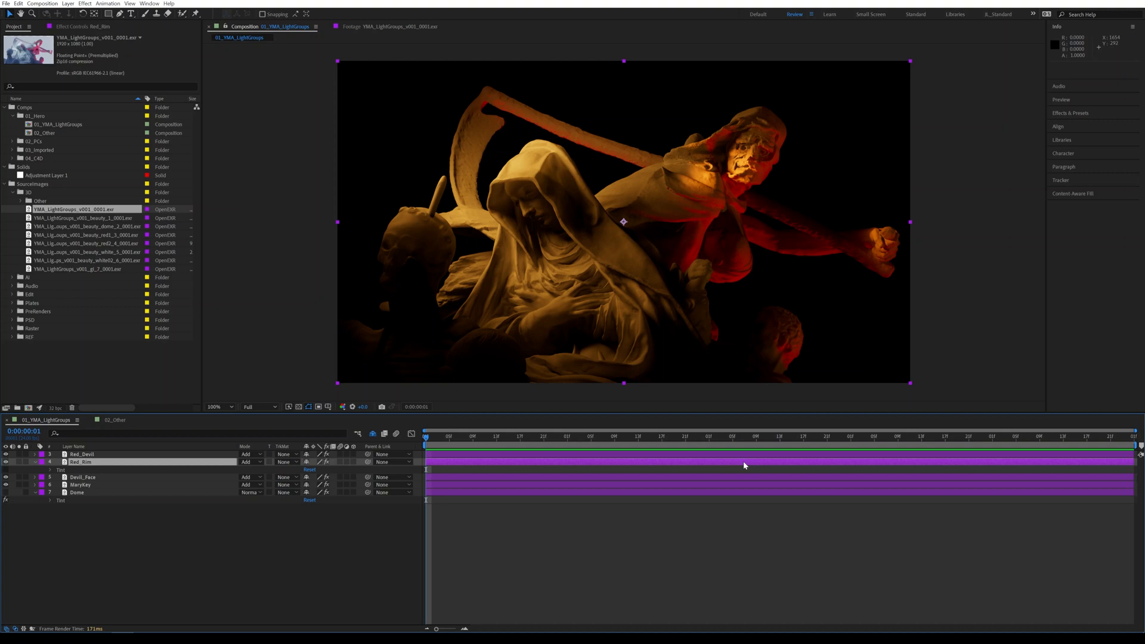
mouse_move(36, 458)
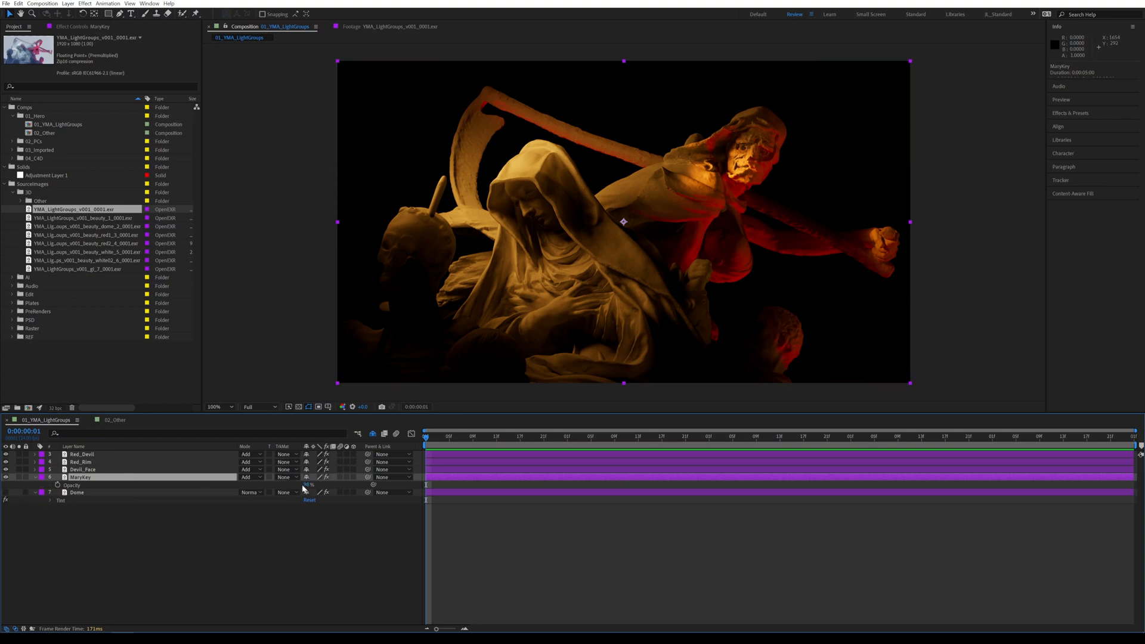
Step: Solo the MaryKey light layer so only its warm light shows in the composite
left_click(84, 470)
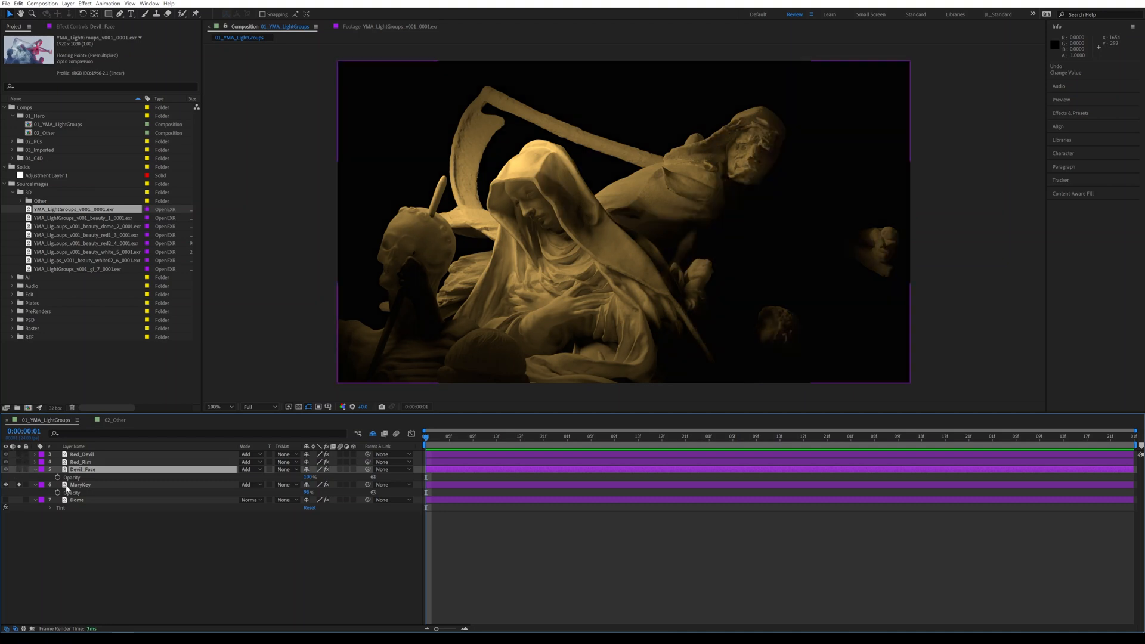
left_click(77, 485)
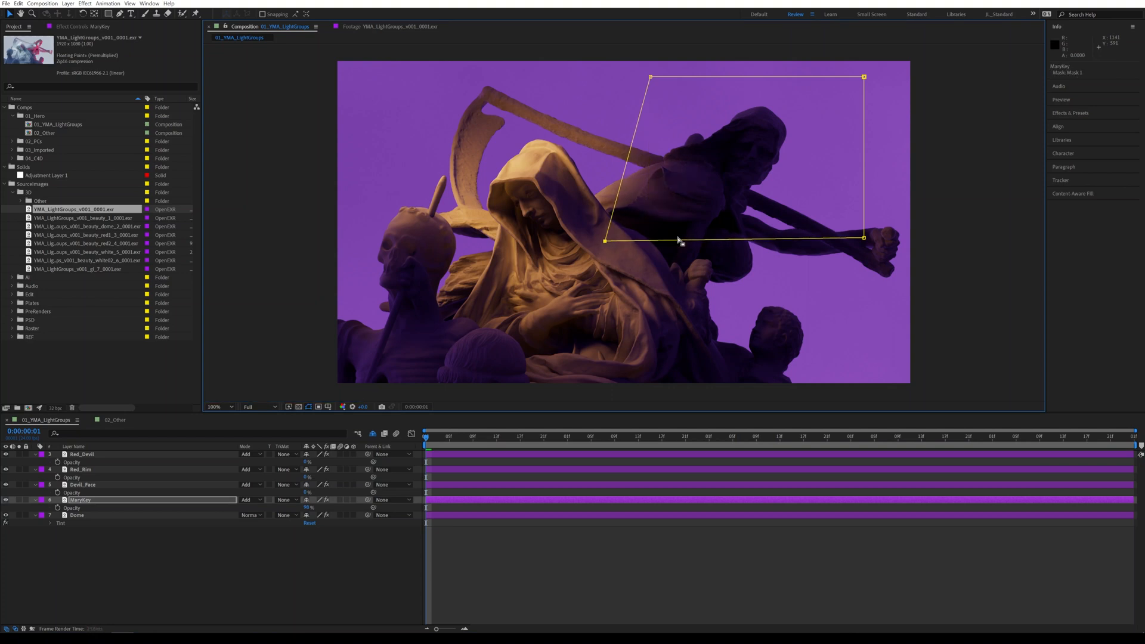
Step: Reposition MaryKey's four-point mask over the hooded figure and set Mask 1 to Subtract
left_click_drag(862, 239, 910, 272)
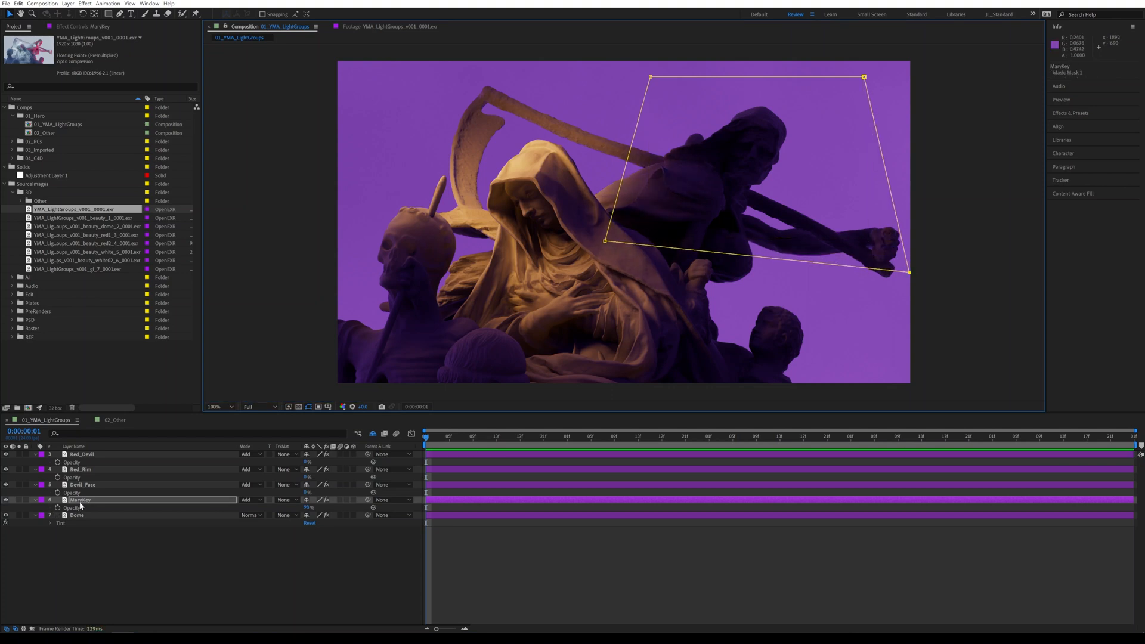
left_click(28, 500)
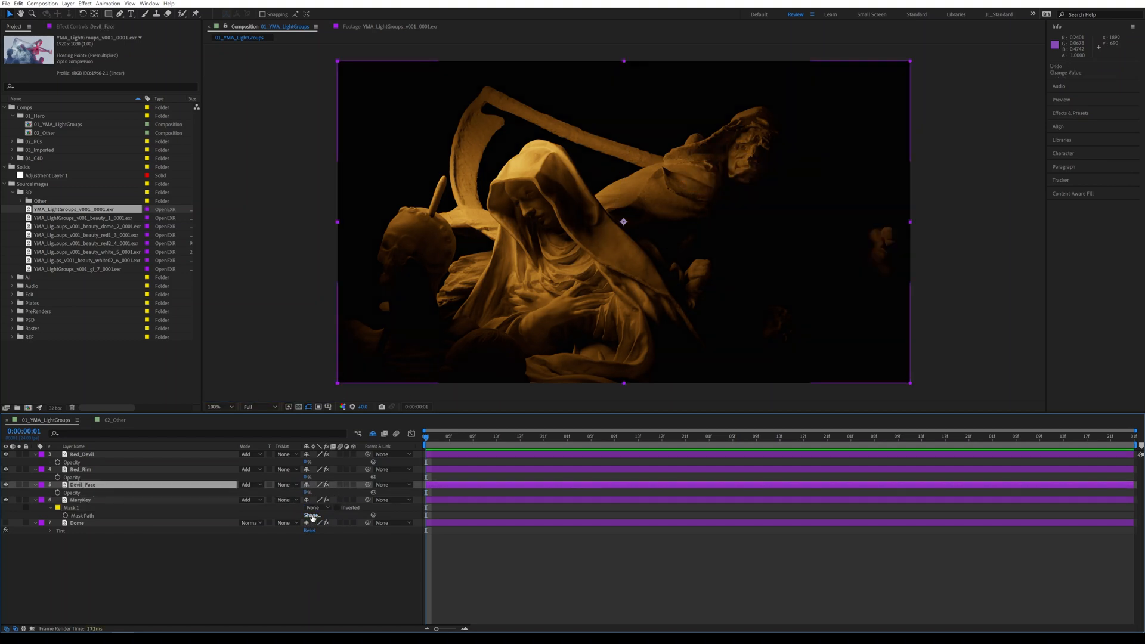
left_click(79, 500)
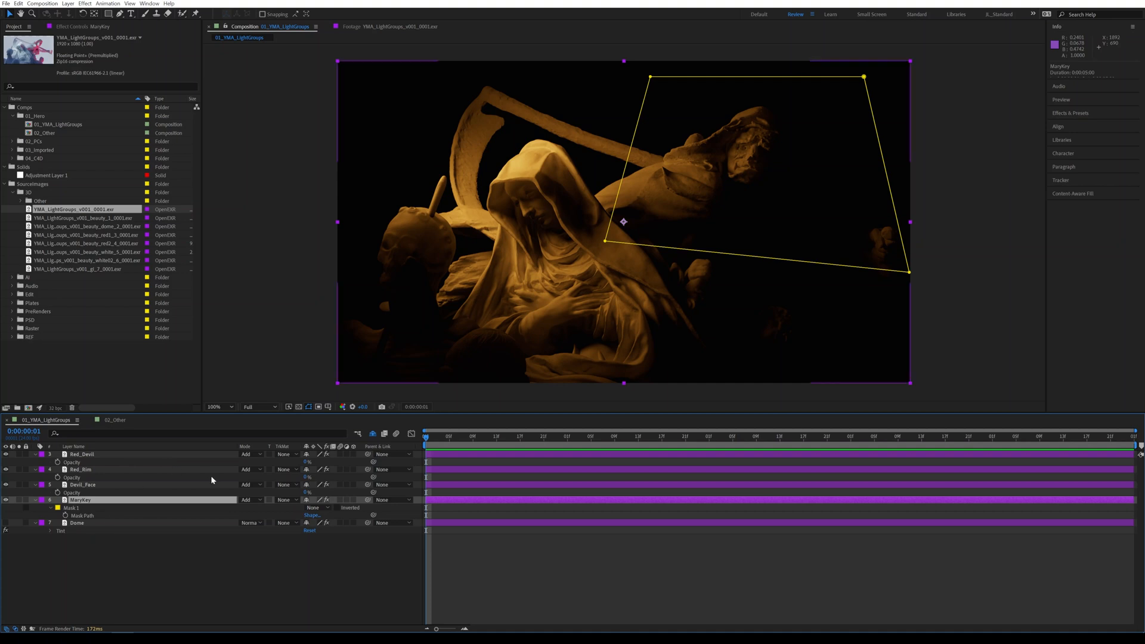
mouse_move(597, 268)
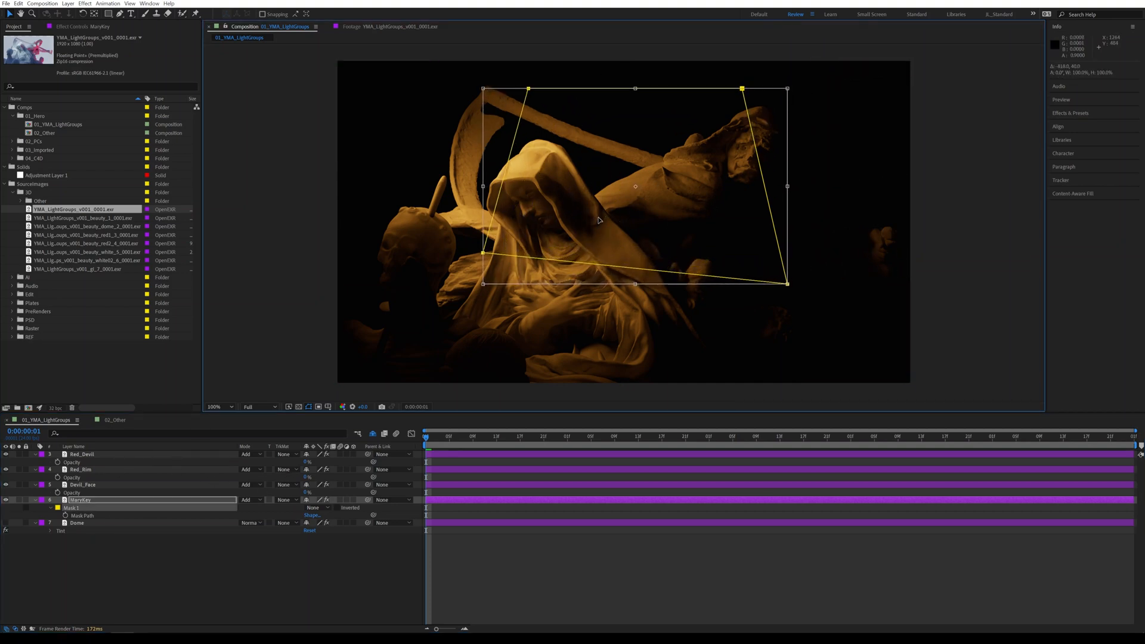
left_click(313, 507)
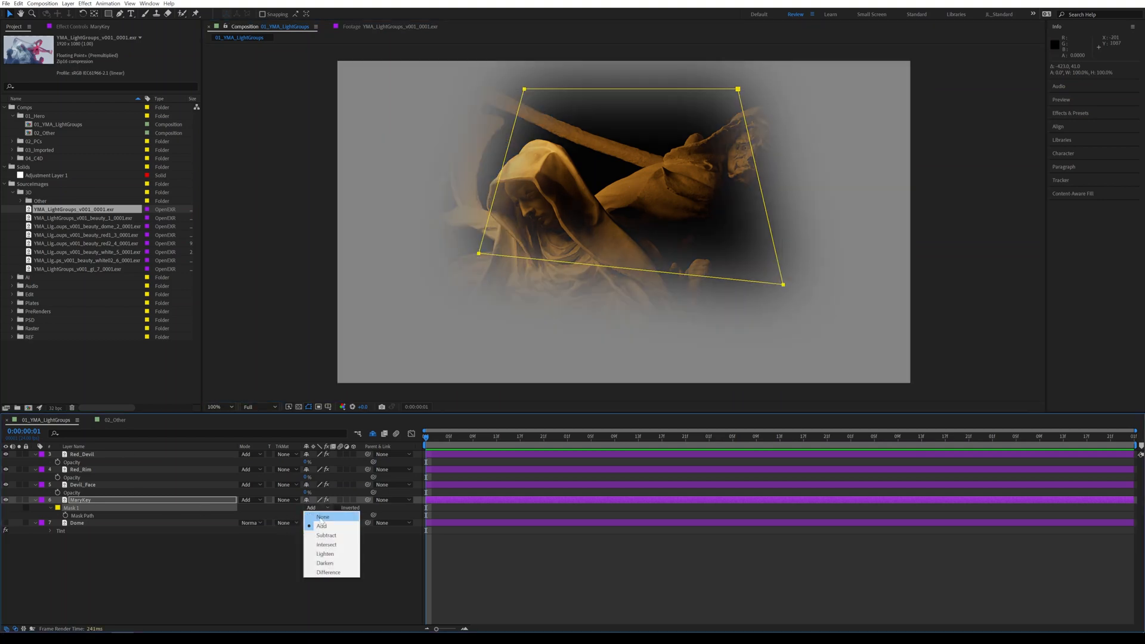
left_click(326, 535)
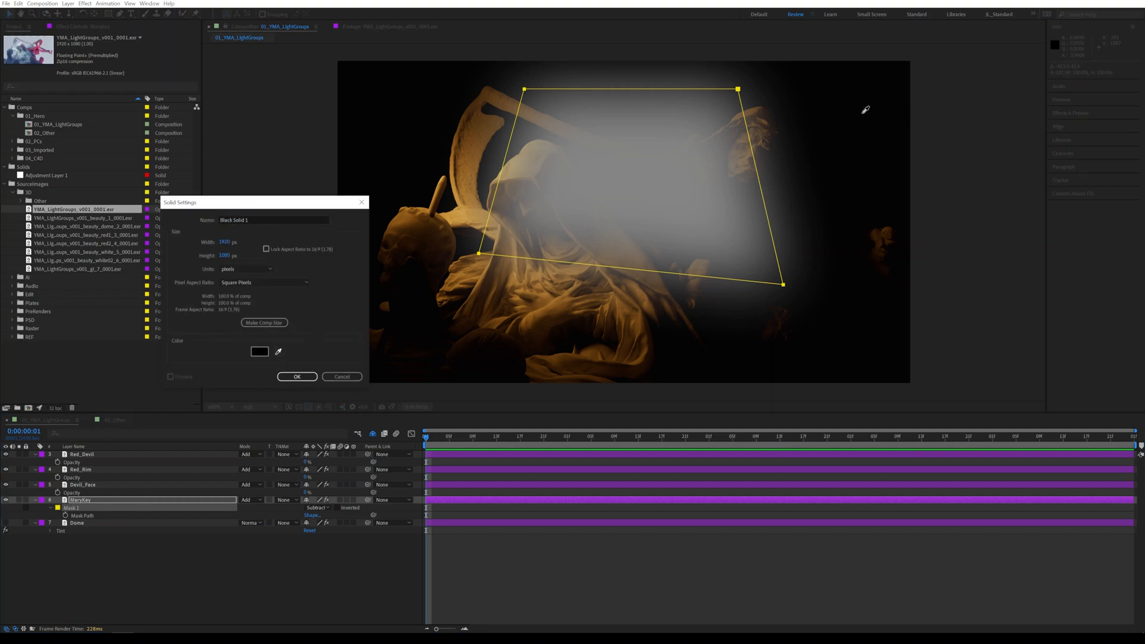
Step: Create the black solid beneath the layers and raise MaryKey's Mask Feather heavily
left_click(297, 376)
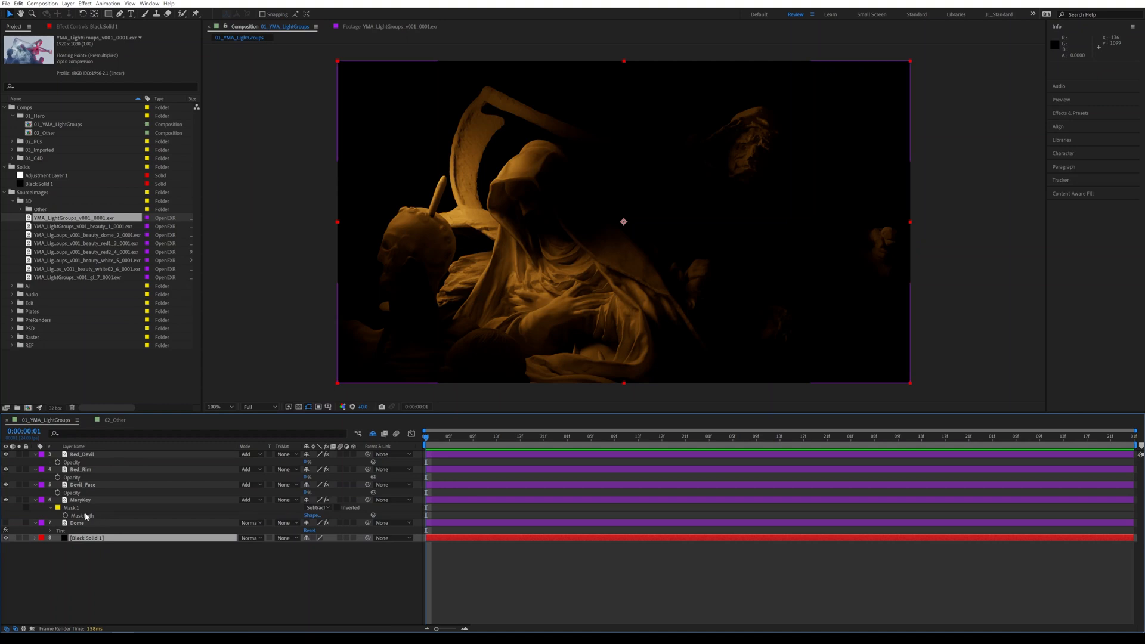
left_click(82, 500)
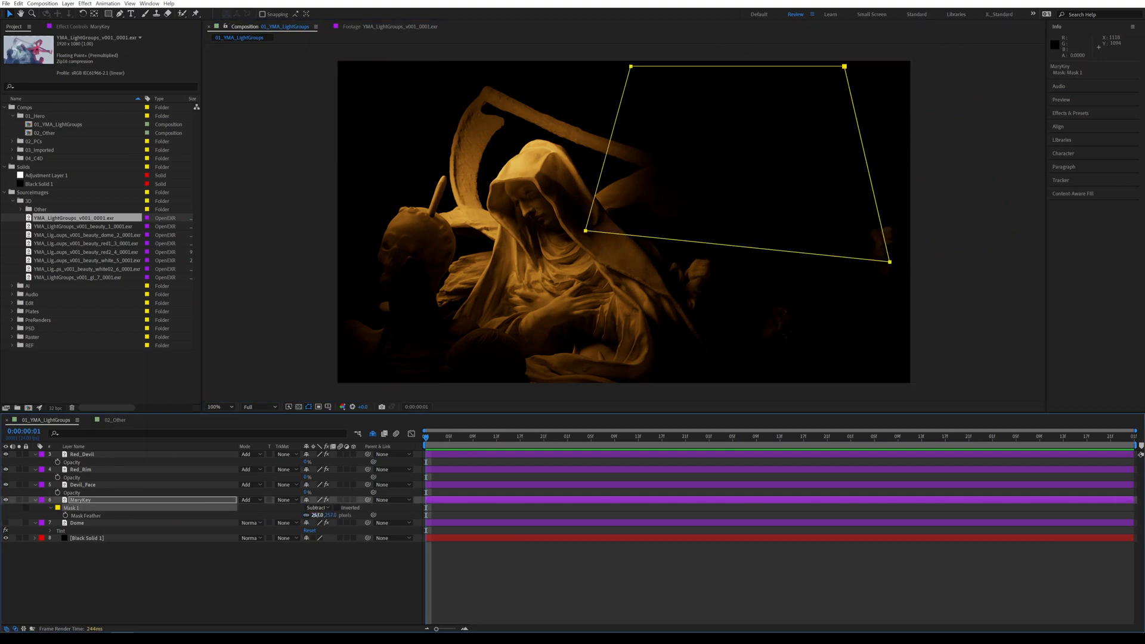
left_click(81, 470)
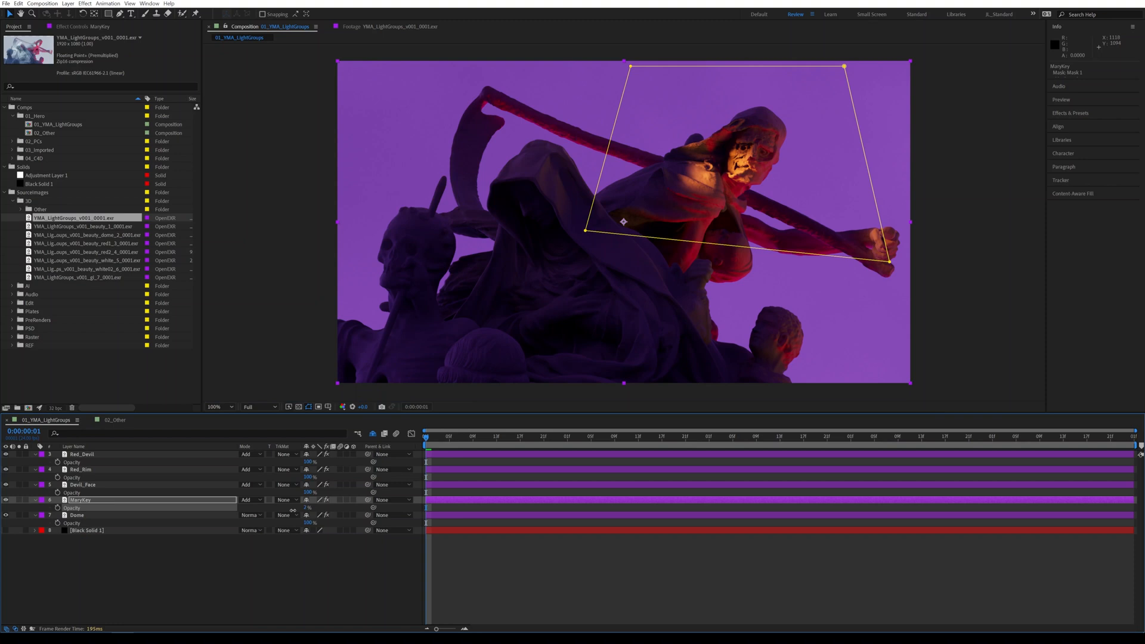
Step: Draw and refine a soft elliptical mask on MaryKey around the hooded central figure
left_click_drag(438, 117, 475, 154)
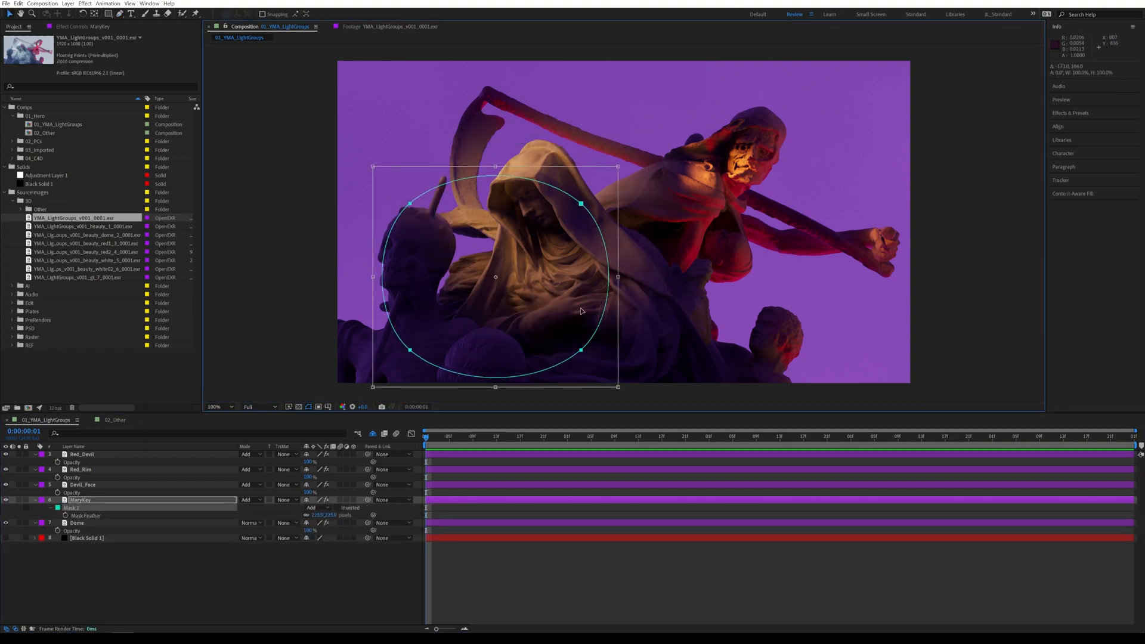
left_click_drag(496, 276, 532, 213)
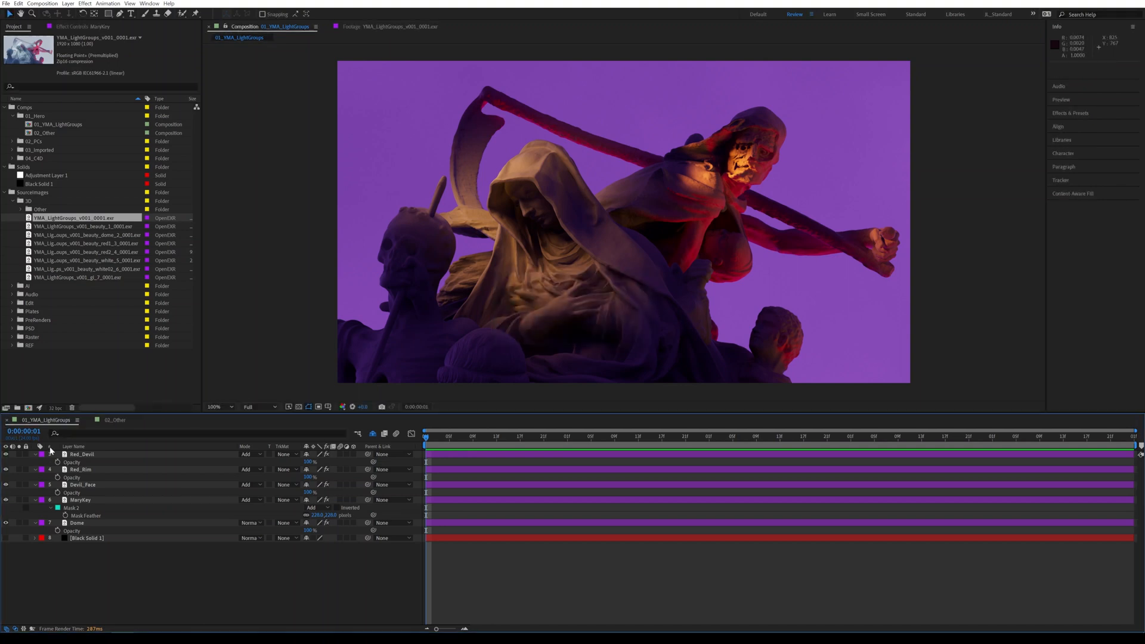
left_click(83, 453)
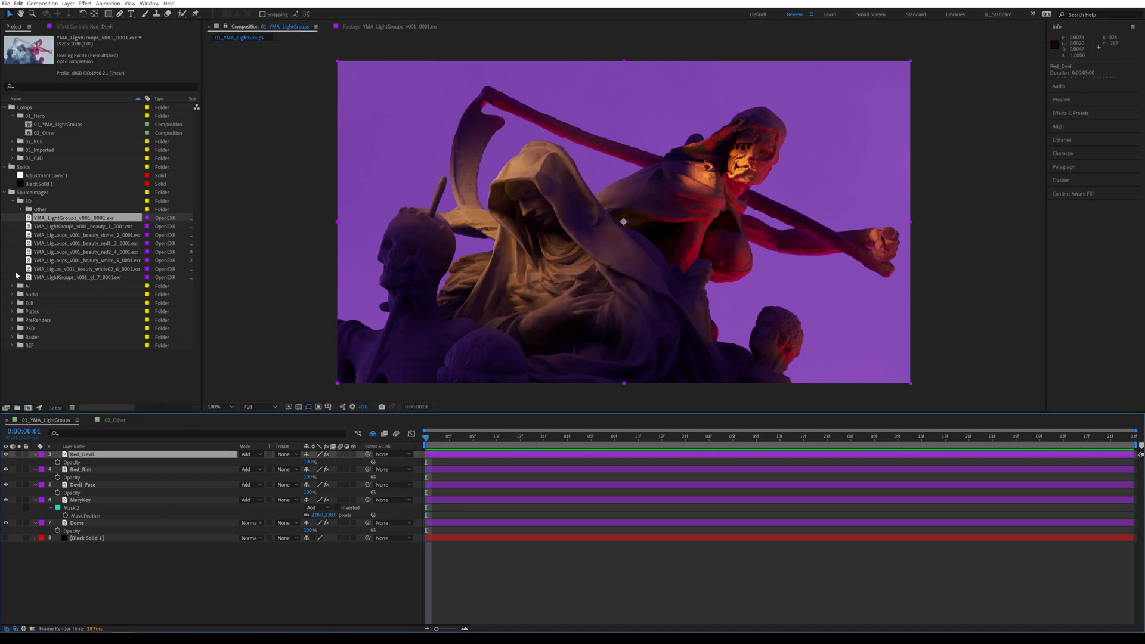
left_click(20, 209)
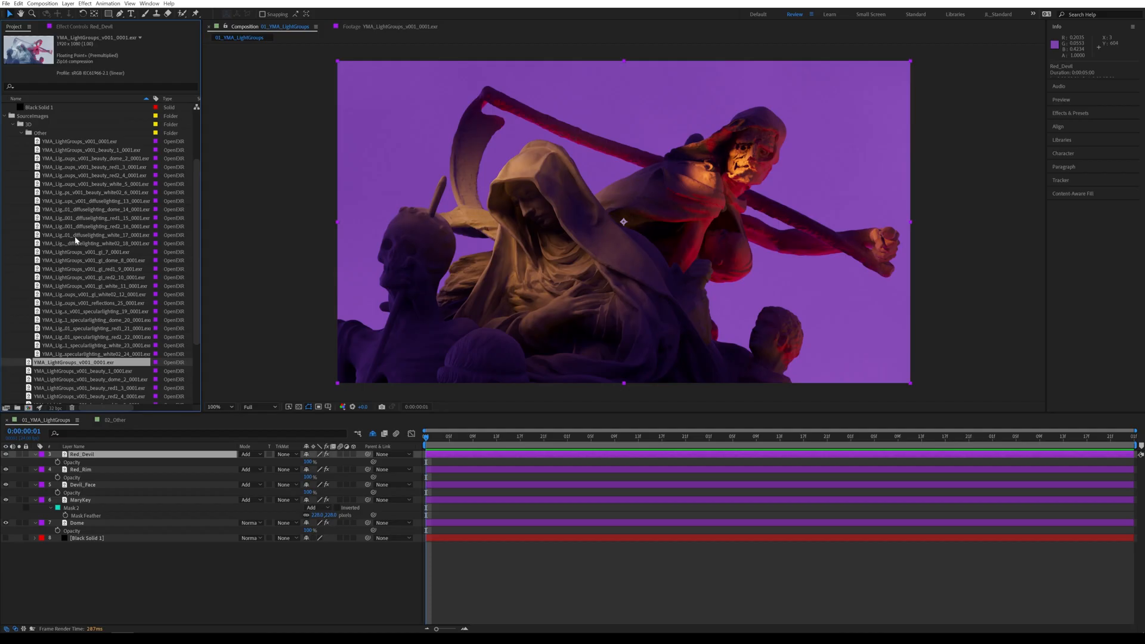
left_click(84, 268)
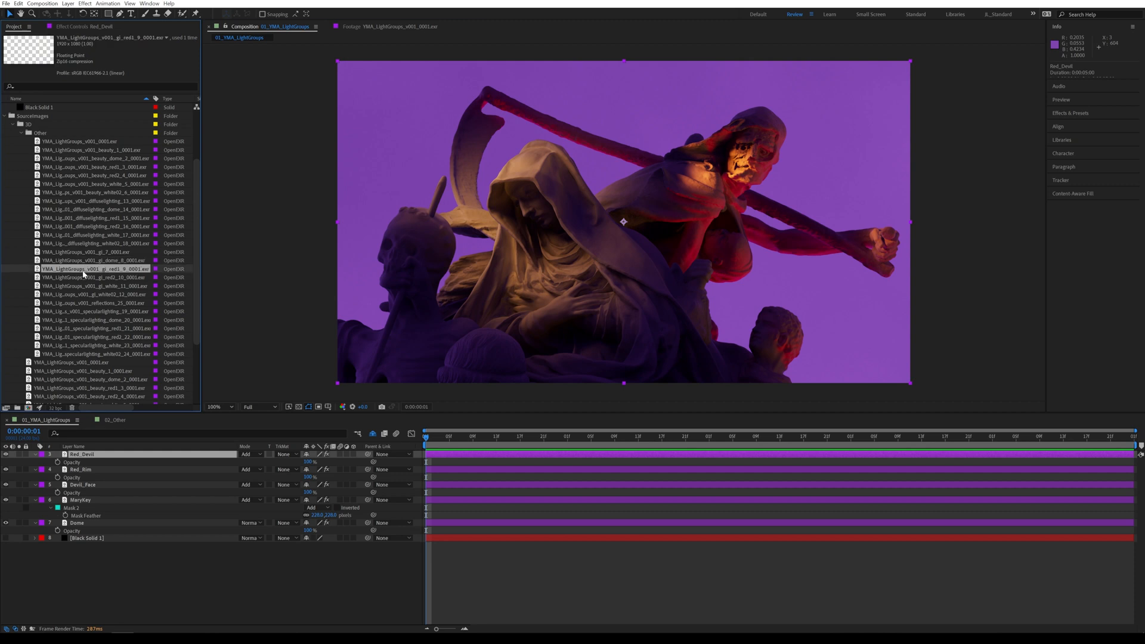
double_click(83, 268)
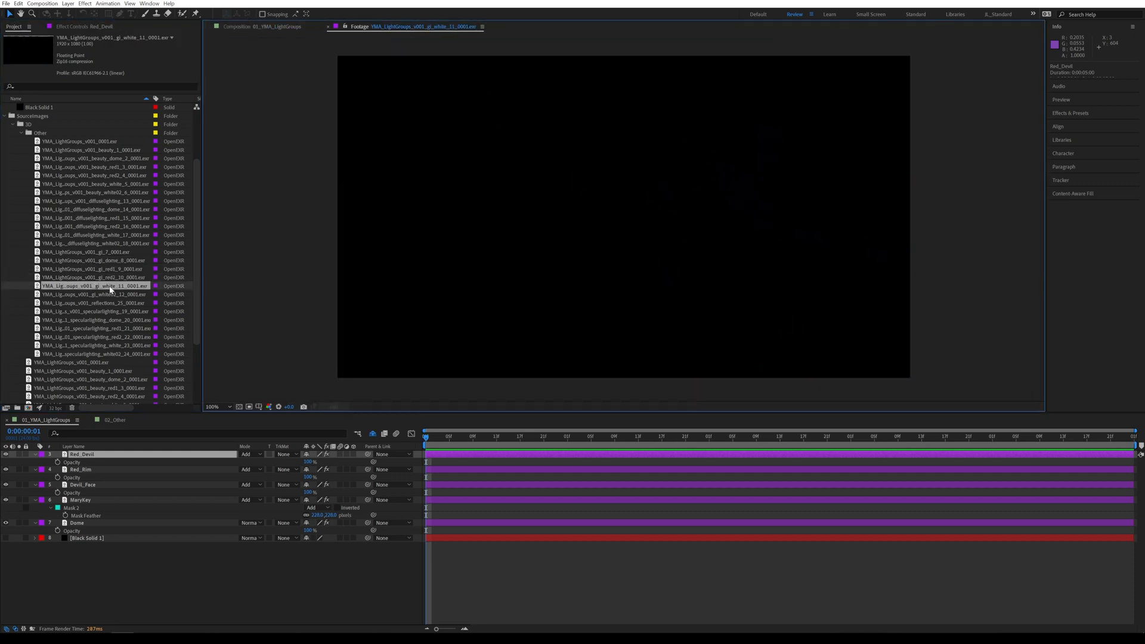
left_click(90, 294)
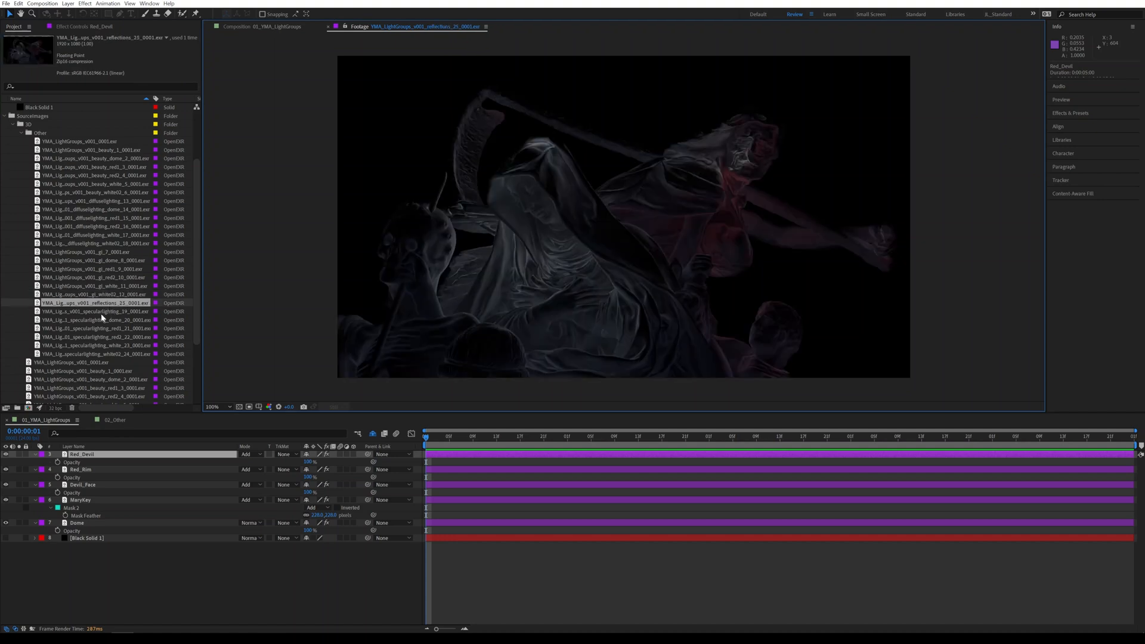
left_click(89, 311)
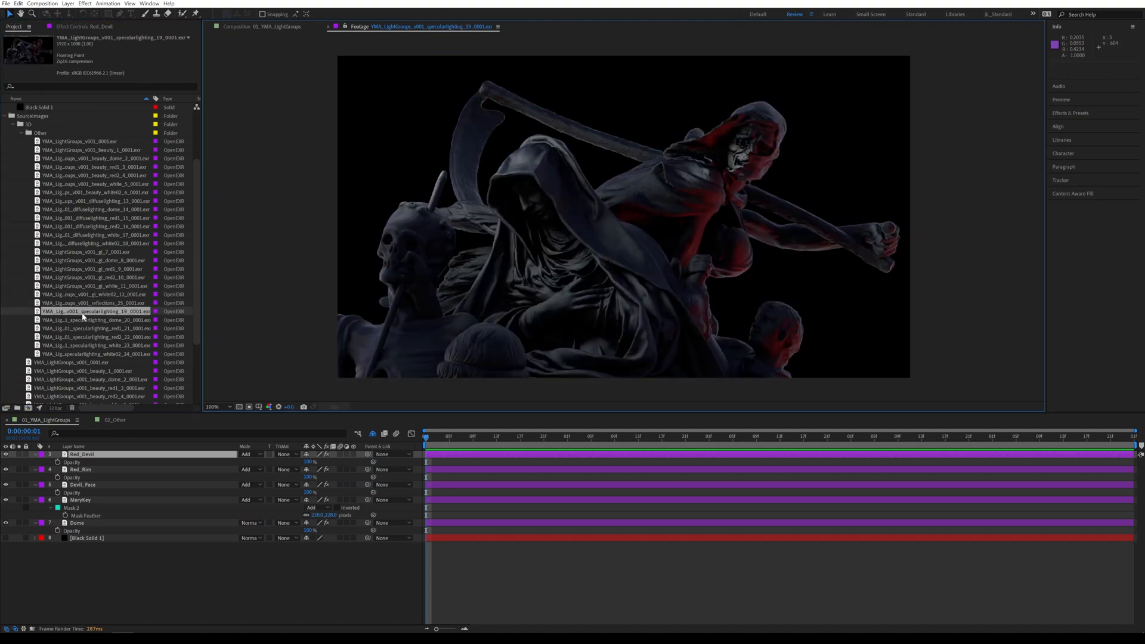
left_click(92, 320)
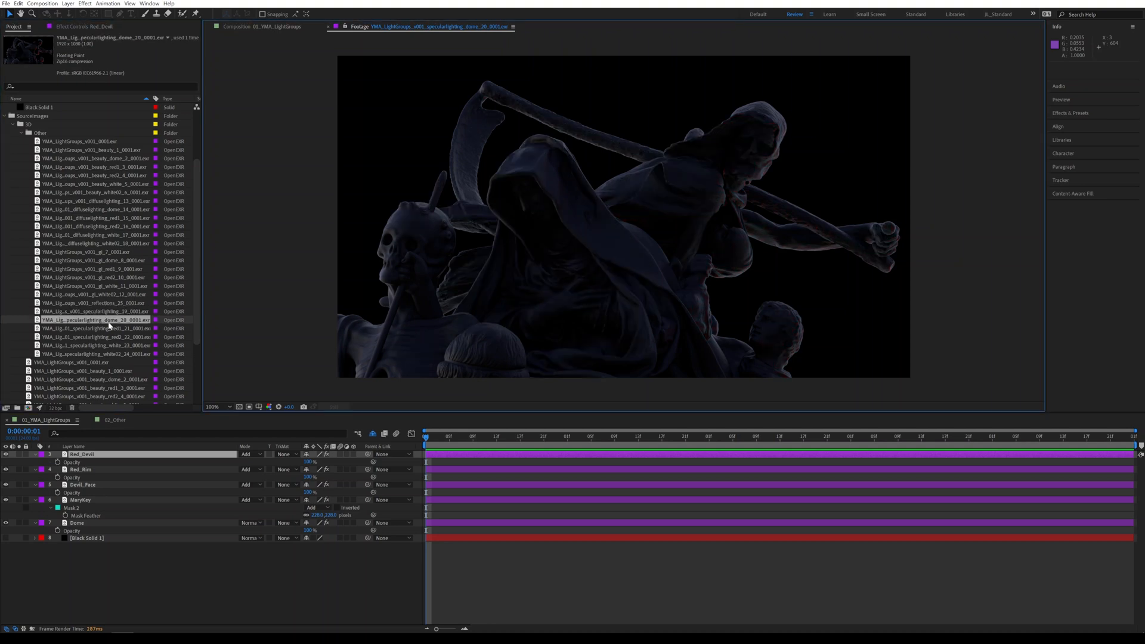
left_click(89, 328)
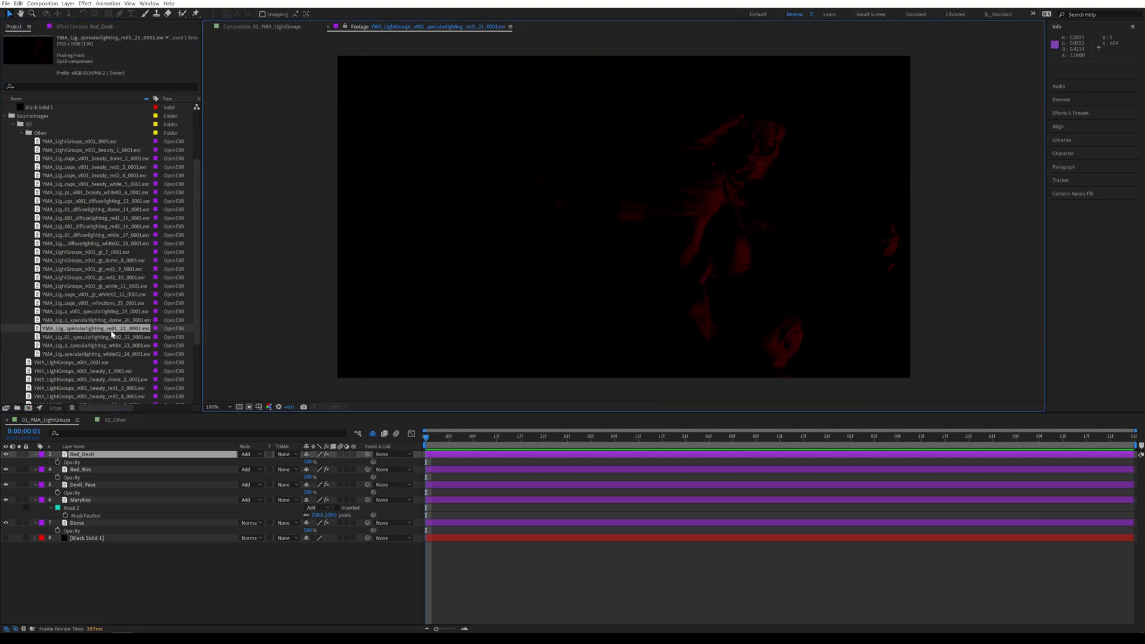
left_click(90, 336)
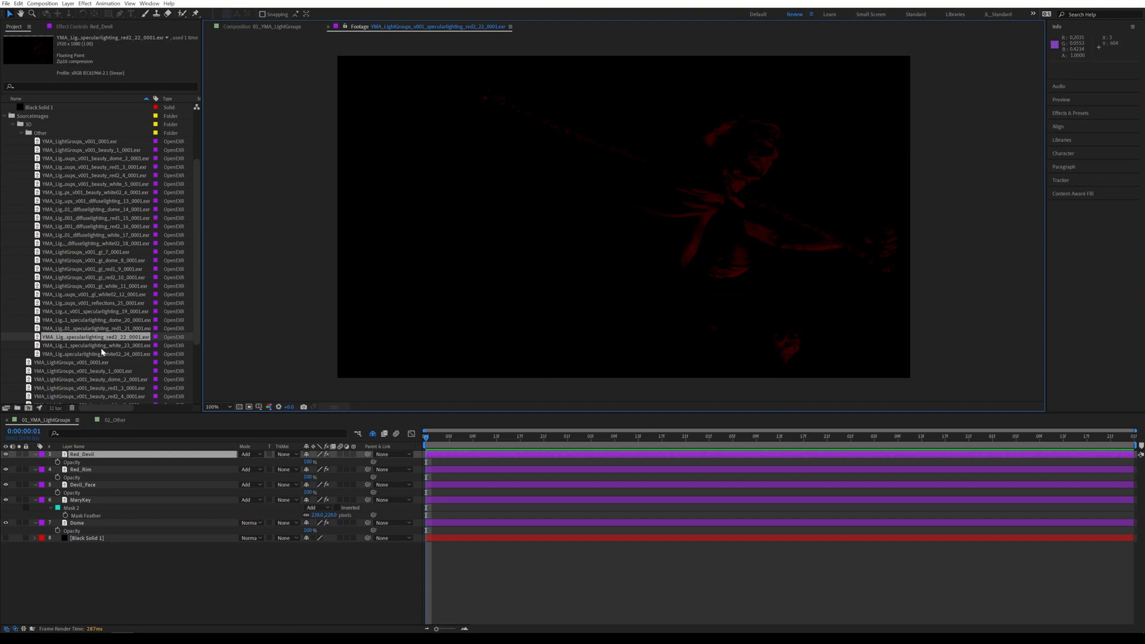
left_click(92, 346)
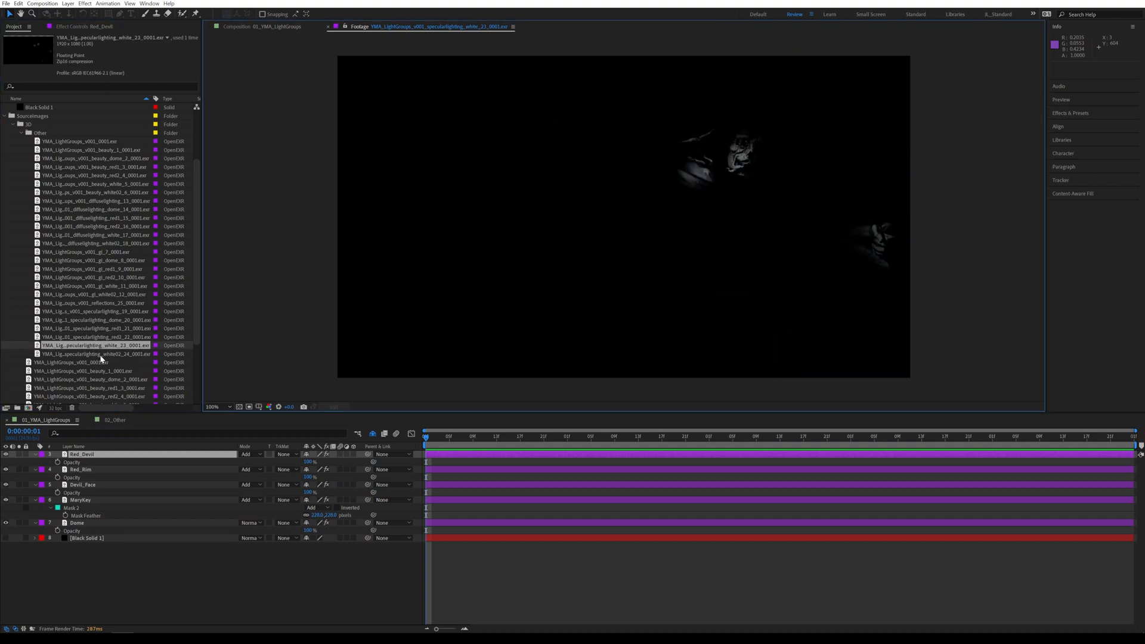
left_click(92, 353)
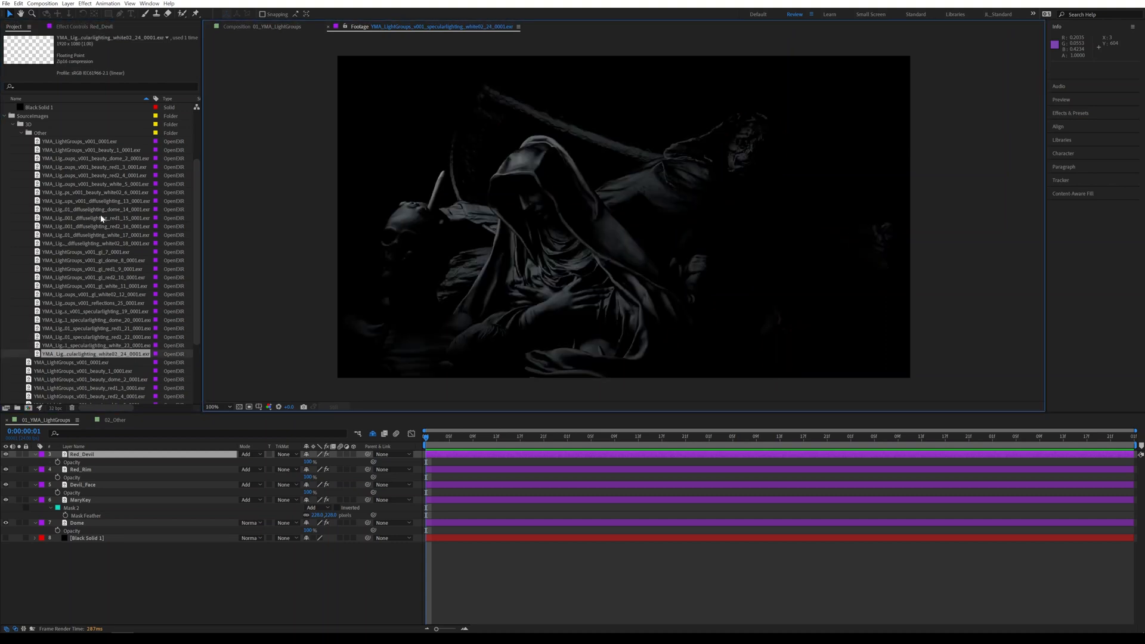
left_click(92, 217)
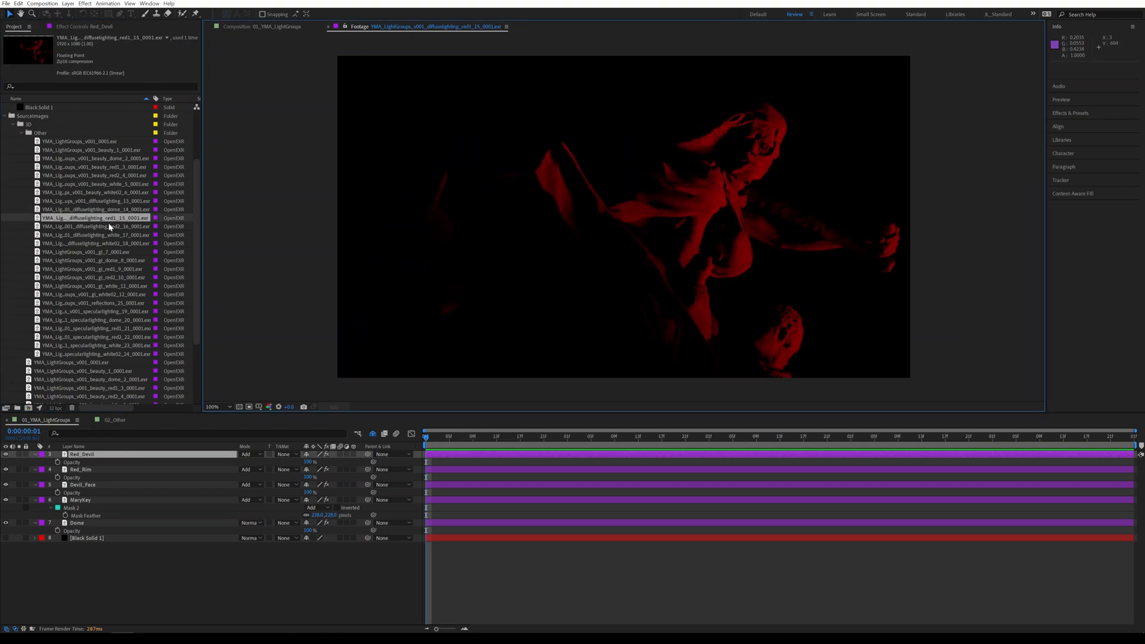
left_click(90, 243)
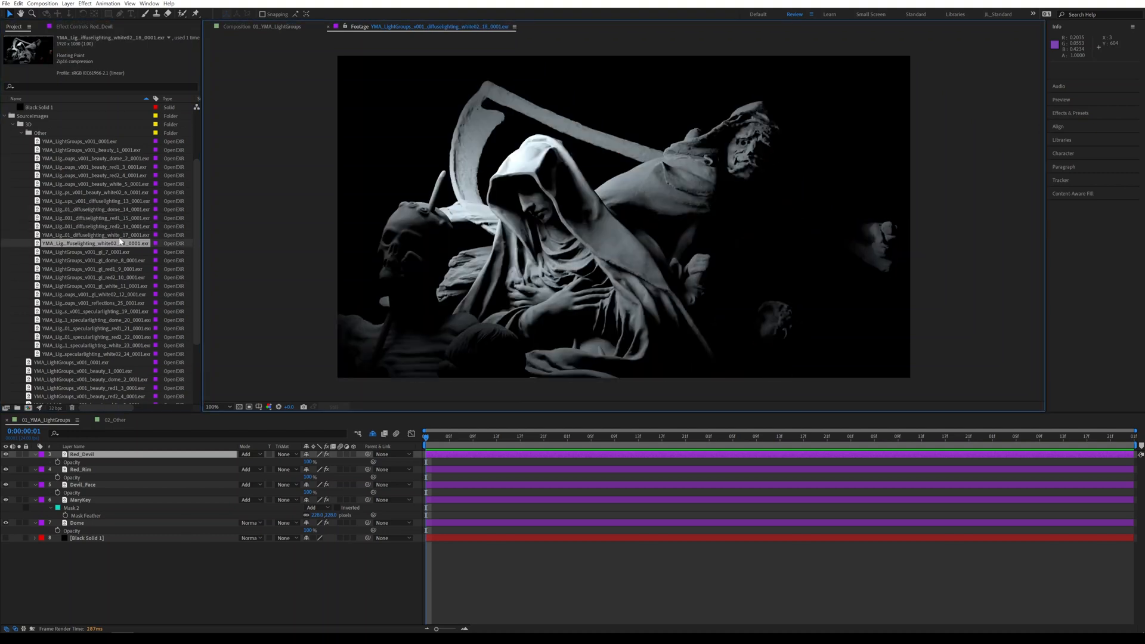
left_click(90, 234)
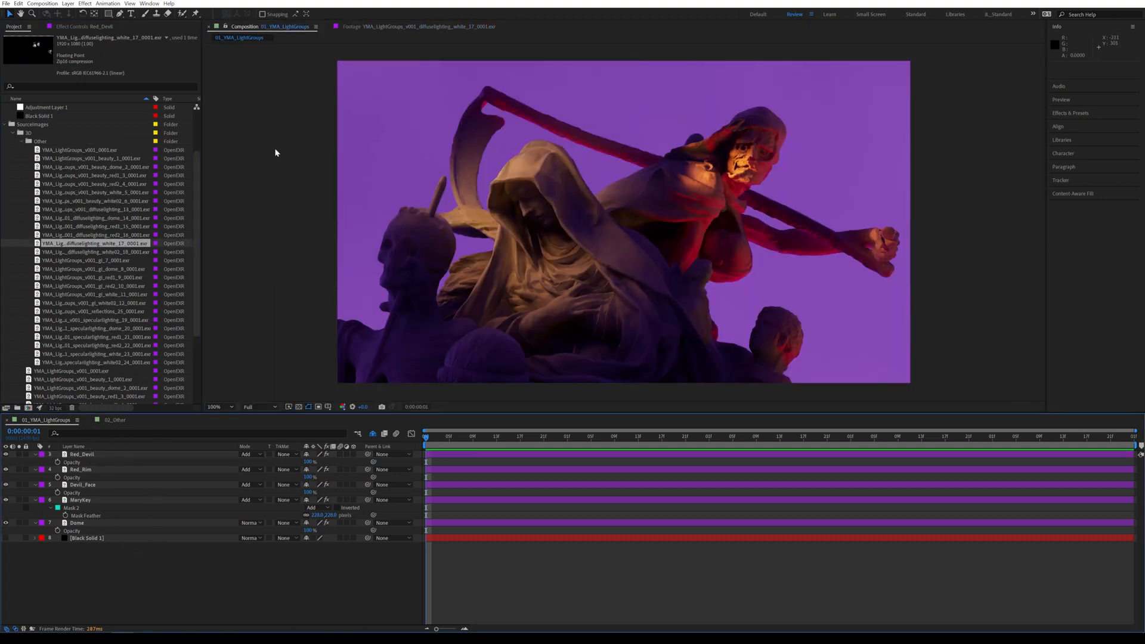
left_click(83, 500)
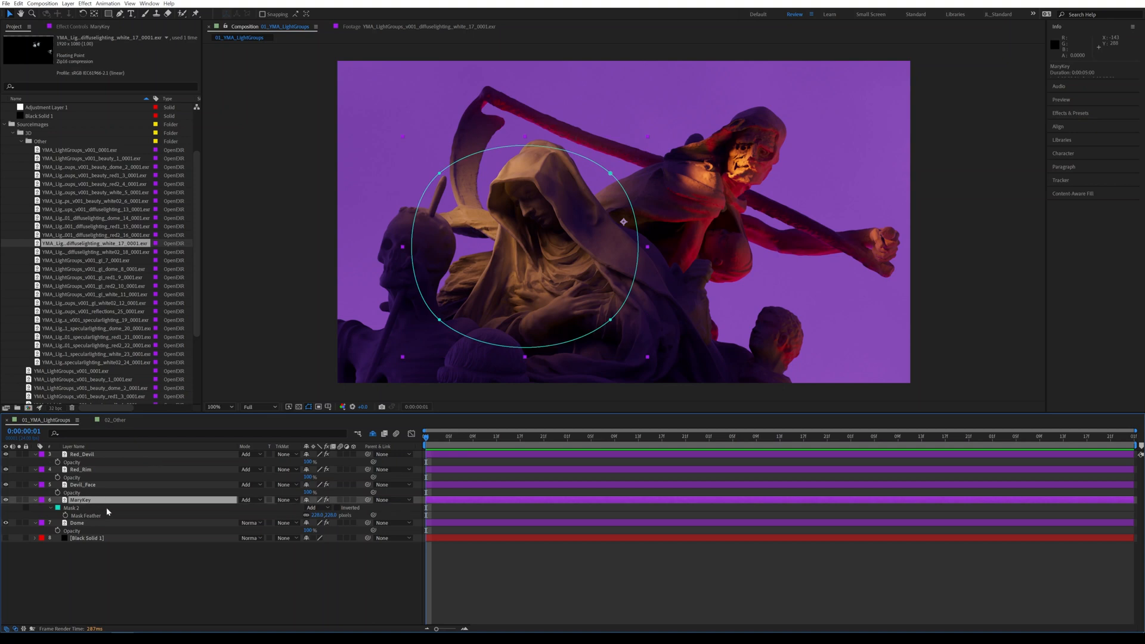